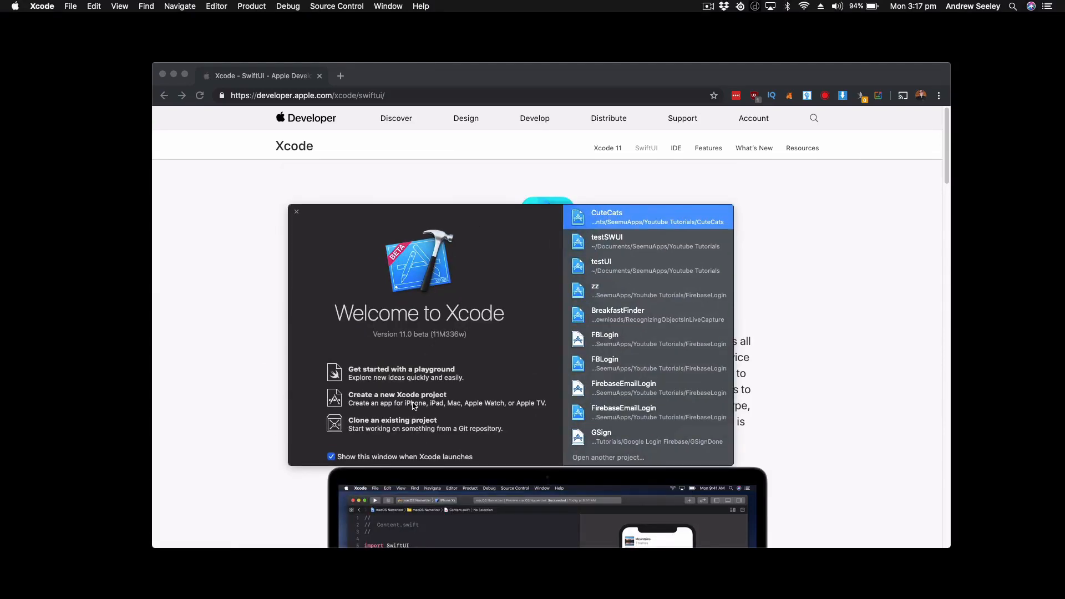
Create a Single View App project named AdoptACat and save it in the CuteCats folder.
left_click(397, 395)
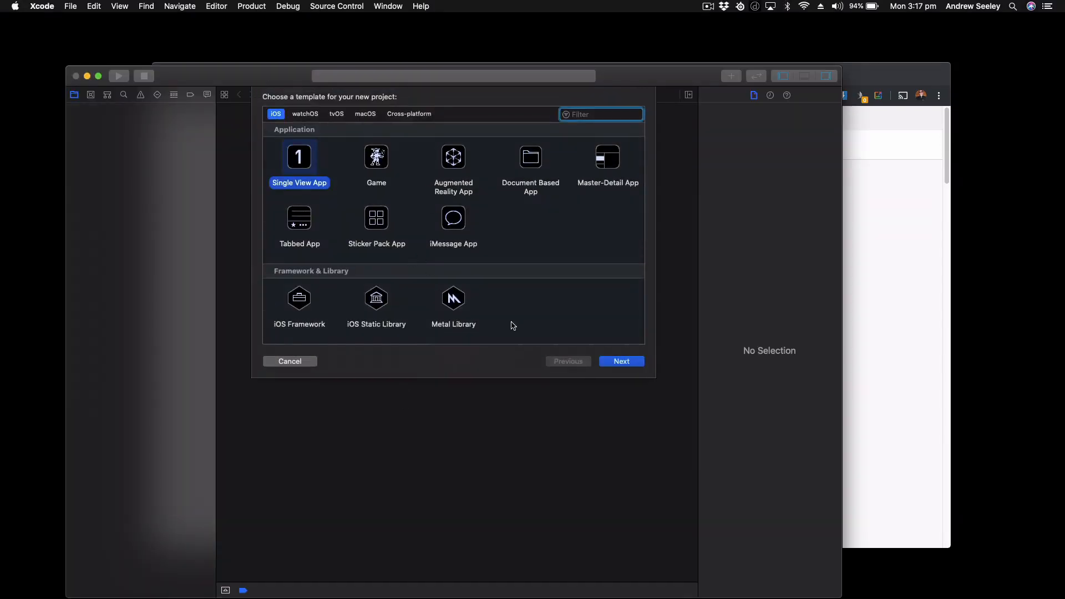
left_click(620, 360)
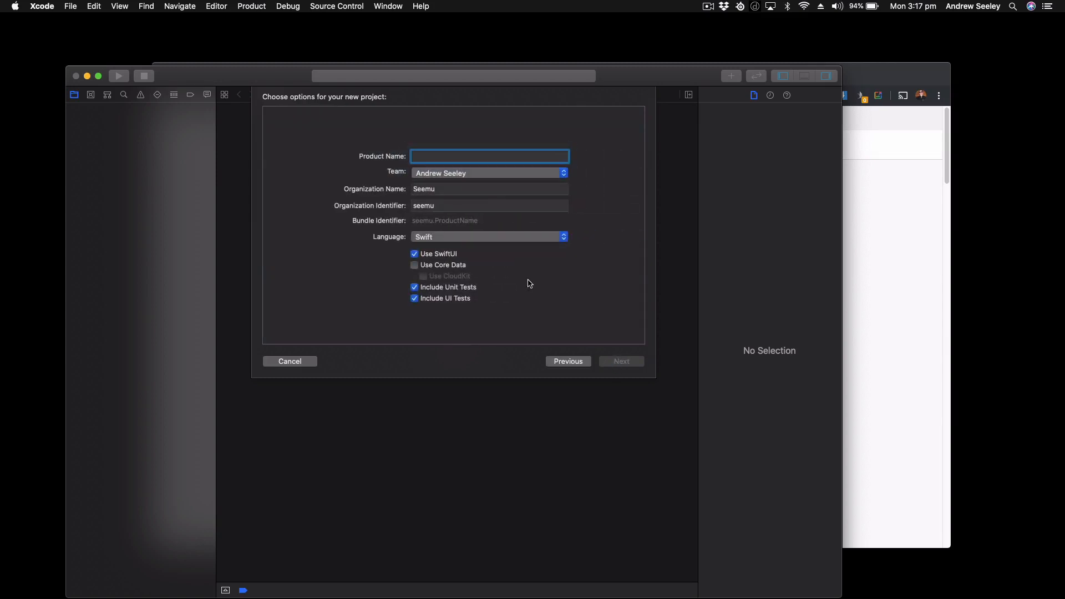
type("A")
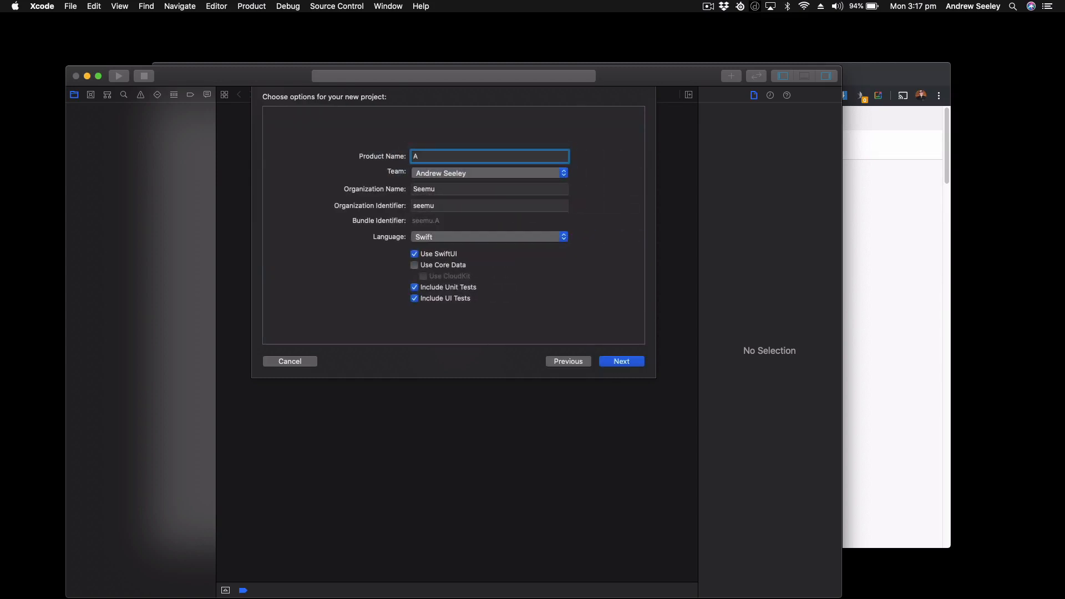
type("doptACat")
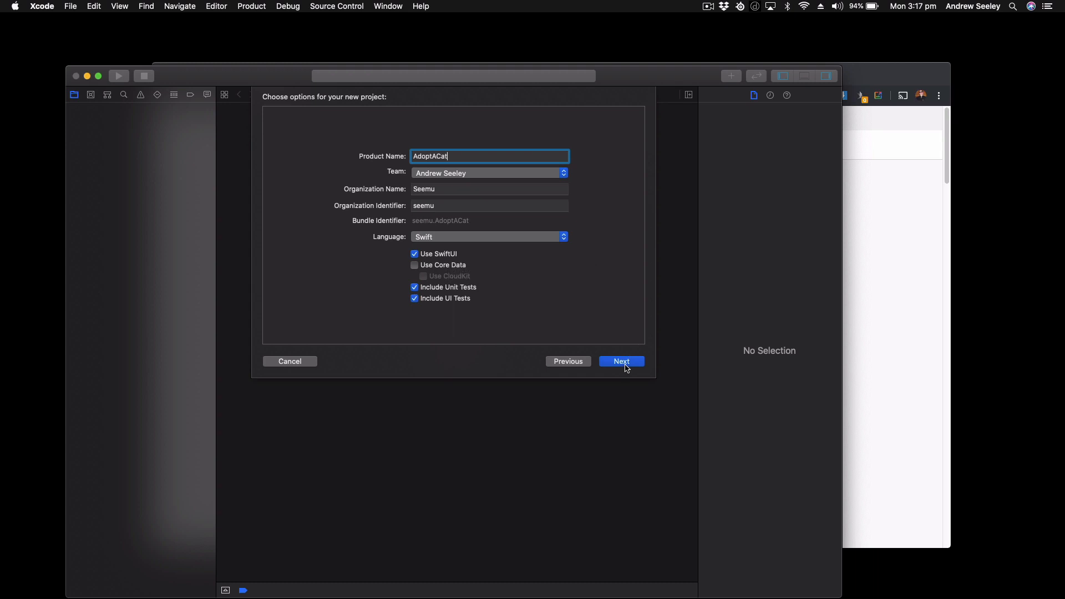
left_click(619, 360)
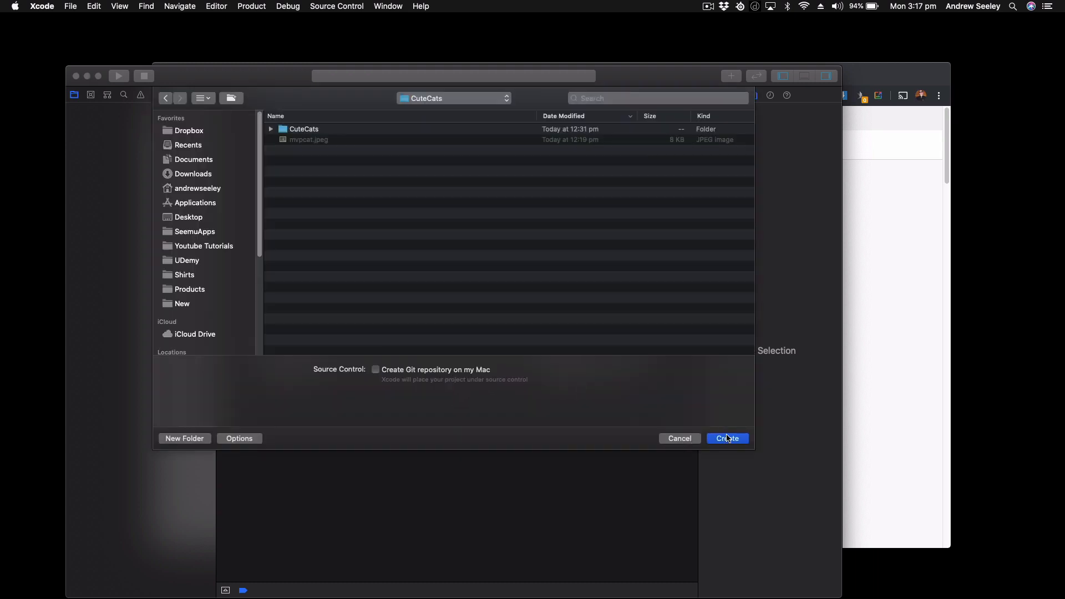
left_click(727, 438)
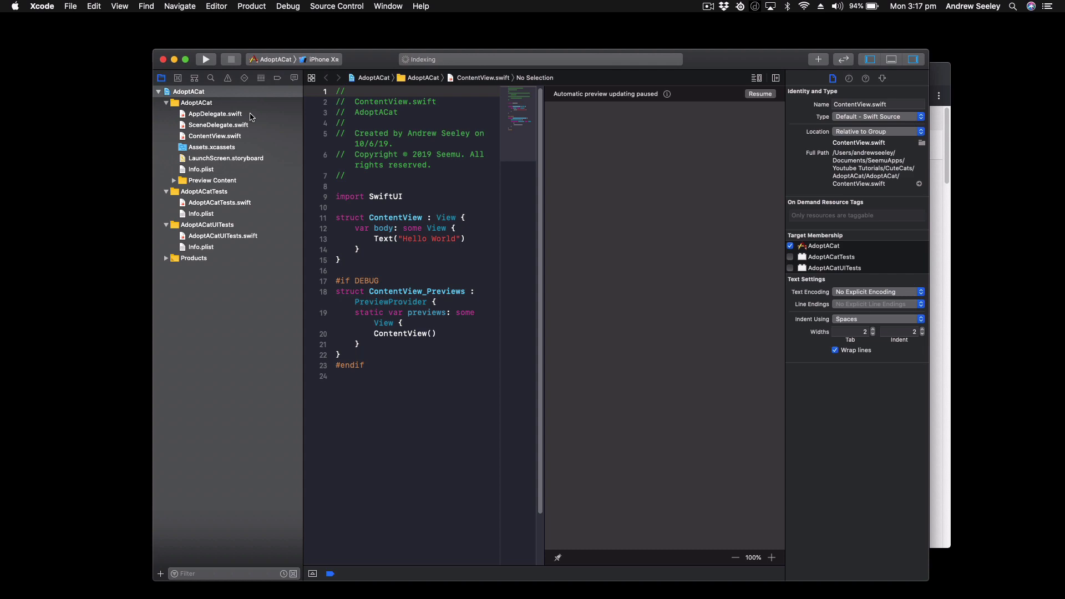
mouse_move(244, 129)
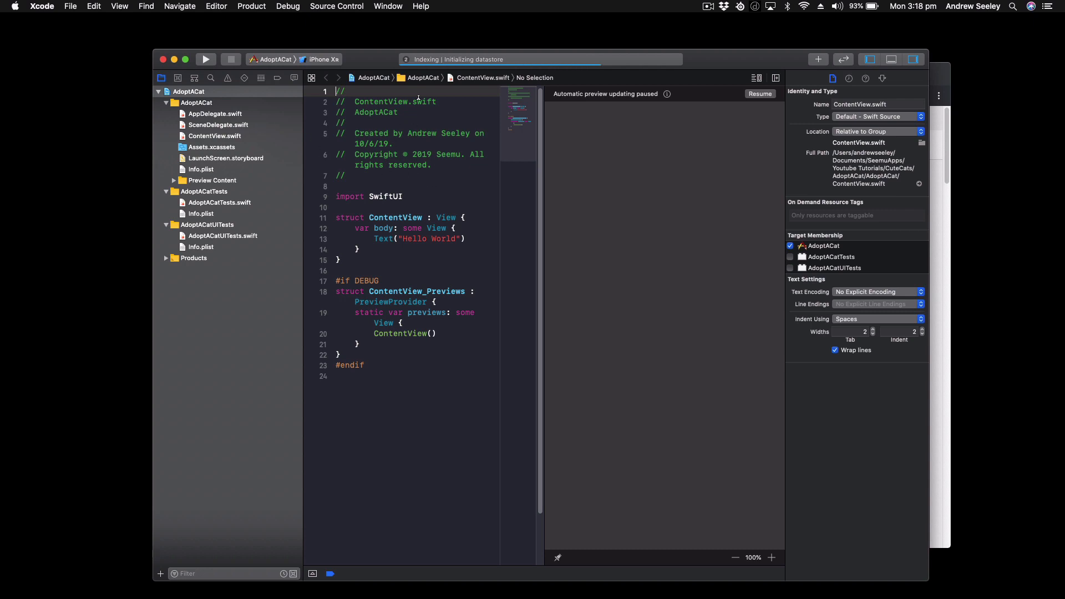
mouse_move(378, 61)
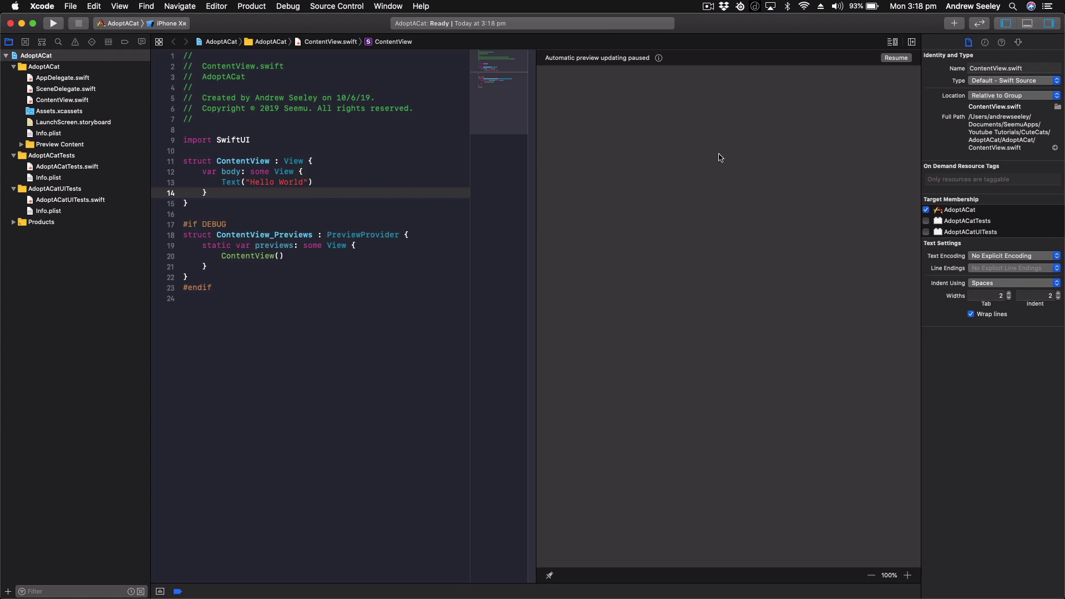
mouse_move(725, 111)
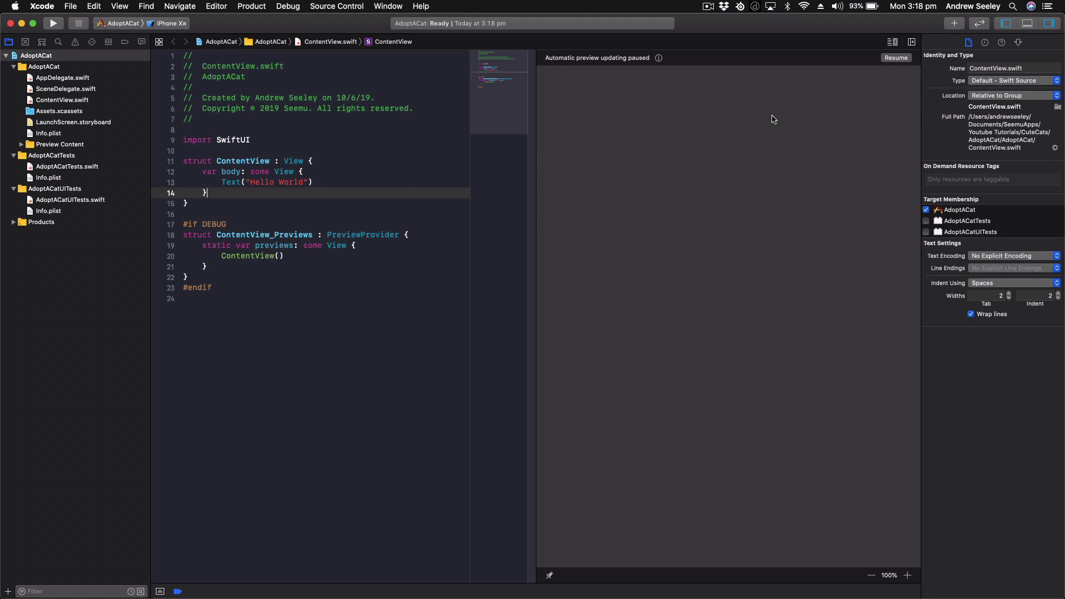
Resume the live preview and edit the greeting Text to read "Hello World ABC".
left_click(896, 57)
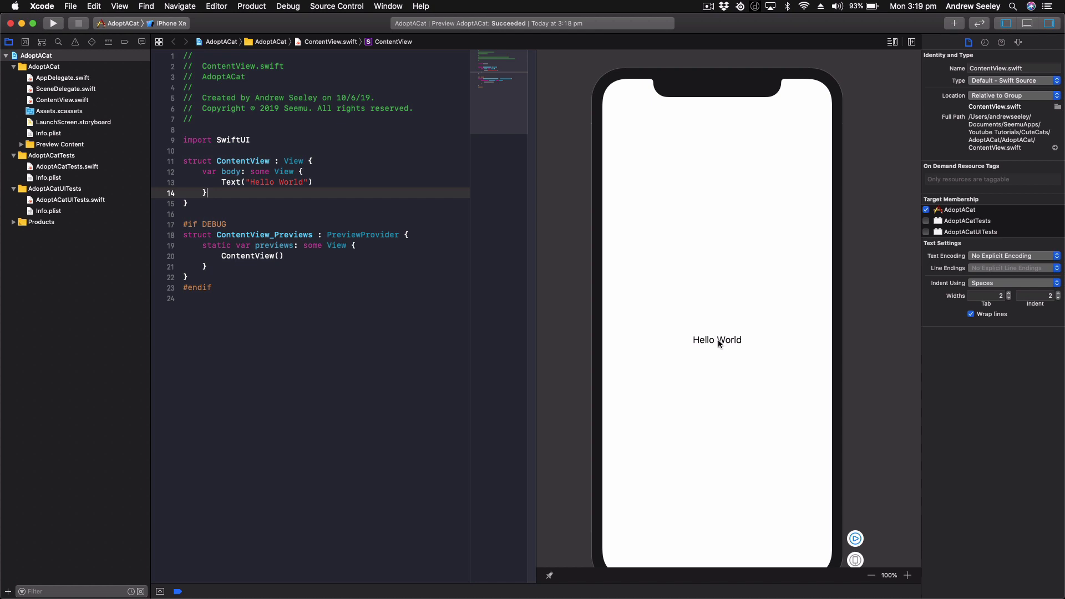
left_click(716, 340)
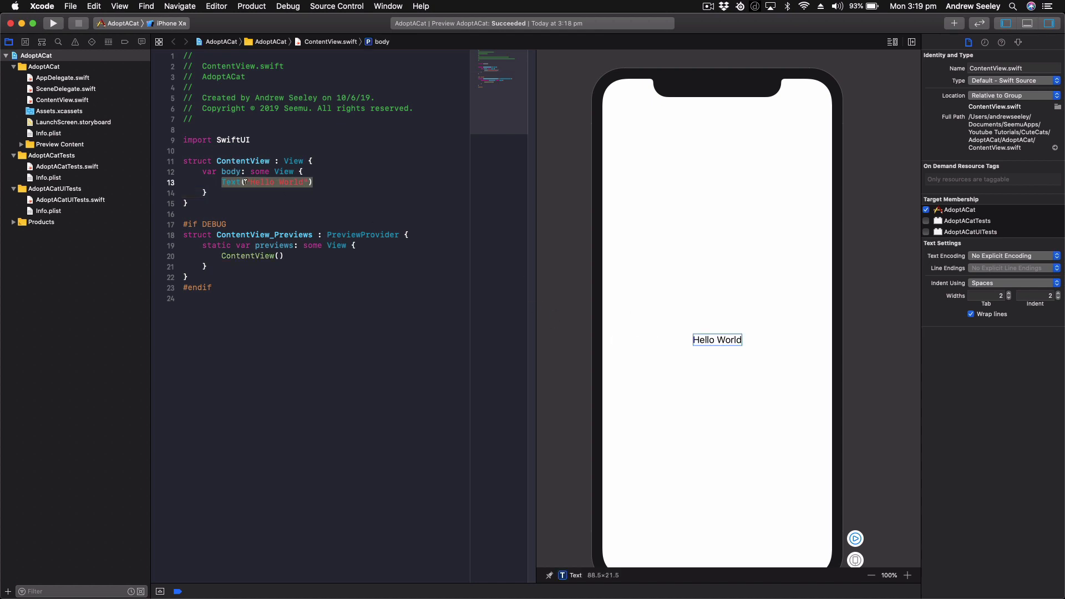
left_click(304, 182)
type(" ABC")
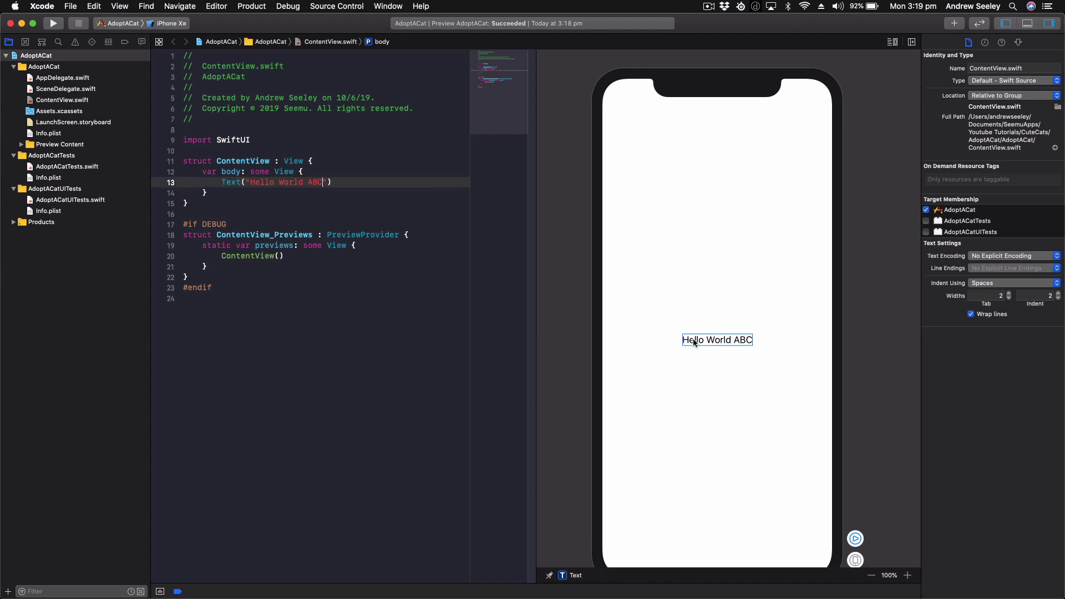
mouse_move(639, 321)
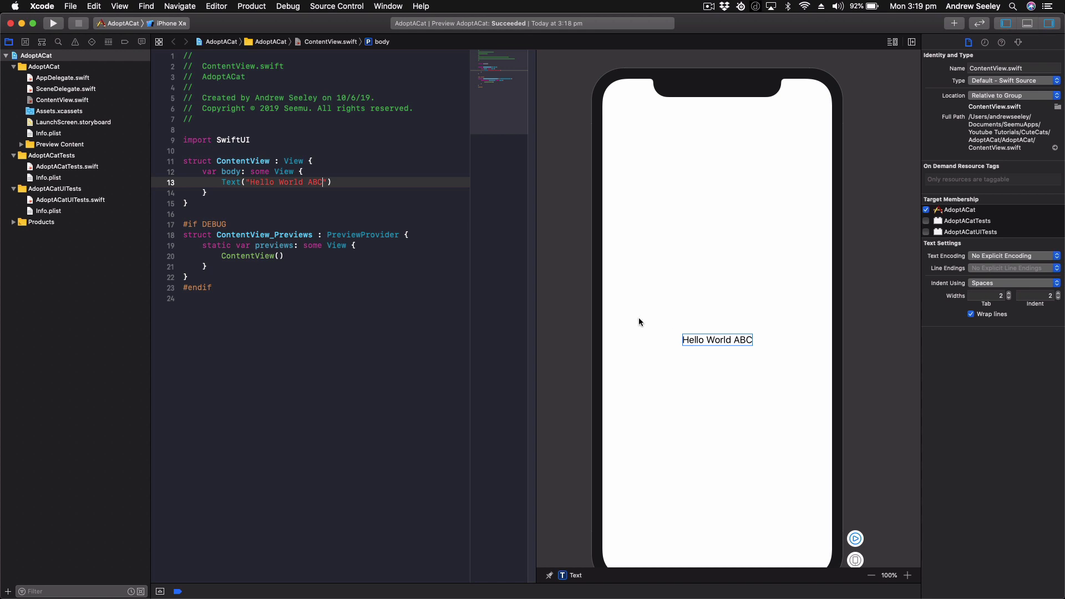
mouse_move(643, 324)
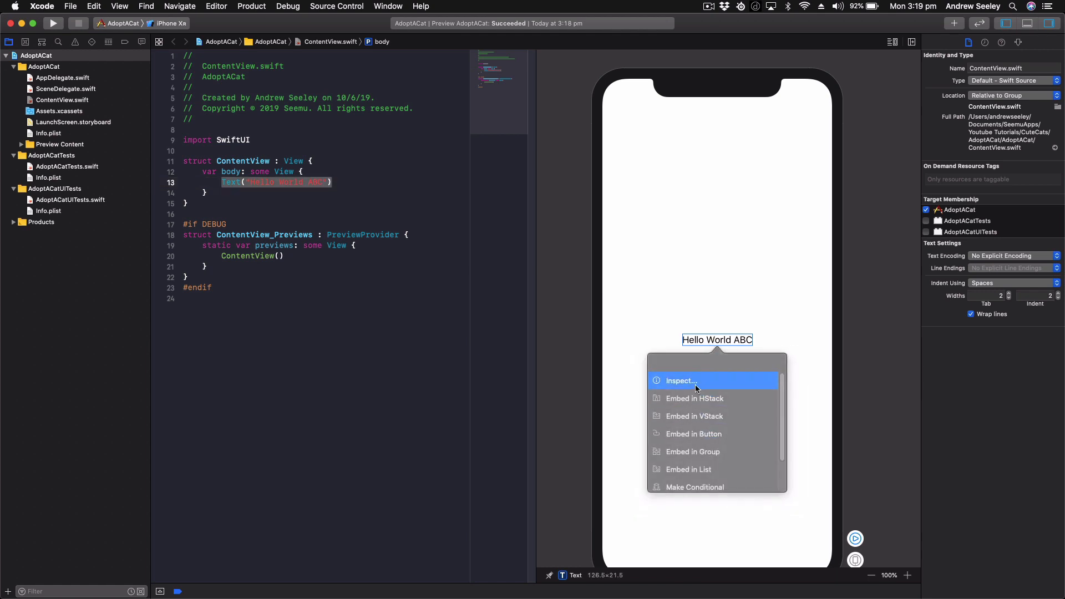
Use the canvas inspector to set the greeting text's font to Title.
left_click(680, 381)
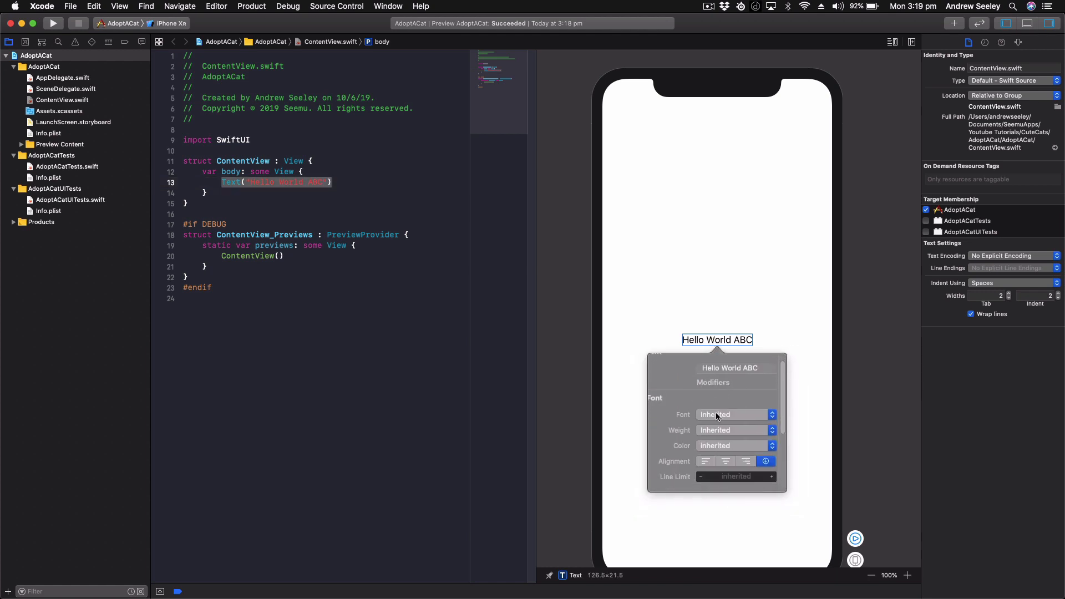
left_click(732, 413)
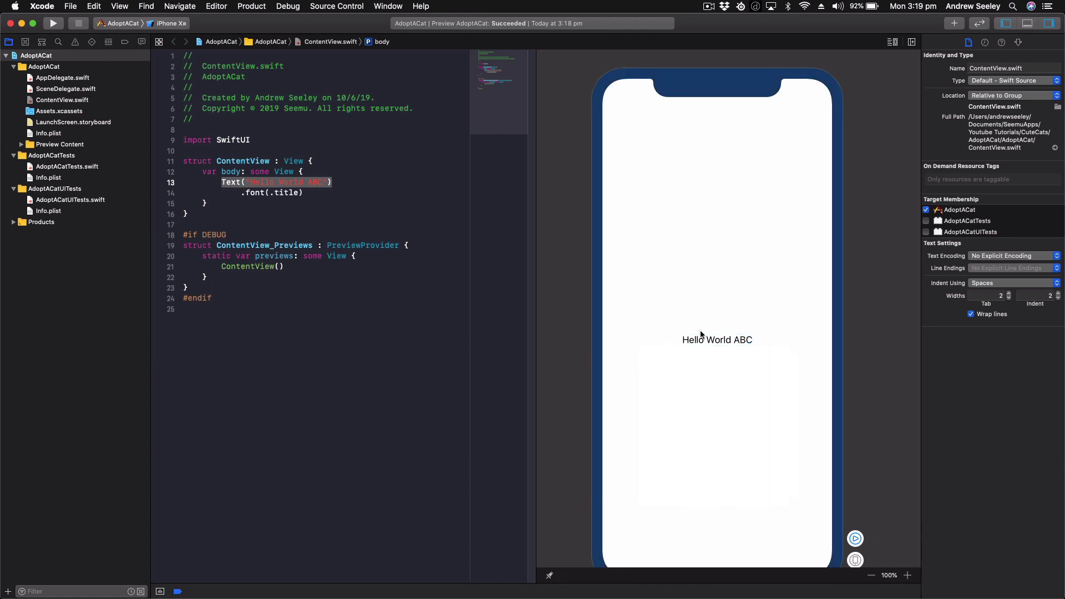
left_click(717, 340)
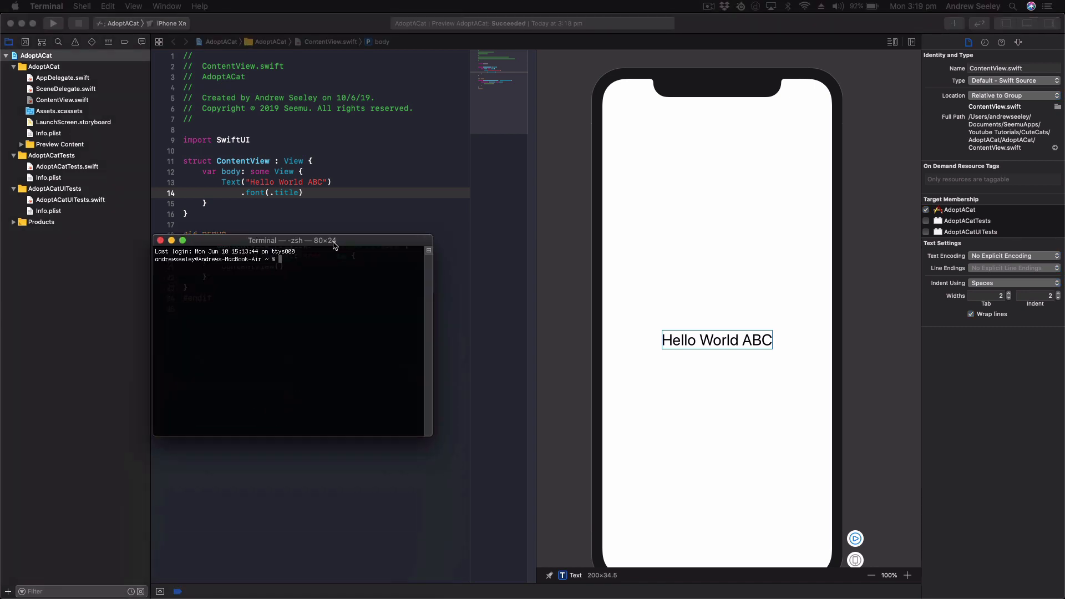
Enter "sudo xcodebuild -licence" at the Terminal prompt without running it.
left_click_drag(291, 239, 291, 180)
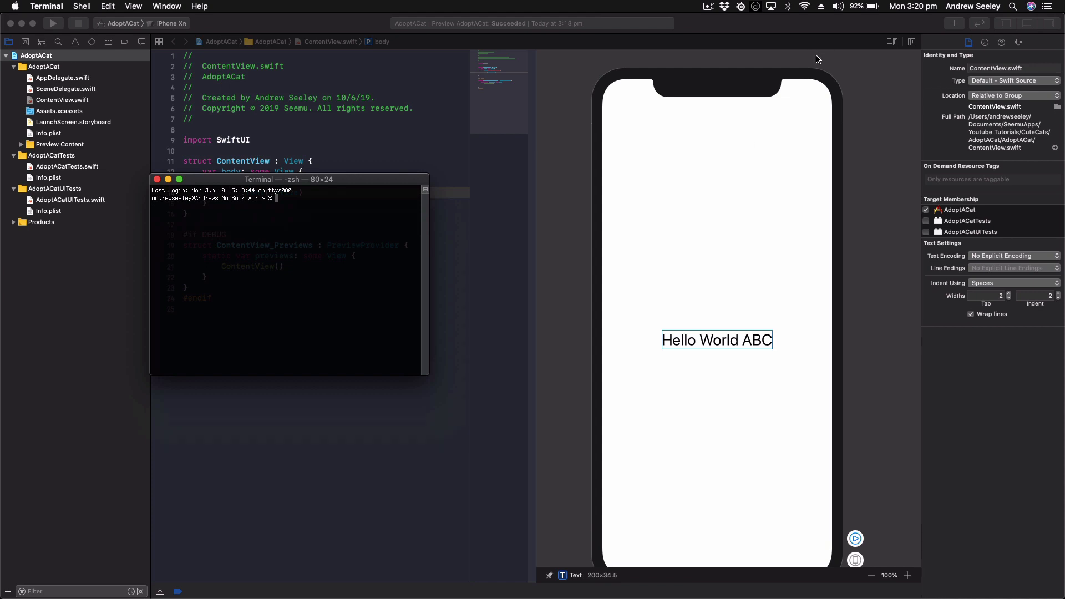
mouse_move(875, 54)
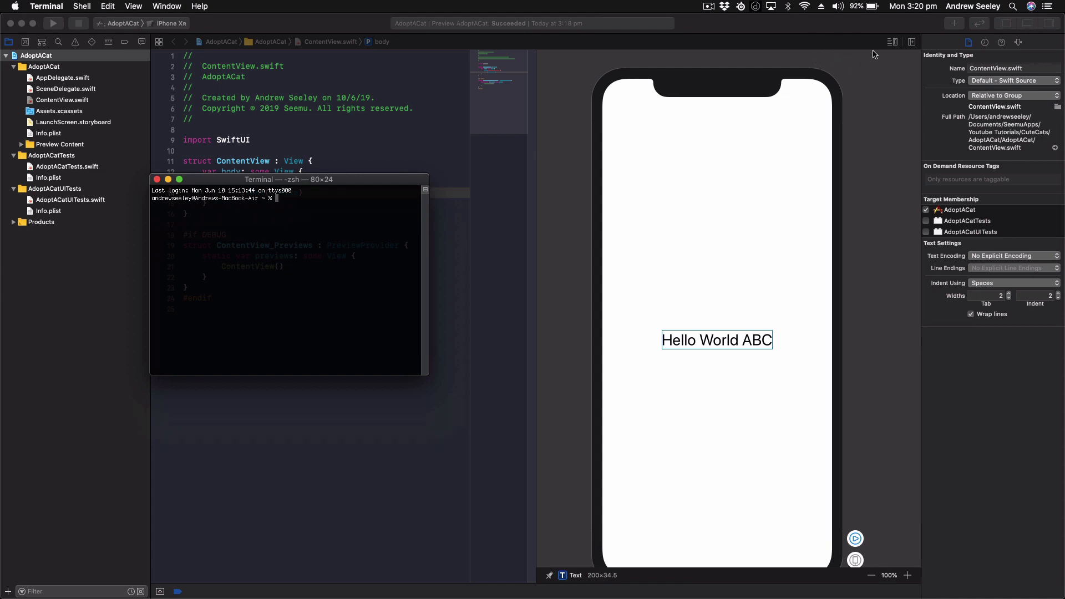
mouse_move(844, 60)
type("sudo x")
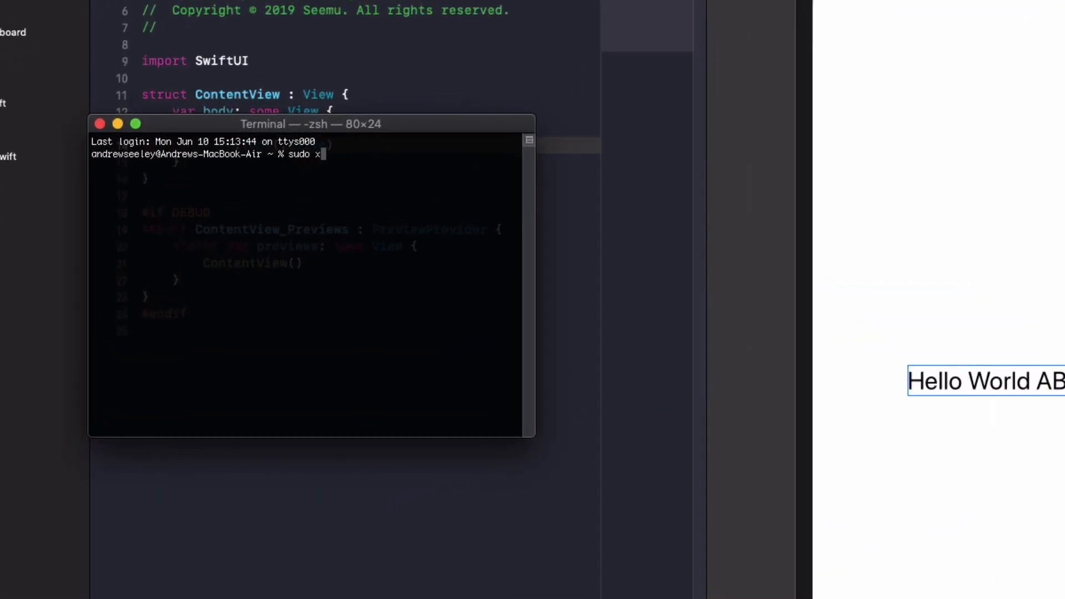
type("codebuild -")
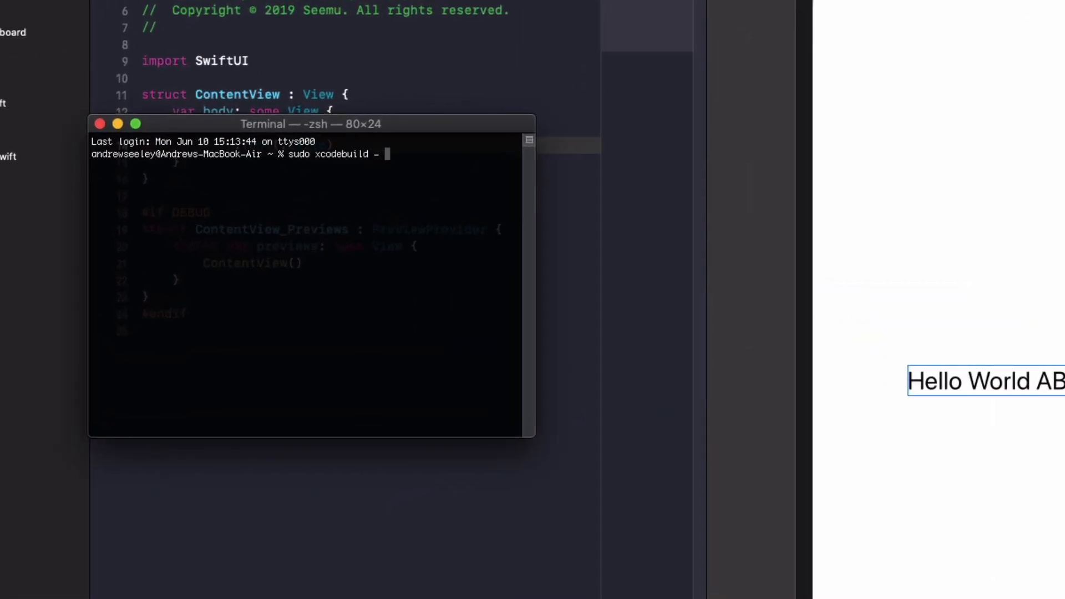
type("licence")
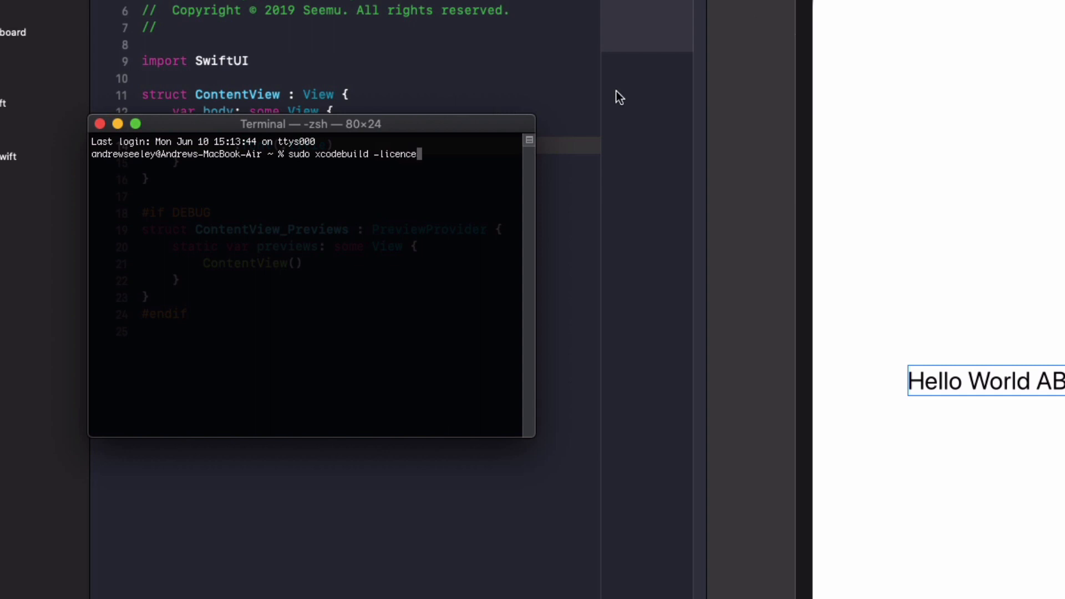
mouse_move(275, 135)
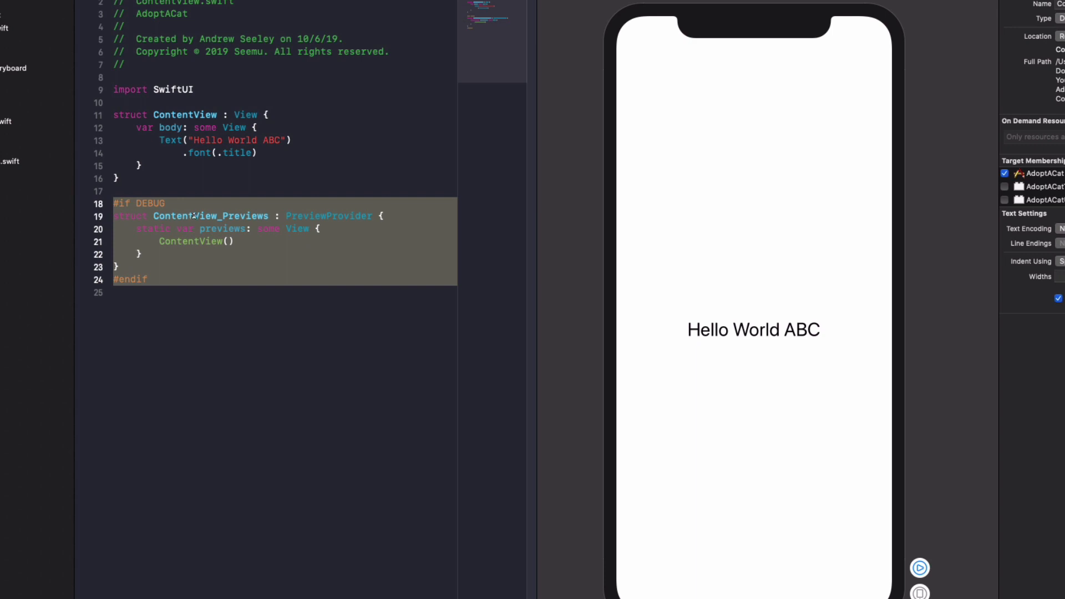
mouse_move(194, 253)
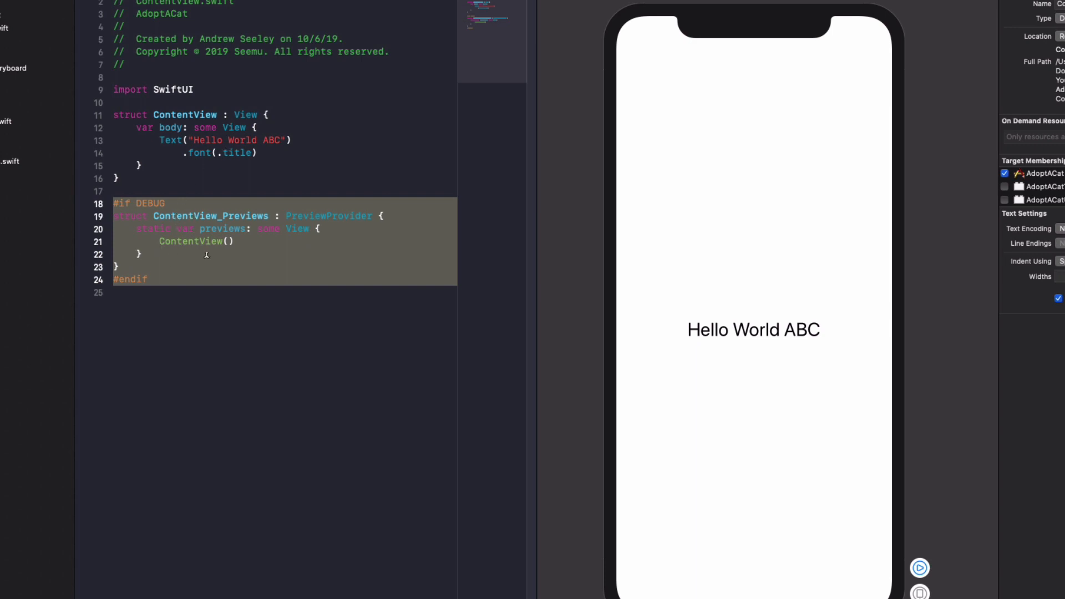
Select ContentView_Previews and edit its ContentView() call in the preview provider.
double_click(211, 217)
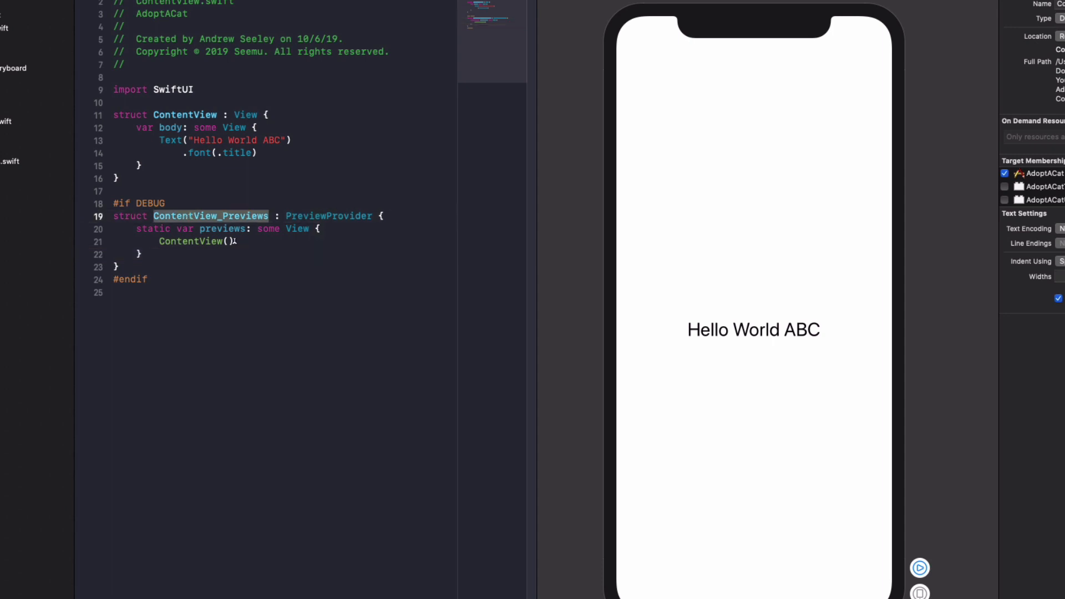
left_click(191, 241)
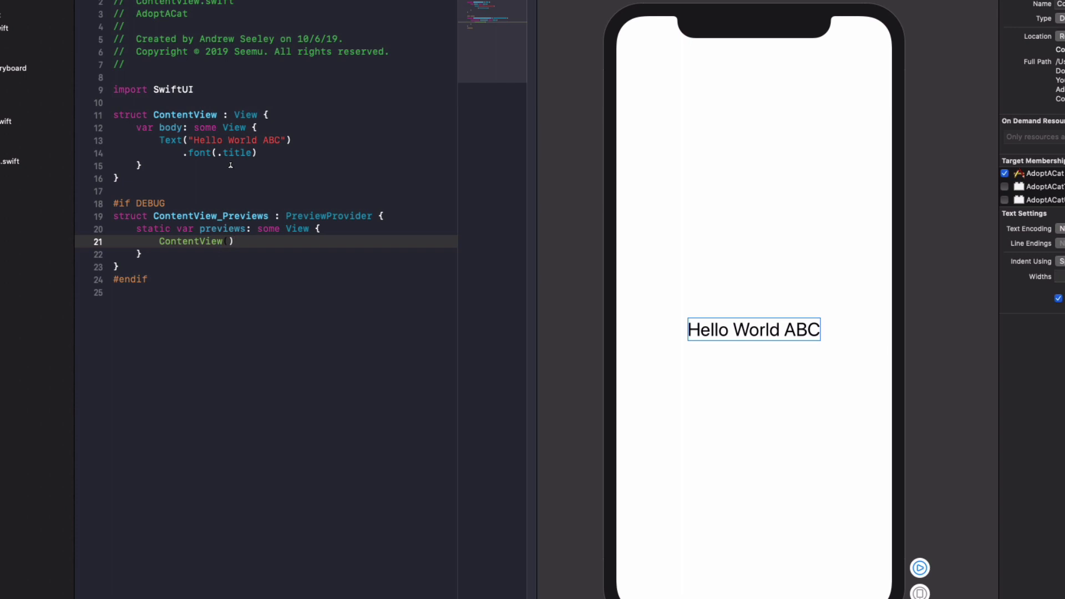
mouse_move(410, 240)
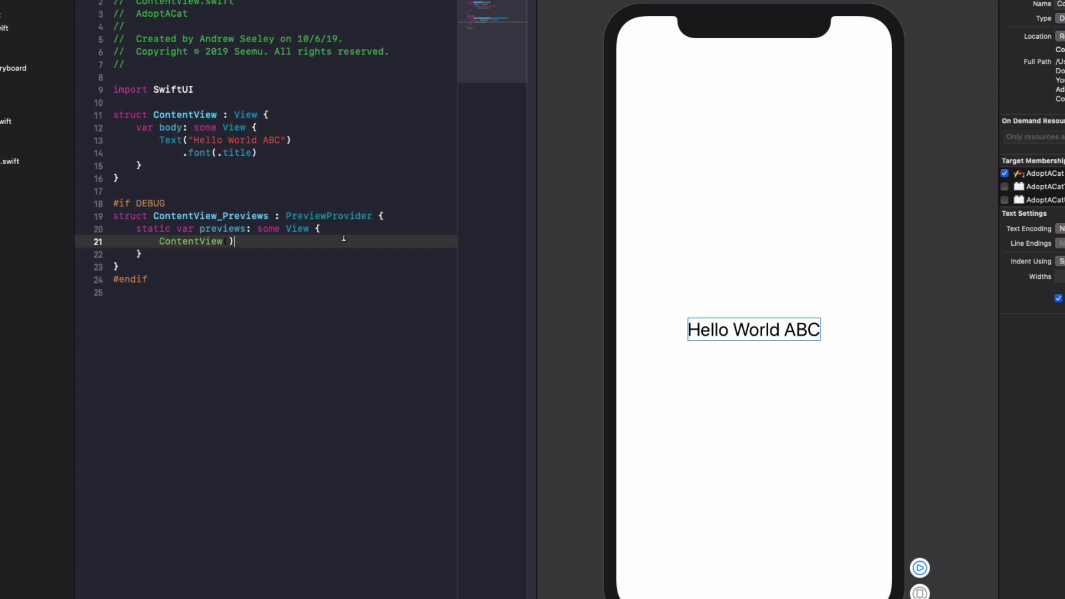
Replace the greeting with "Ginga" and add a .color(.orange) modifier after .font(.title).
left_click(274, 141)
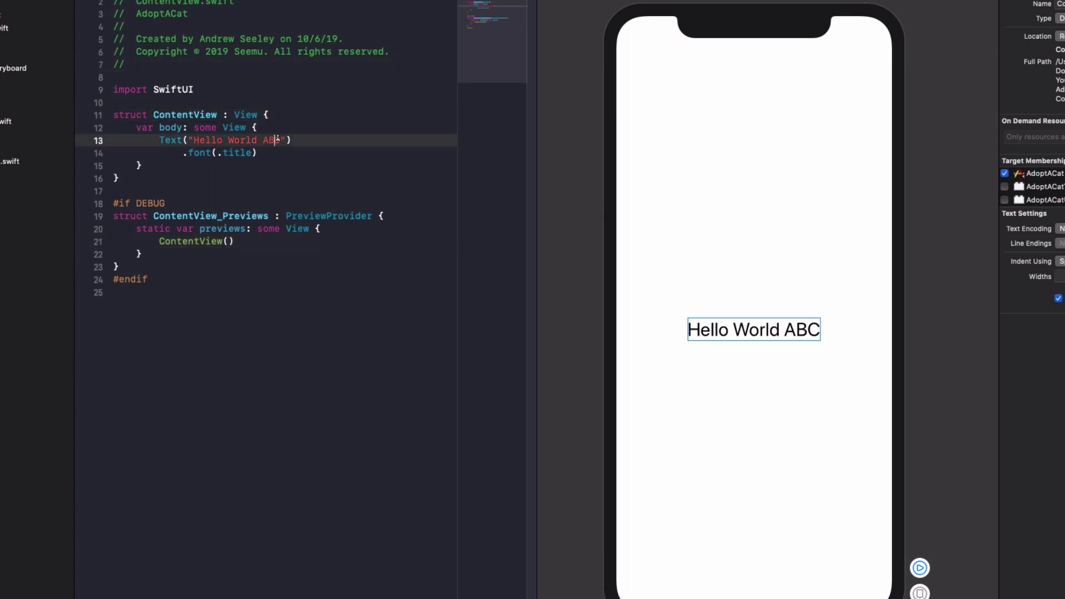
double_click(234, 141)
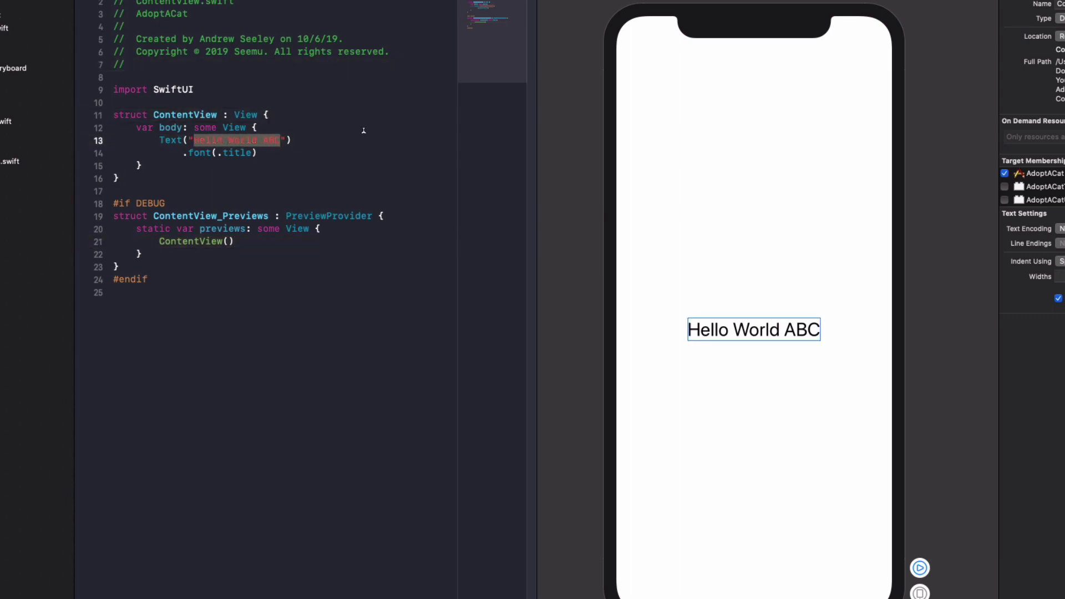
type("Gig")
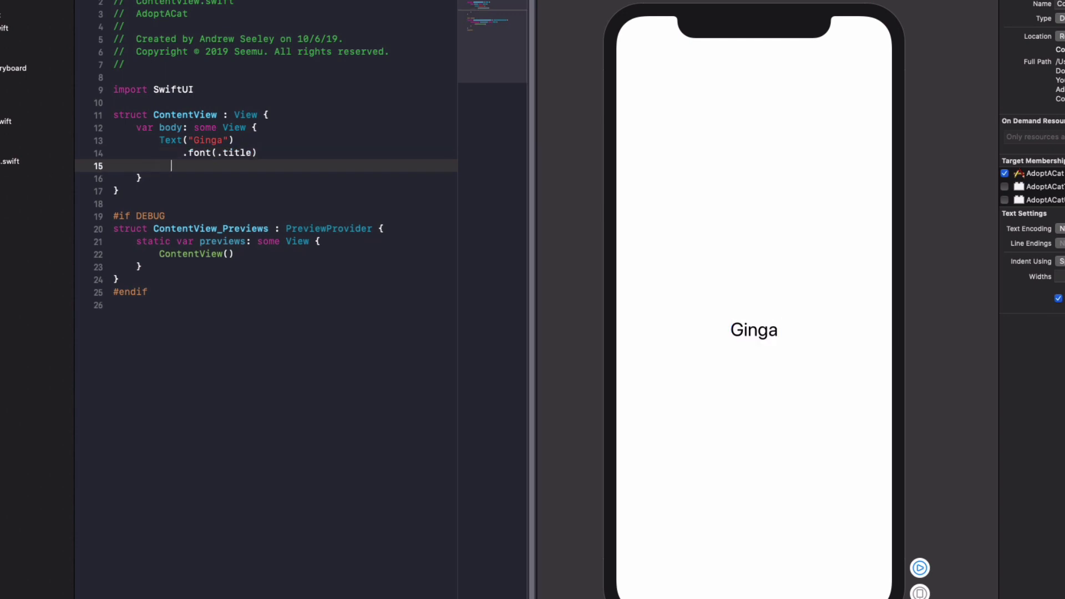
type(".")
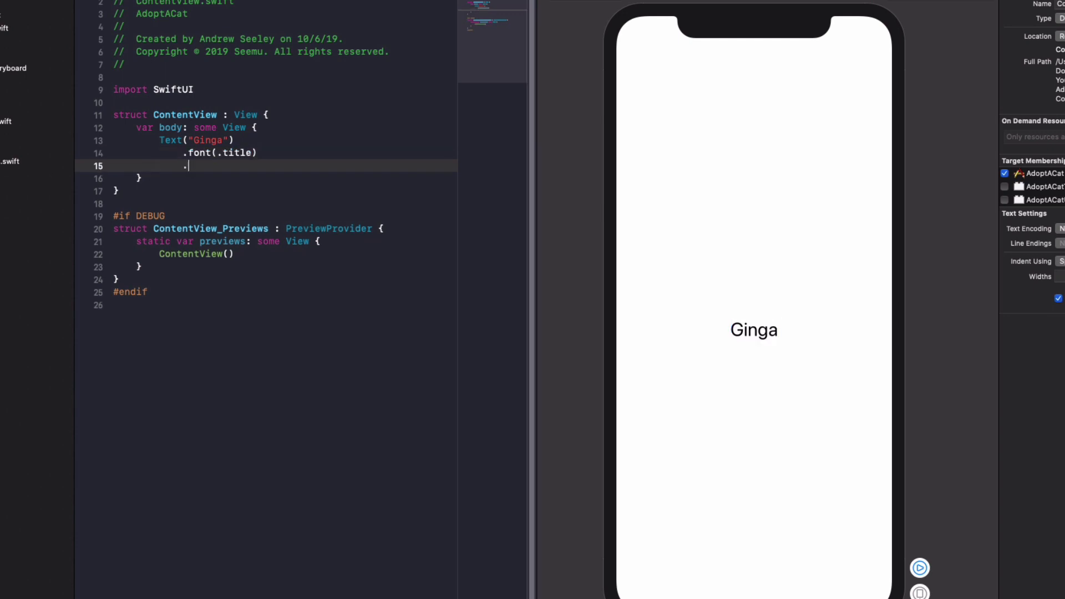
type(".color(")
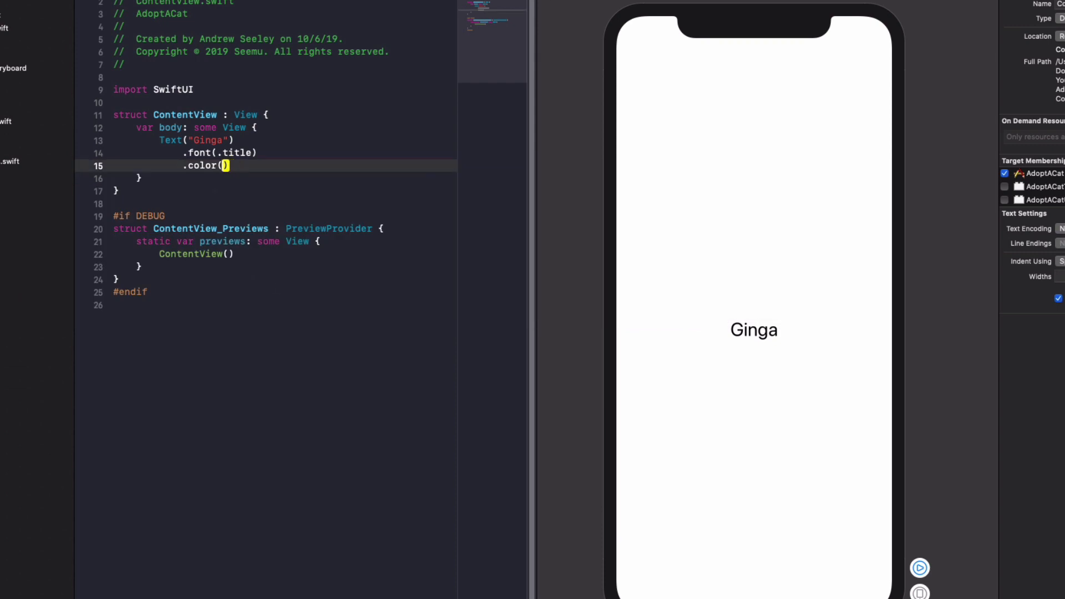
type(".orange")
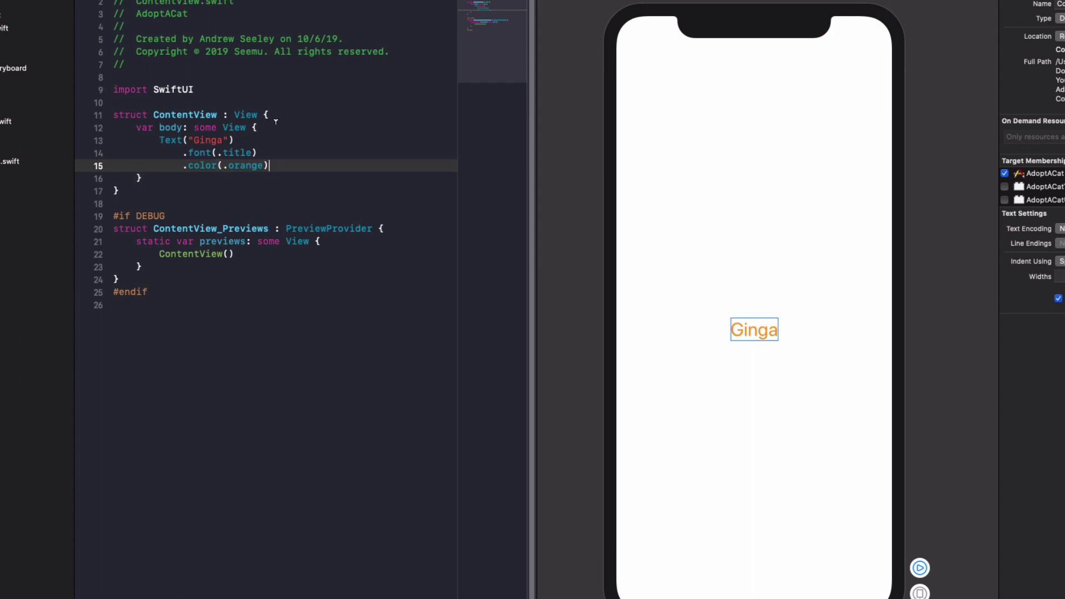
mouse_move(435, 141)
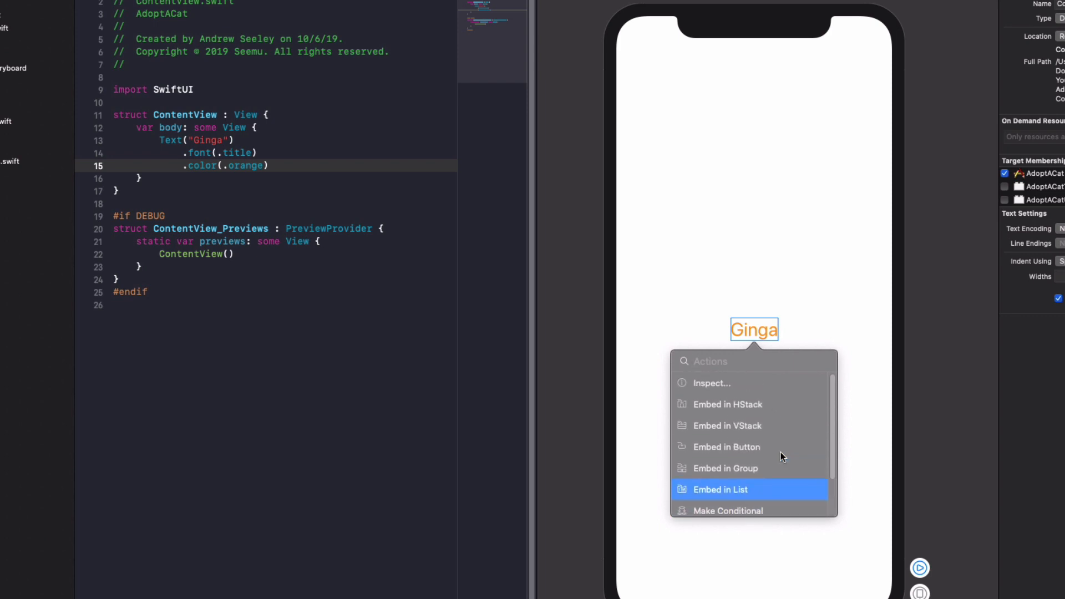
Inspect the Ginga label's Title font and Orange colour, then show the views library.
left_click(711, 382)
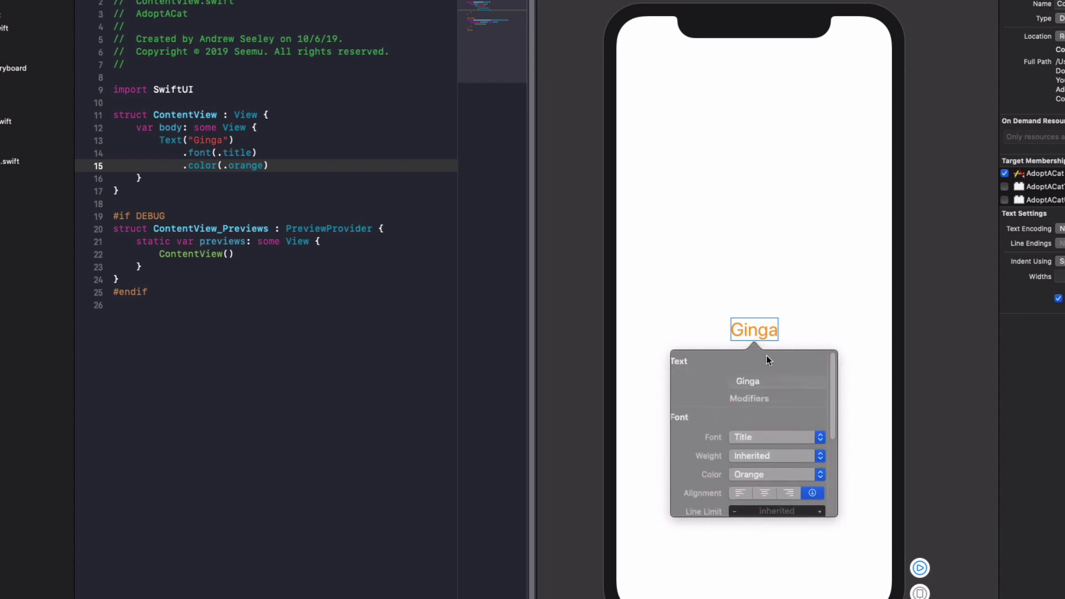
type("aa")
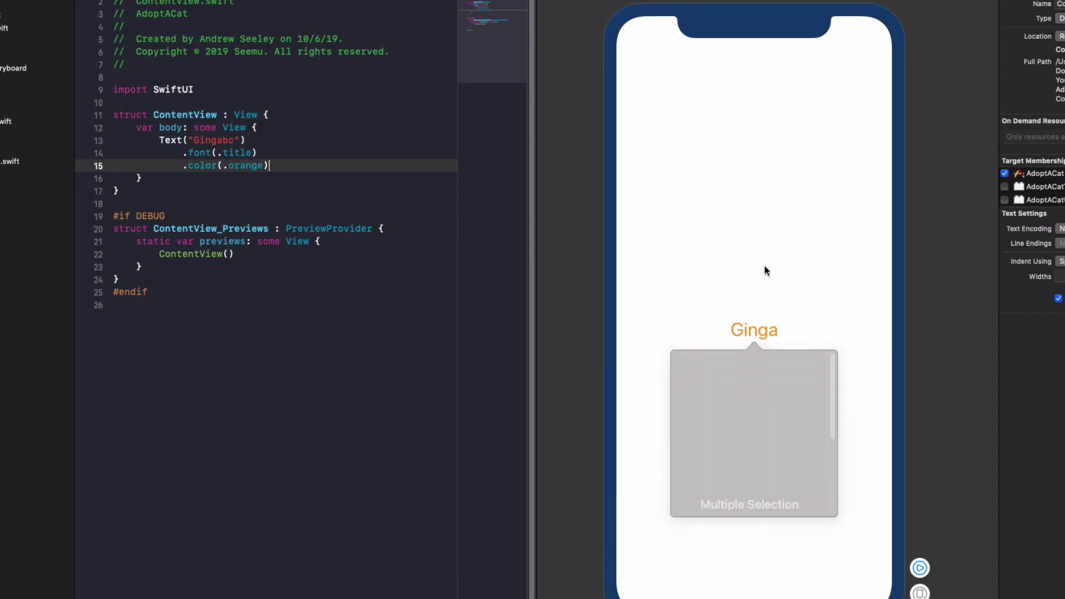
left_click(754, 329)
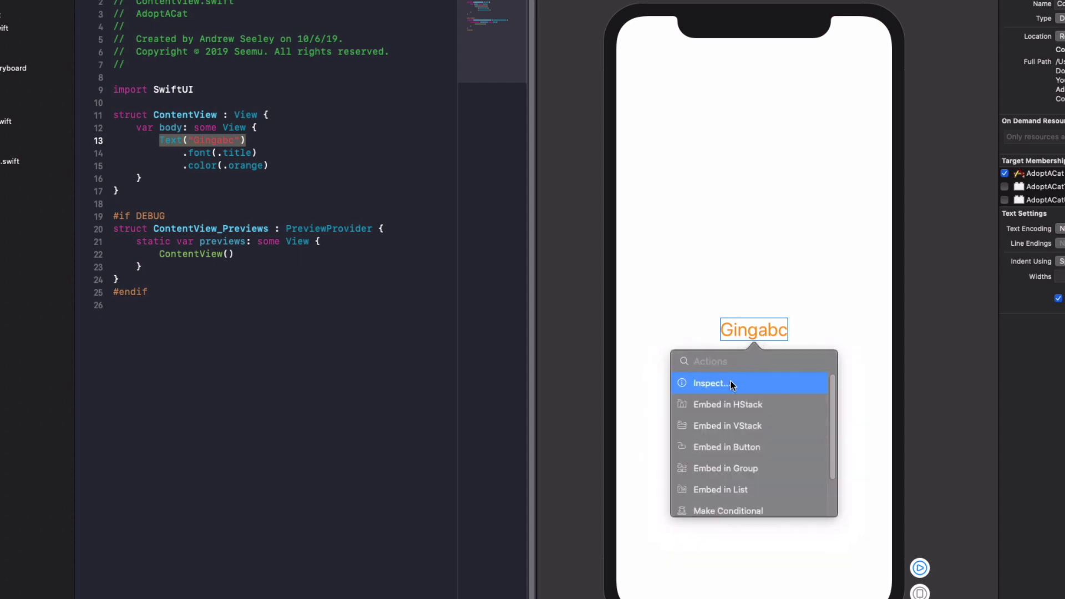
left_click(710, 383)
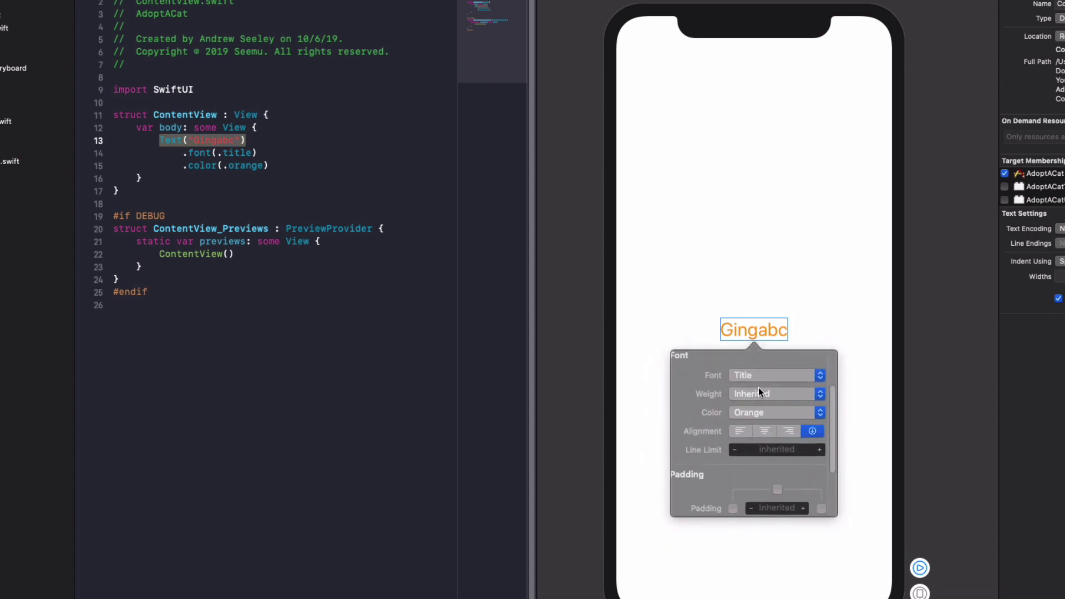
left_click(774, 412)
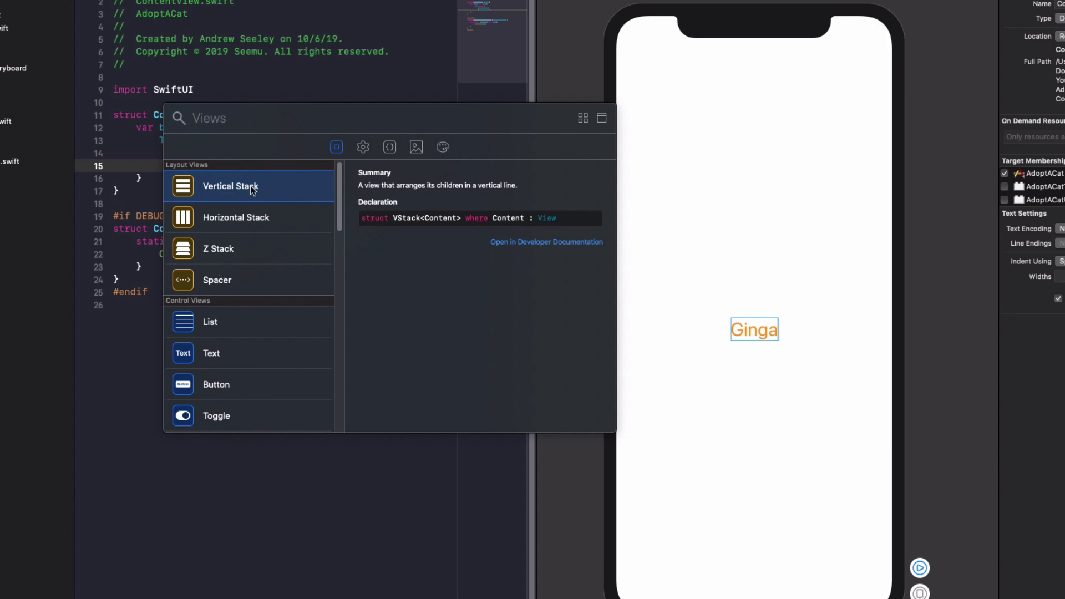
mouse_move(263, 252)
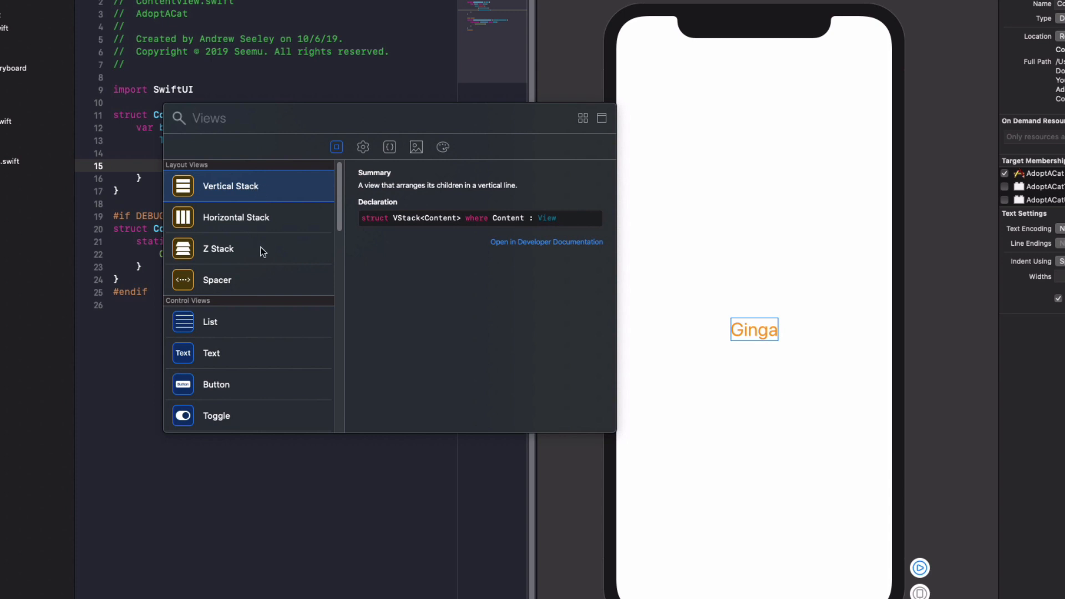
Scroll the library to Control Views and pick the Text view to drag onto the canvas.
scroll("down", 3)
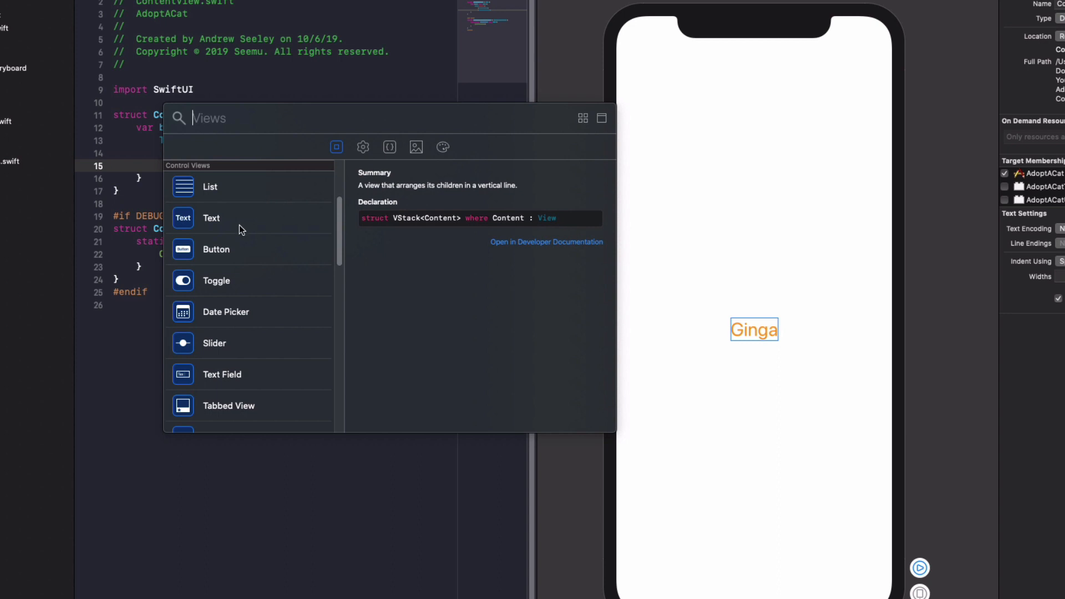
left_click(210, 219)
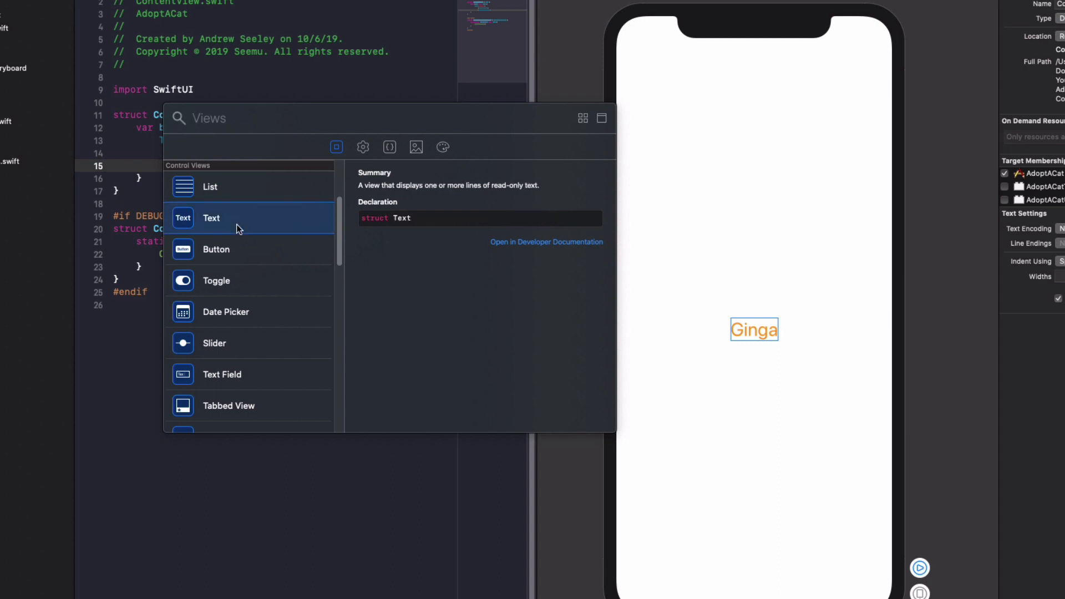
scroll("down", 3)
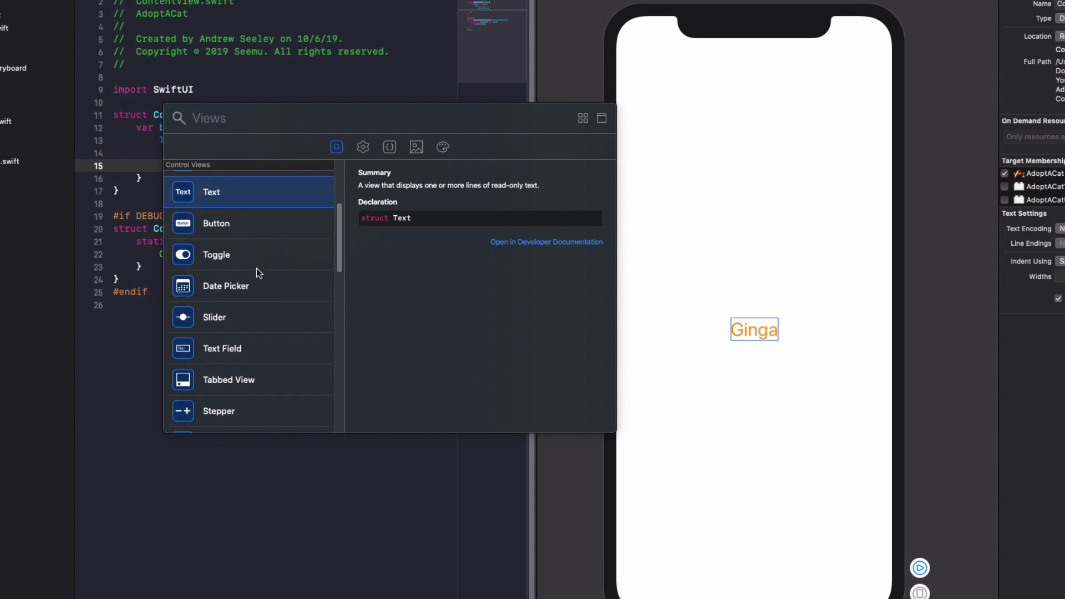
scroll("down", 3)
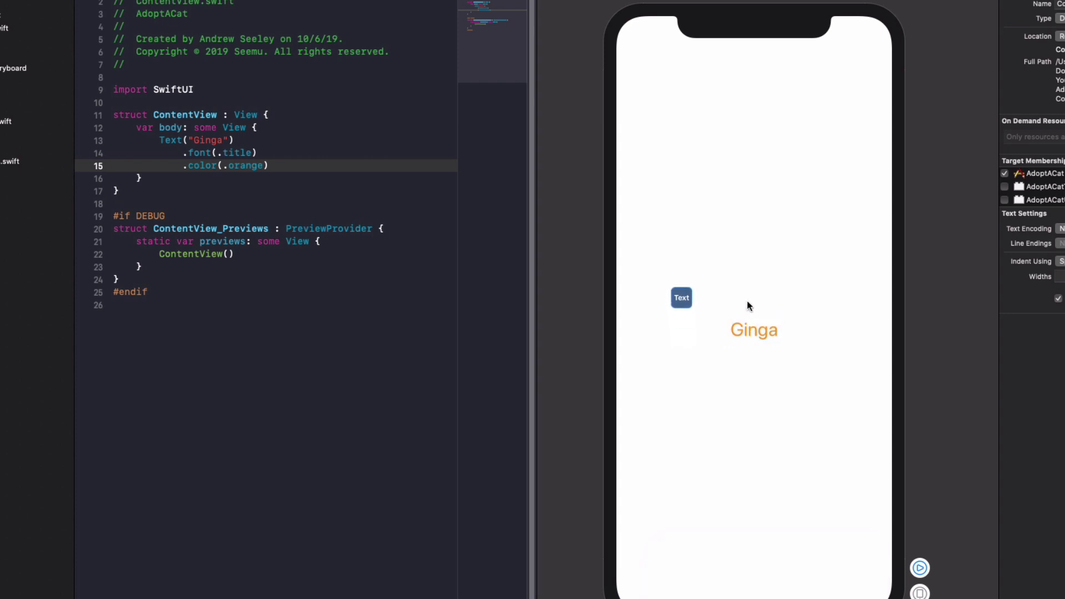
Drop the Text below Ginga to form a VStack with a Placeholder text, and select the VStack.
left_click_drag(682, 297, 753, 330)
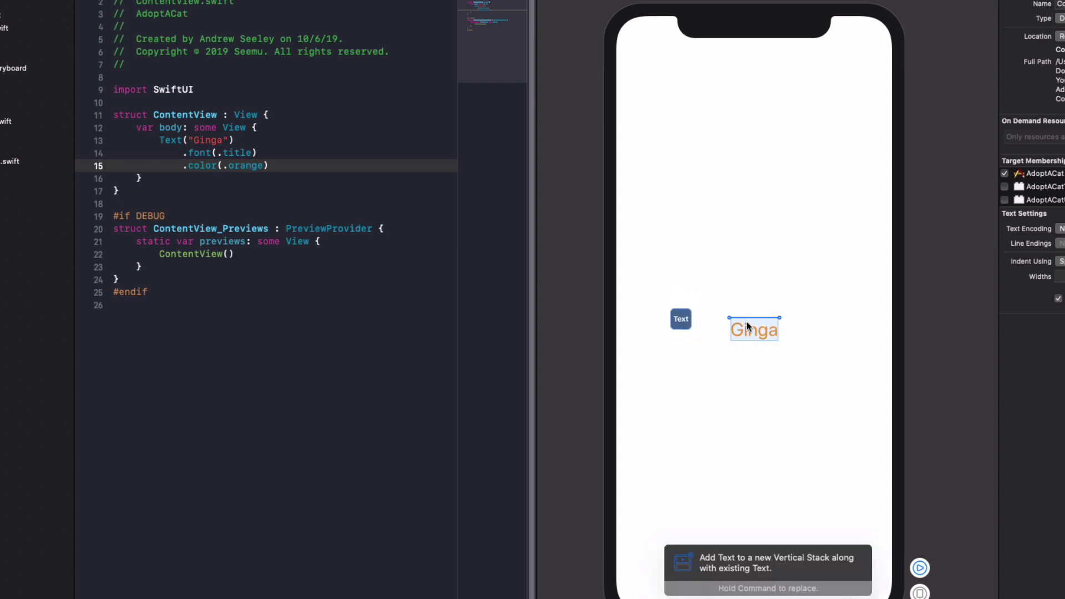
left_click_drag(680, 320, 754, 329)
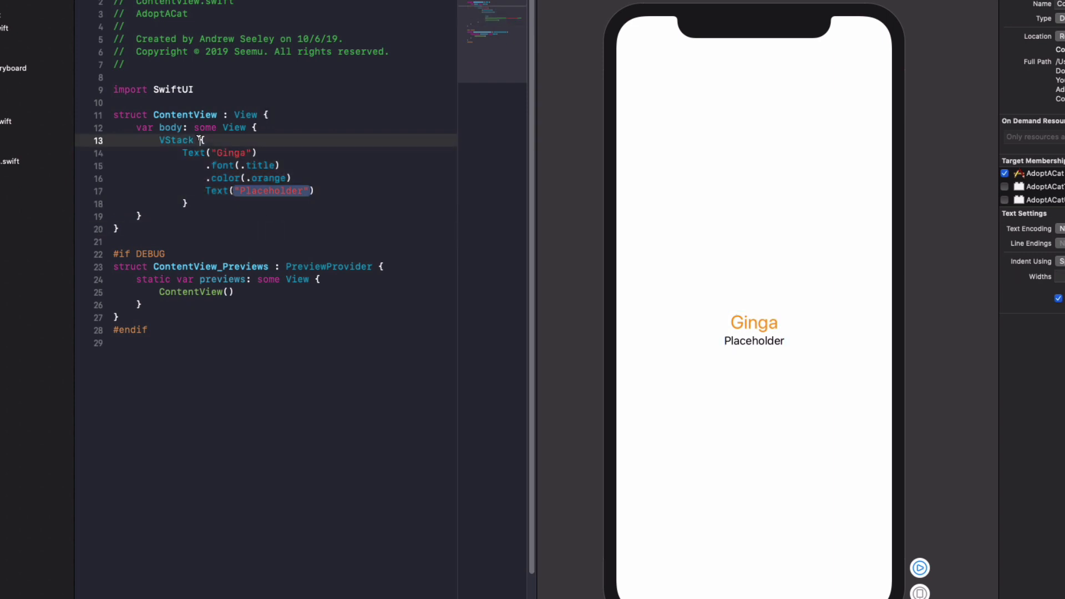
double_click(176, 141)
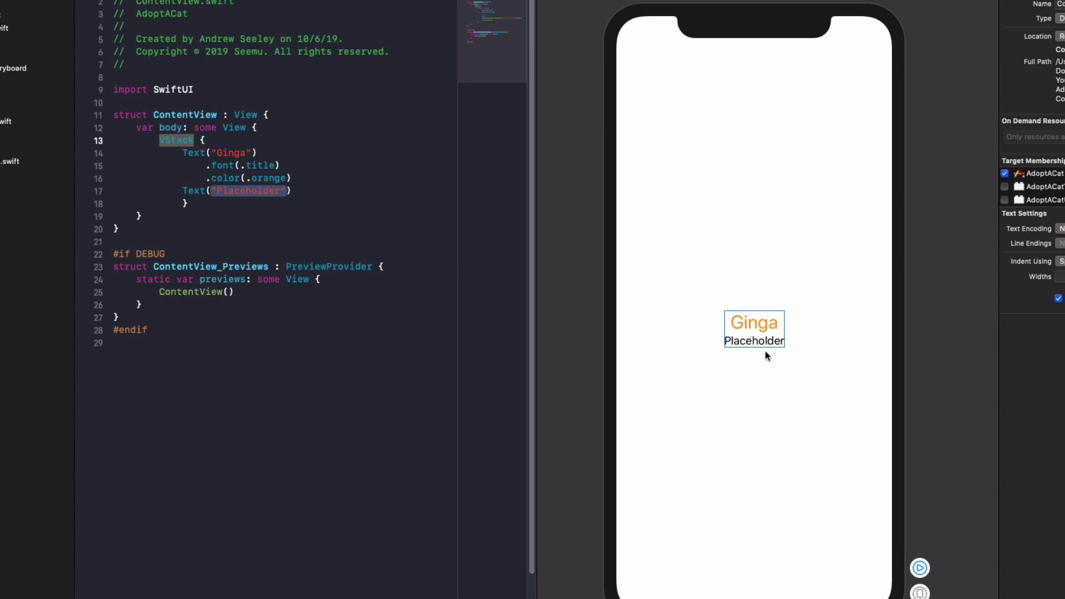
mouse_move(732, 253)
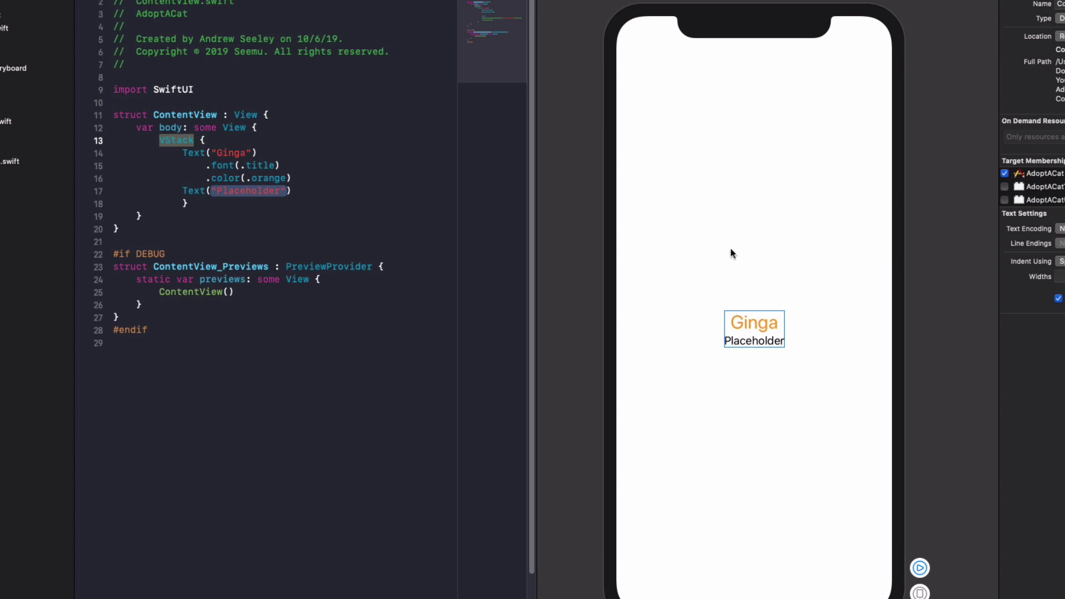
mouse_move(768, 327)
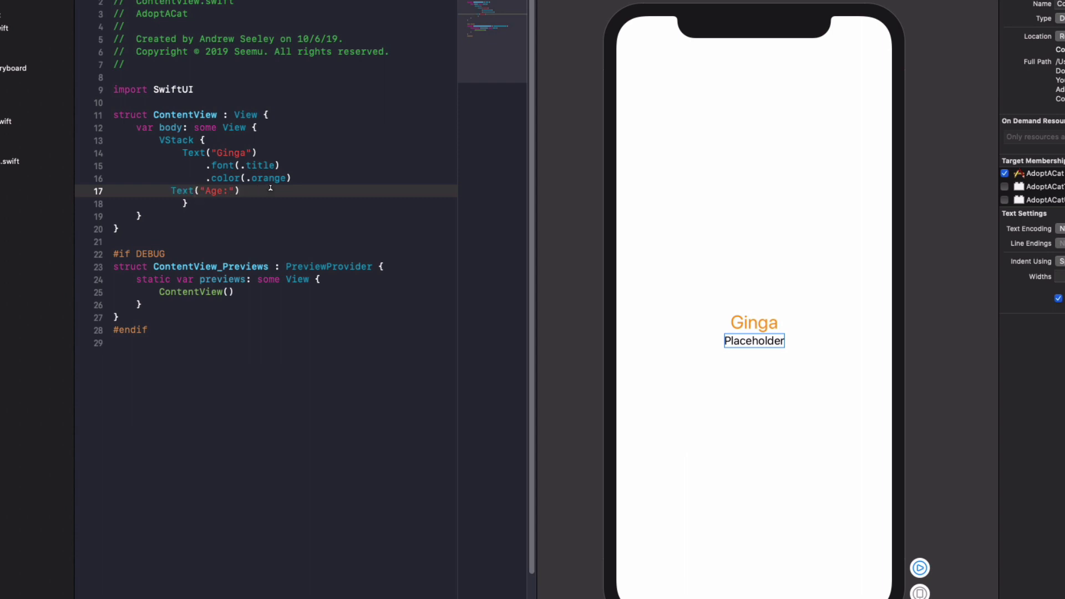
Replace the placeholder with Text("Age:") and add Text("22") inside the VStack.
type("Text(\"22")
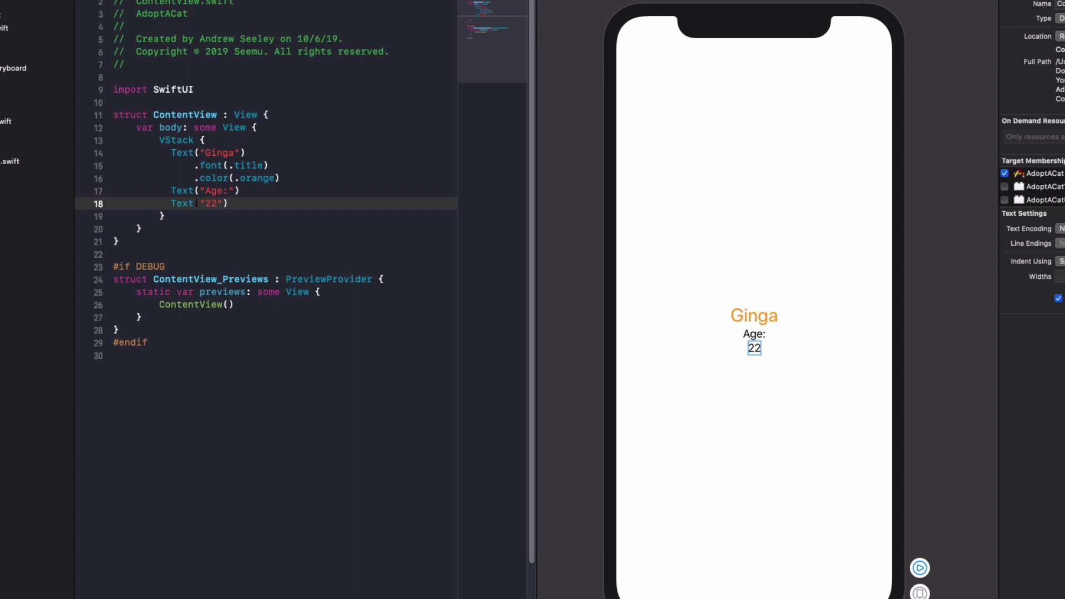
left_click(228, 204)
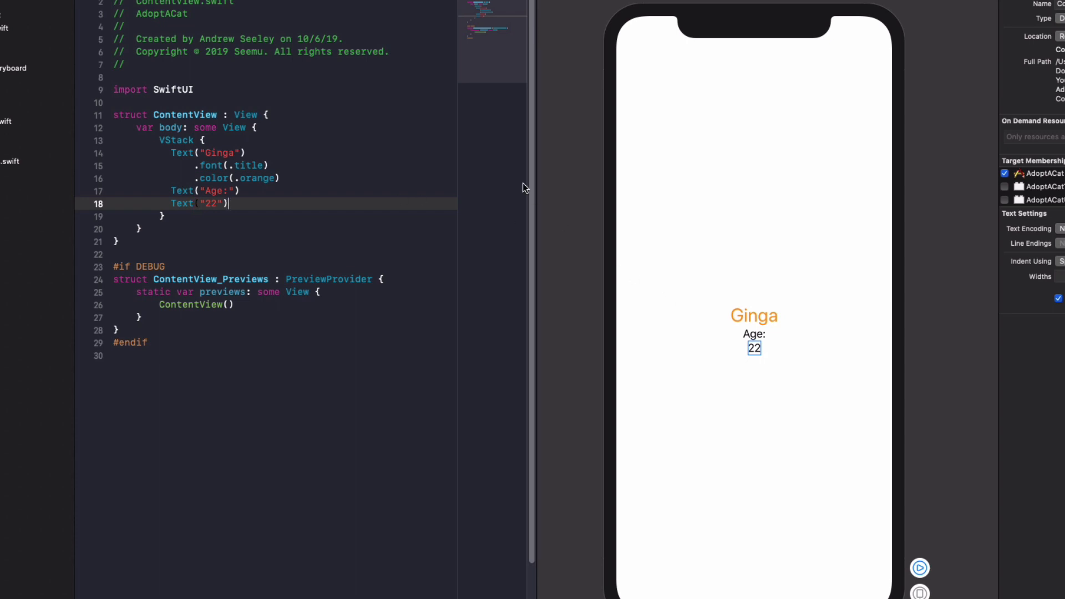
mouse_move(519, 161)
type("H")
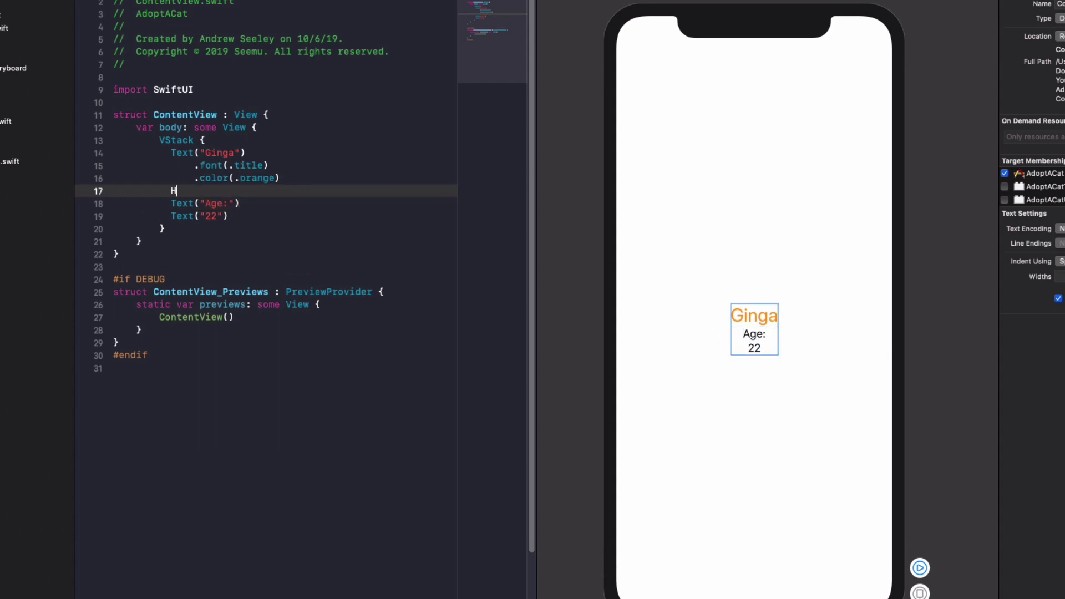
Wrap Age: and 22 in an HStack with a Spacer() pushing them apart.
type("Stack {")
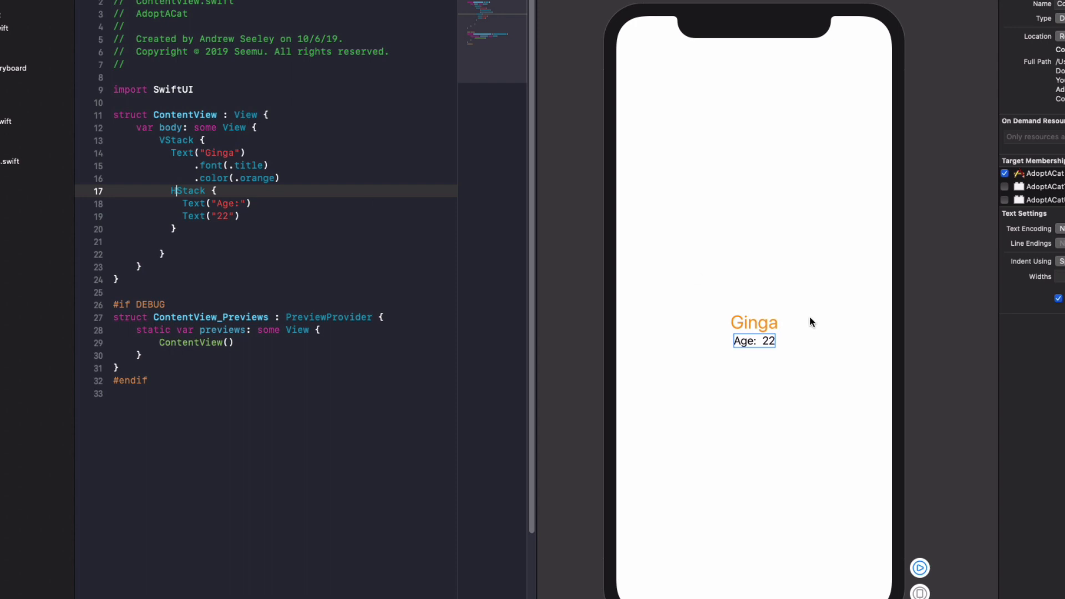
mouse_move(752, 392)
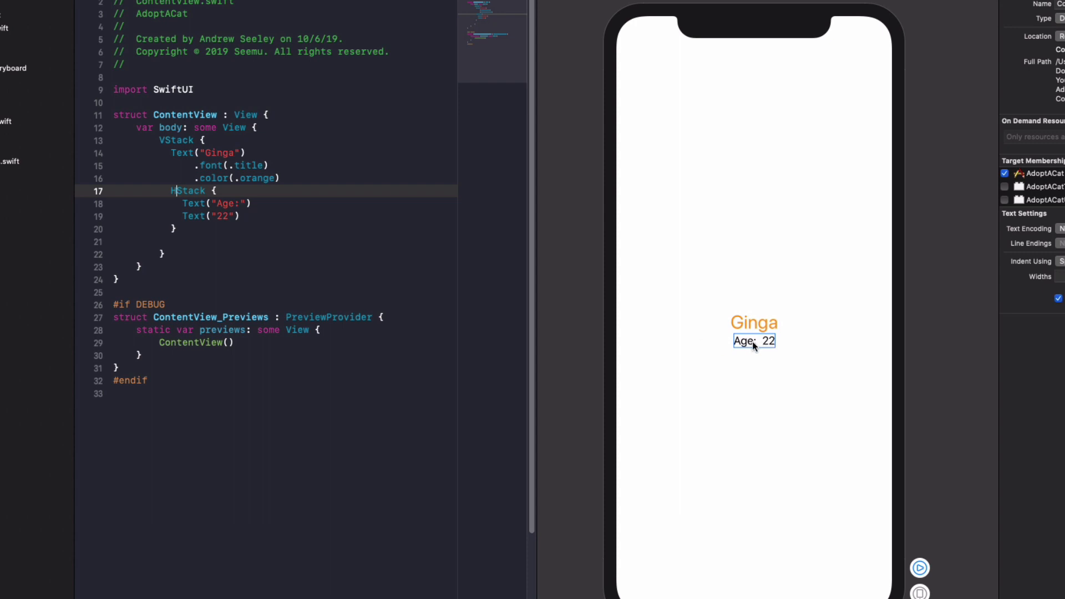
key("enter")
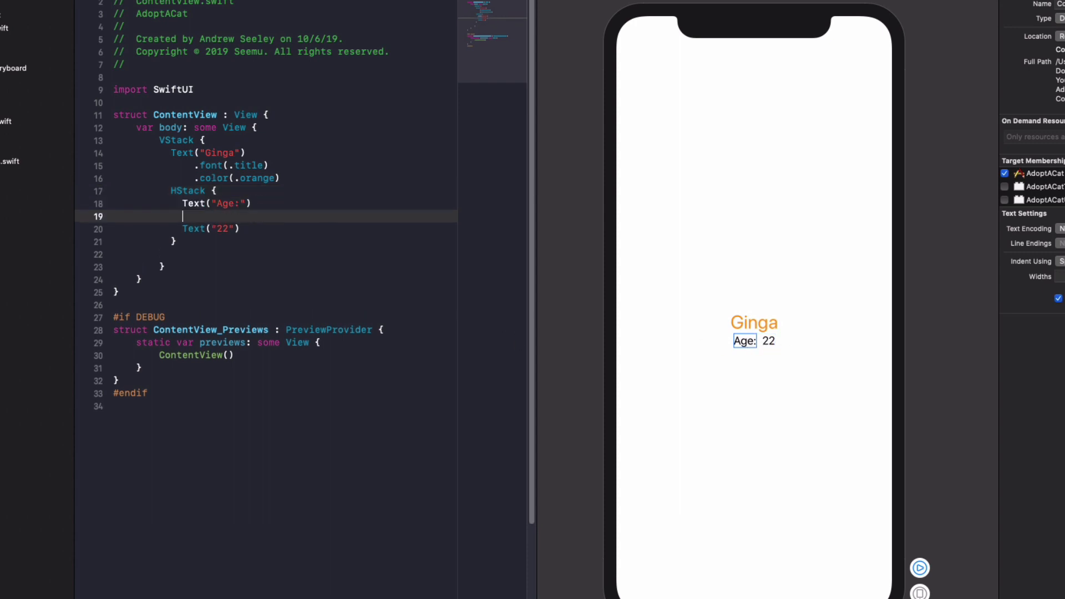
type("Space")
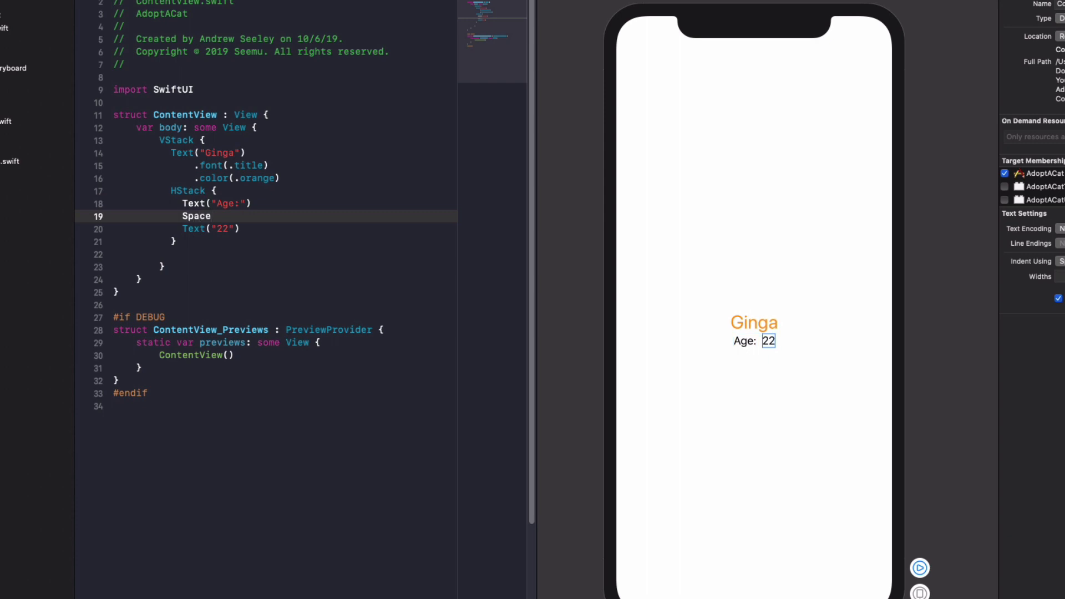
type("r()")
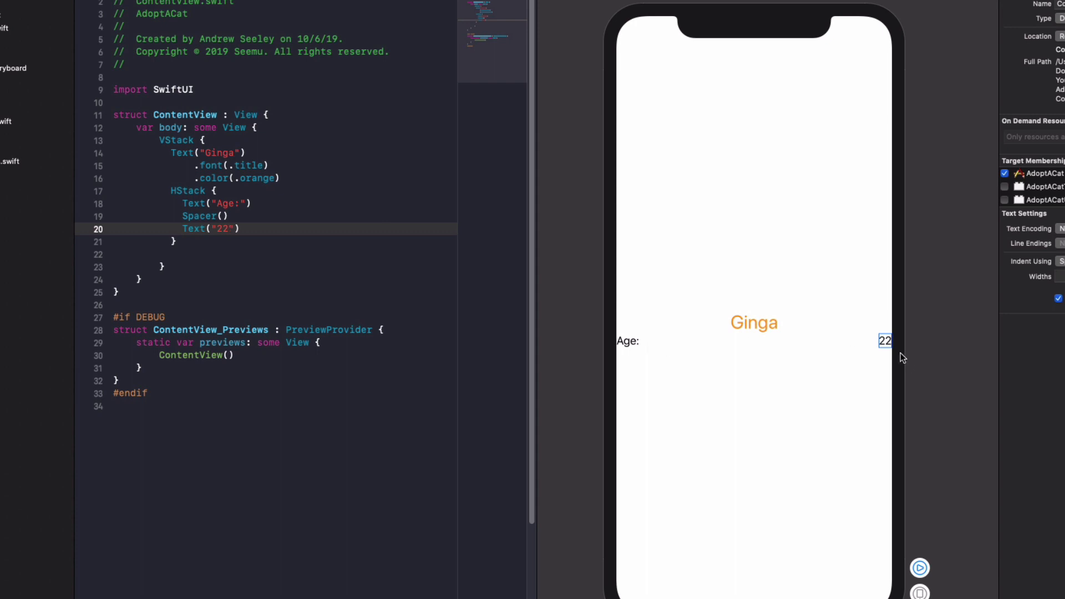
mouse_move(365, 240)
type(".padding()")
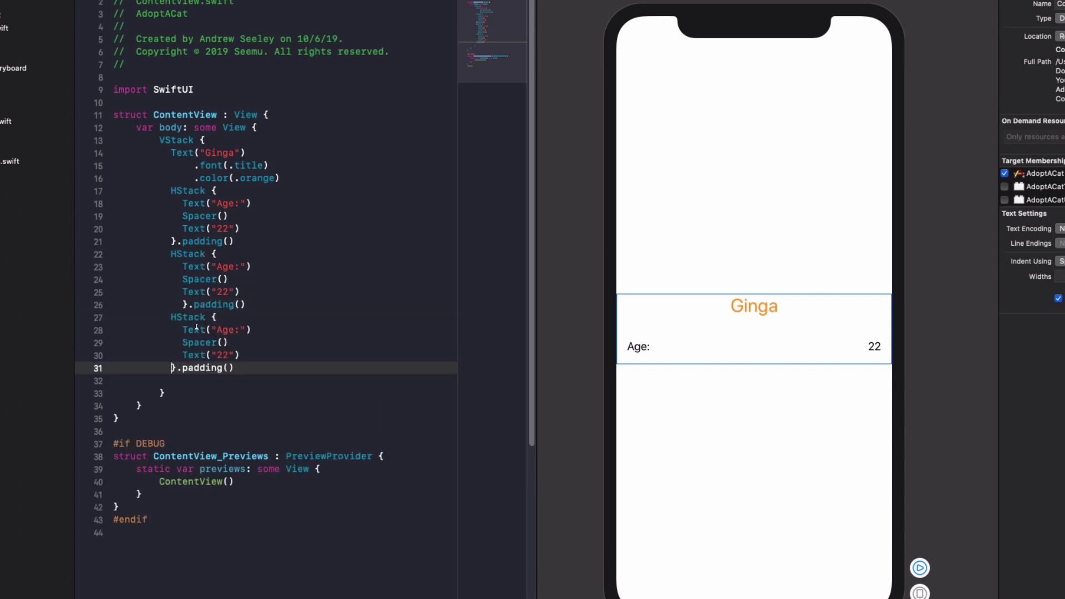
Relabel the duplicated rows as Weight: 4kg and Location: Sydney, then position the cursor after the rows.
left_click(198, 304)
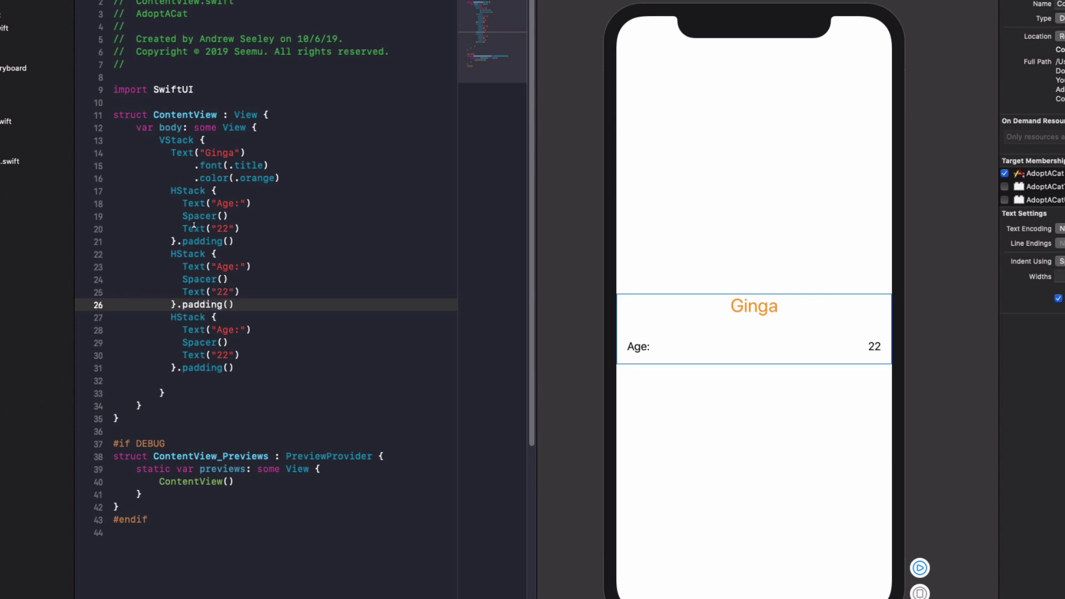
double_click(225, 268)
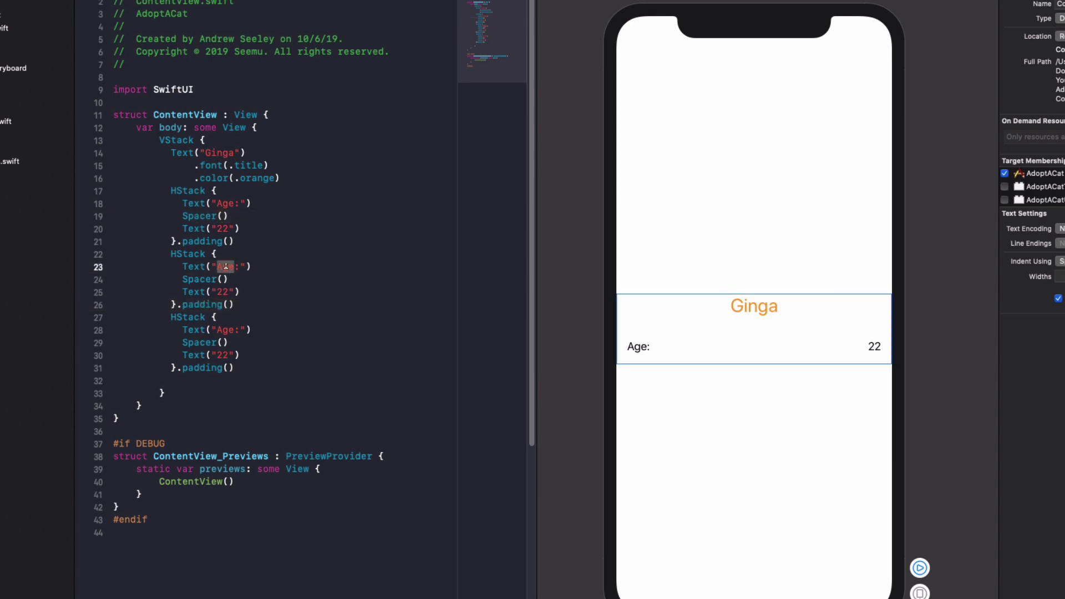
type("Weight")
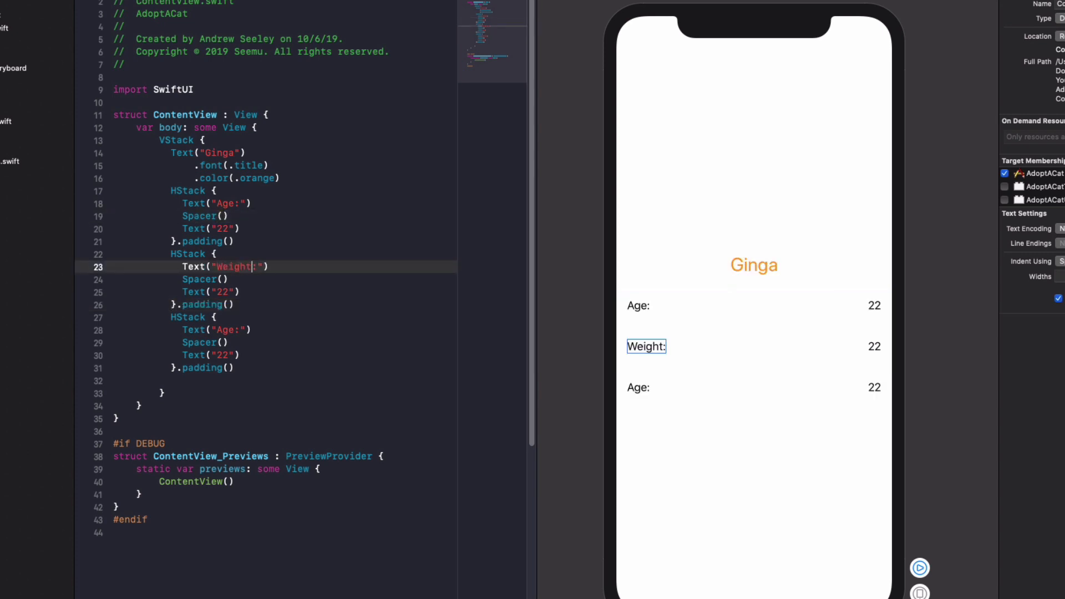
type("4kg")
left_click(285, 330)
type("Location")
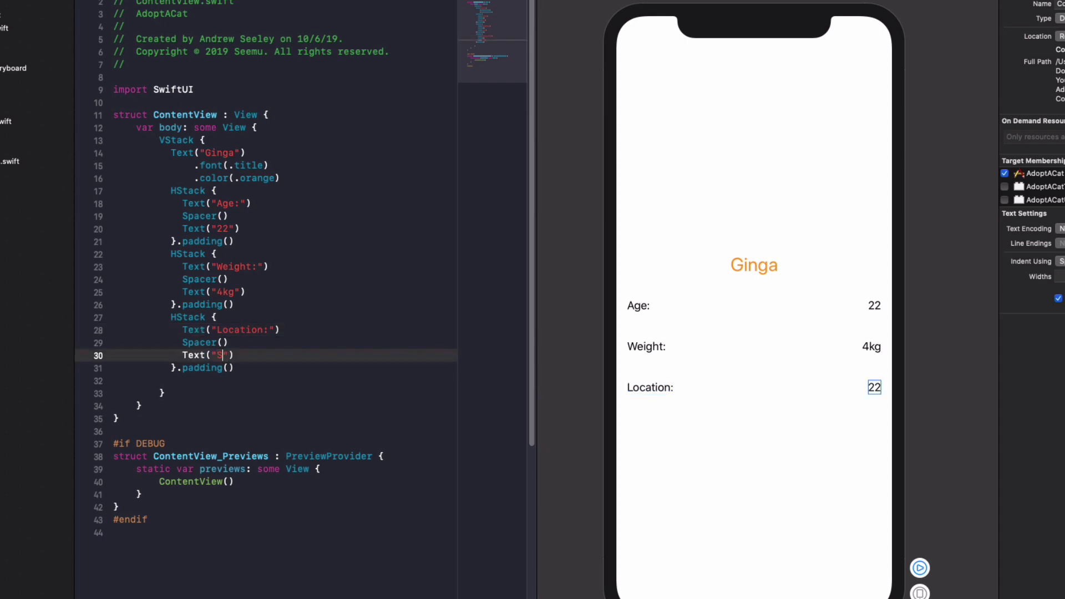
type("Sydney")
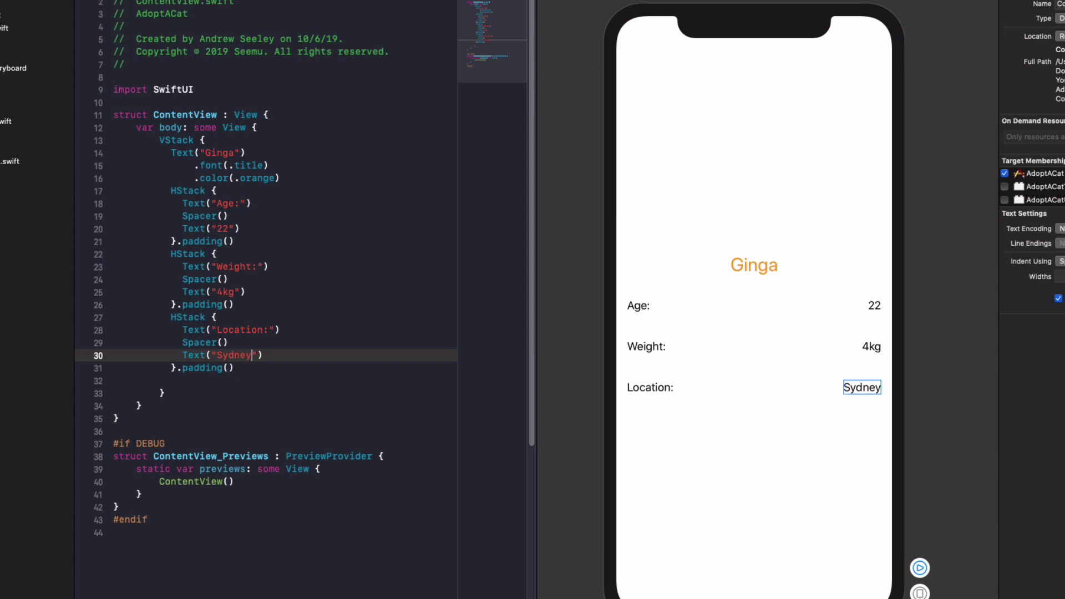
left_click(224, 266)
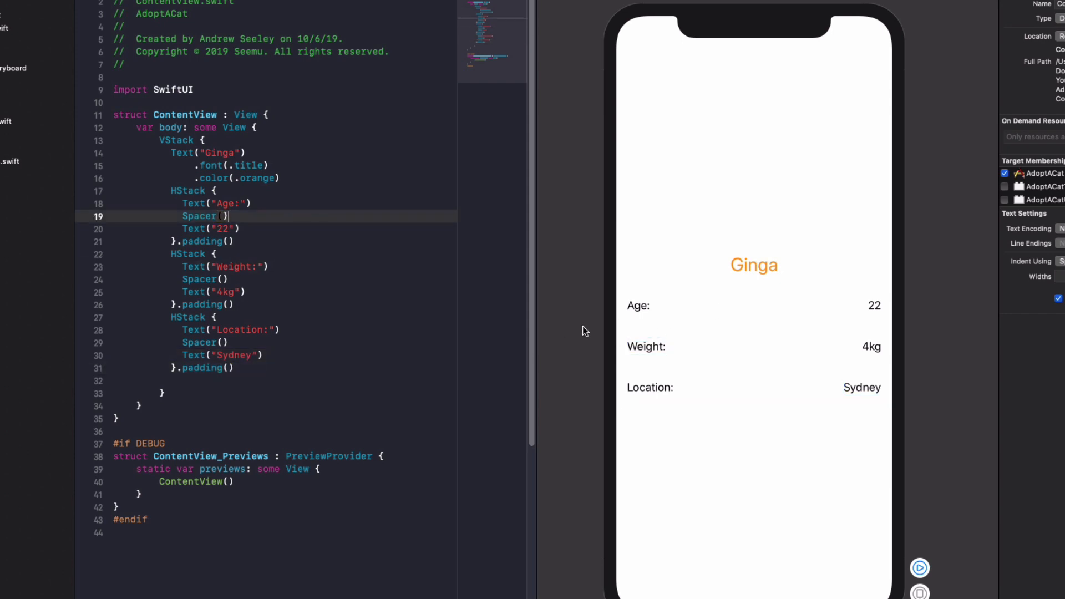
left_click(226, 368)
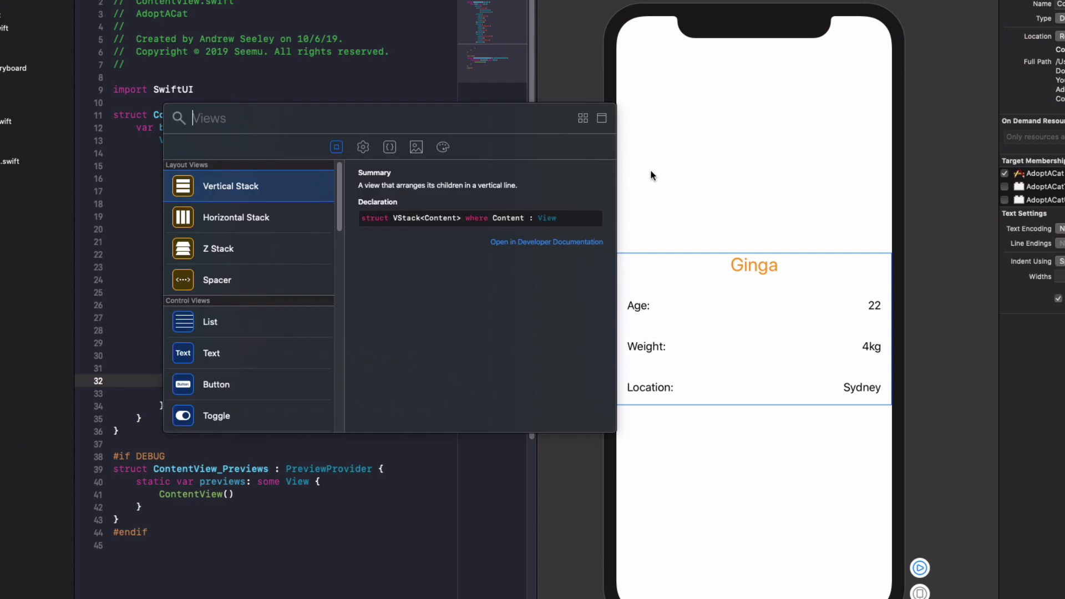
Drag a Button from the Library below the Location row and label it Adopt.
type("button")
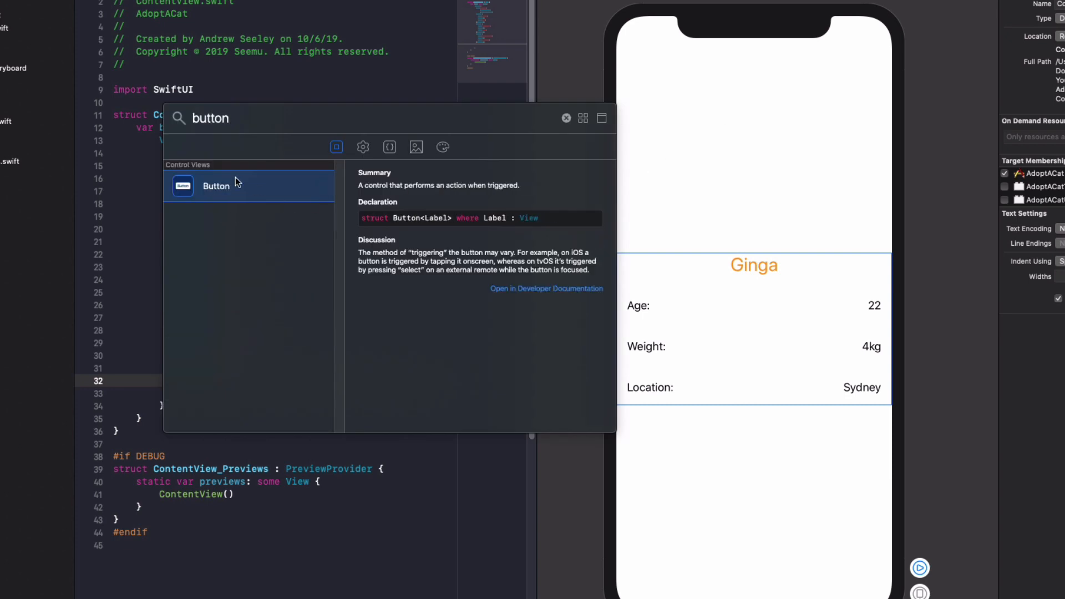
left_click_drag(216, 185, 686, 402)
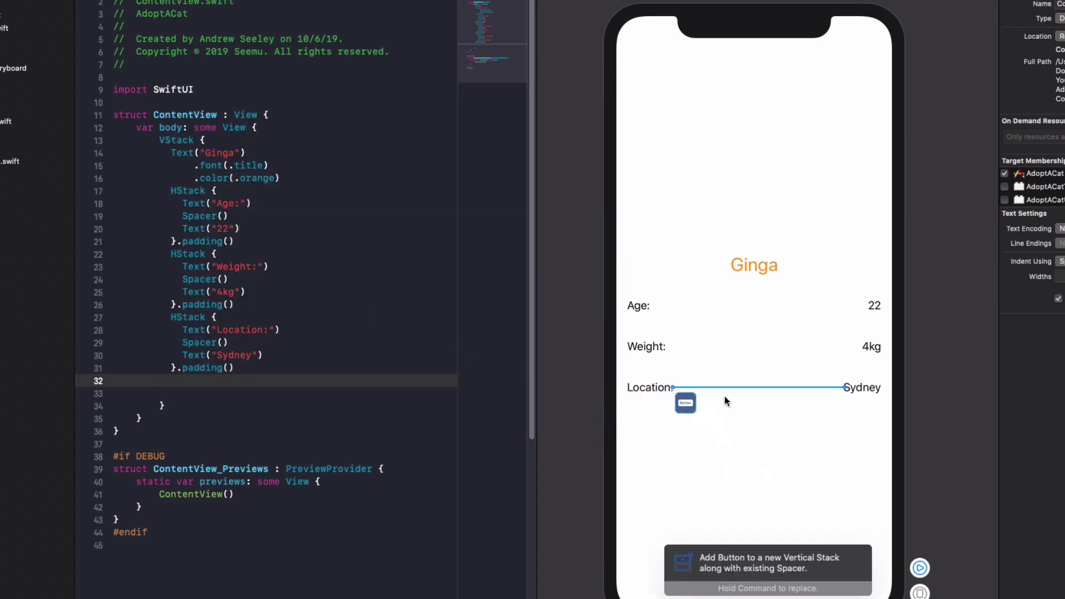
left_click_drag(686, 402, 122, 377)
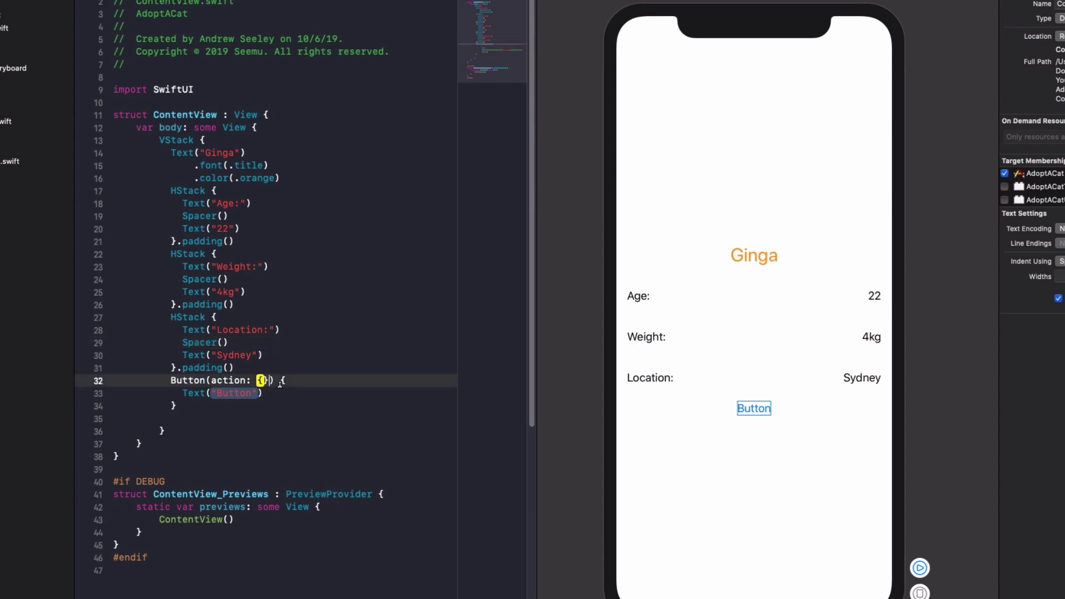
double_click(234, 393)
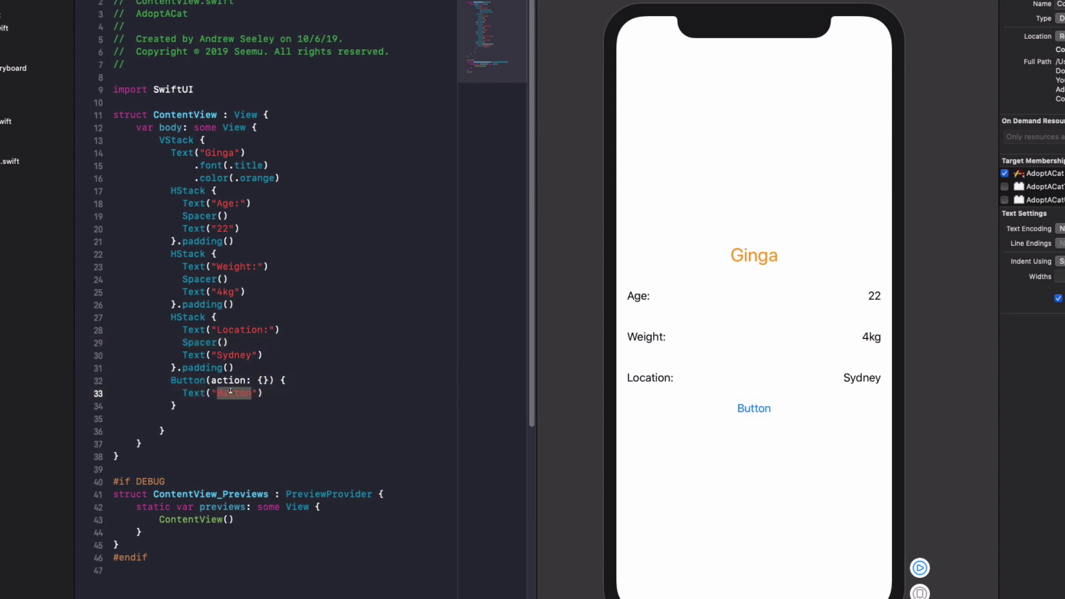
type("Adopt")
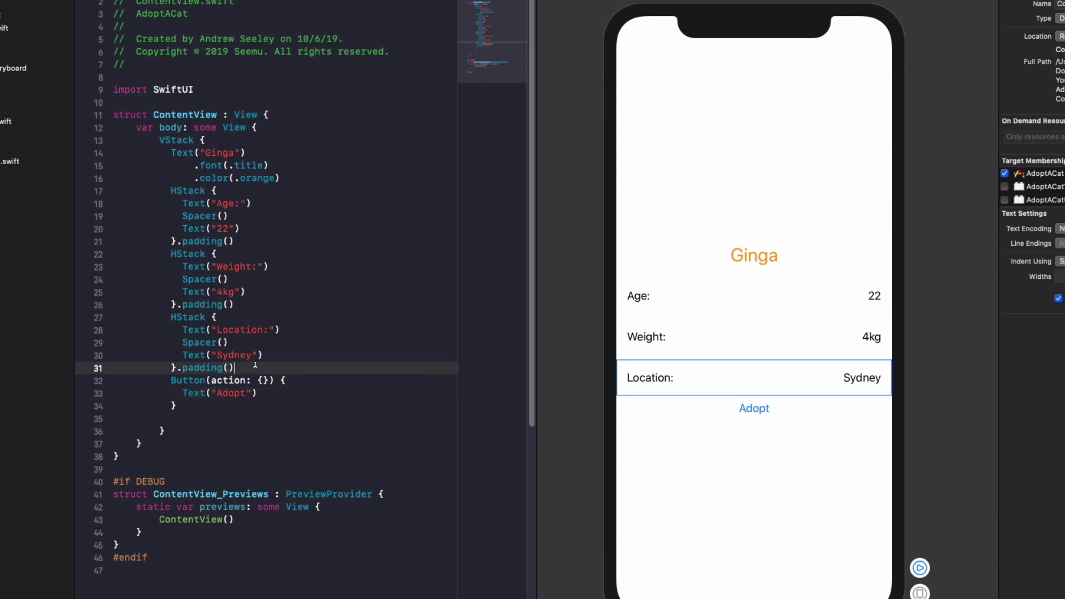
type("Spacer(")
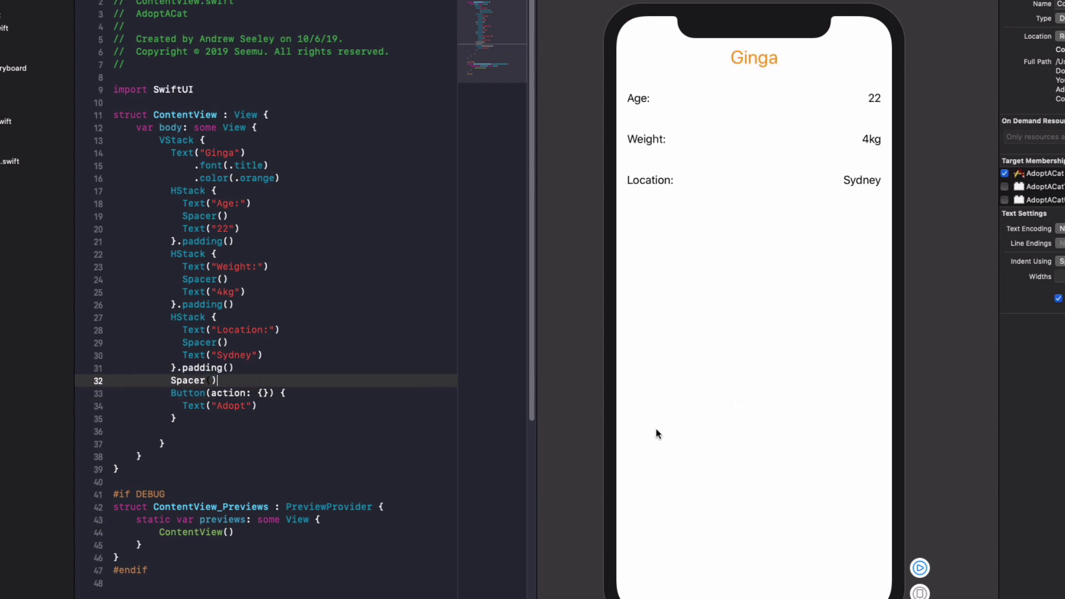
Finish the Spacer() before the Button and add default .padding() to the whole VStack.
type("(")
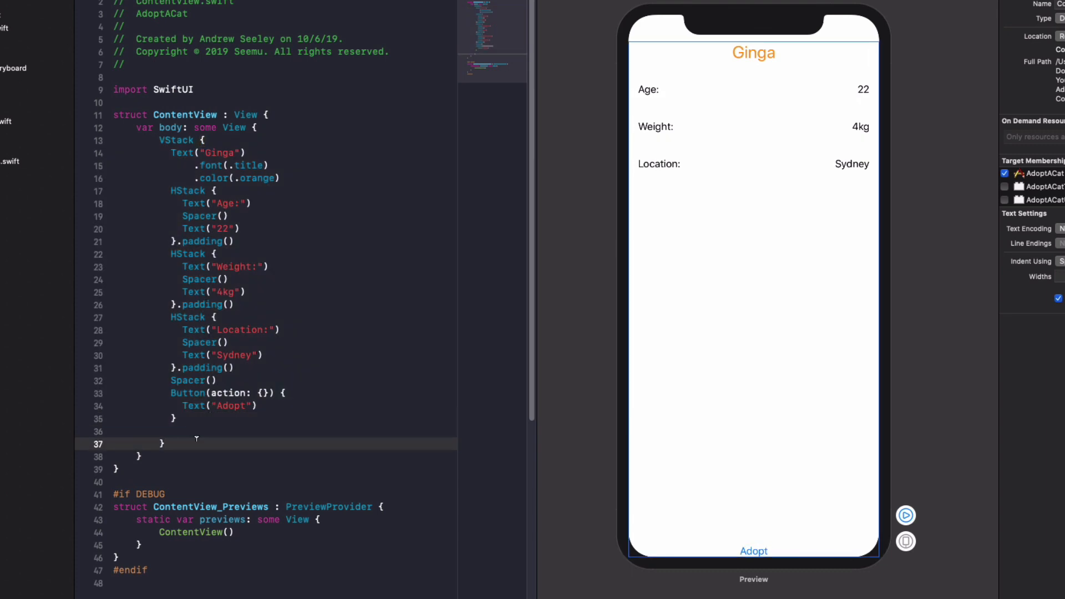
type(".padding")
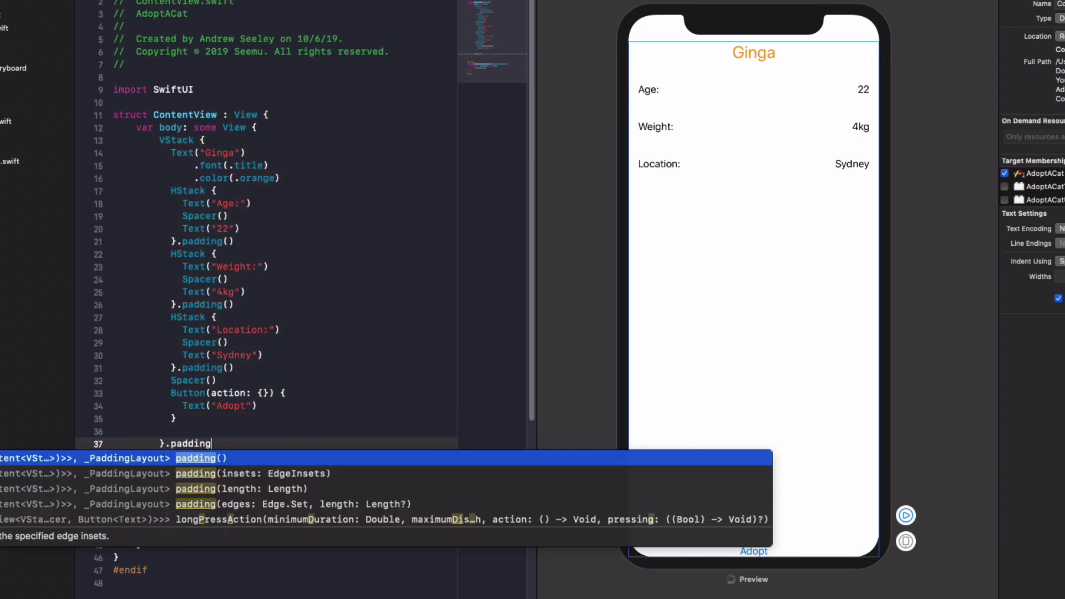
left_click(198, 457)
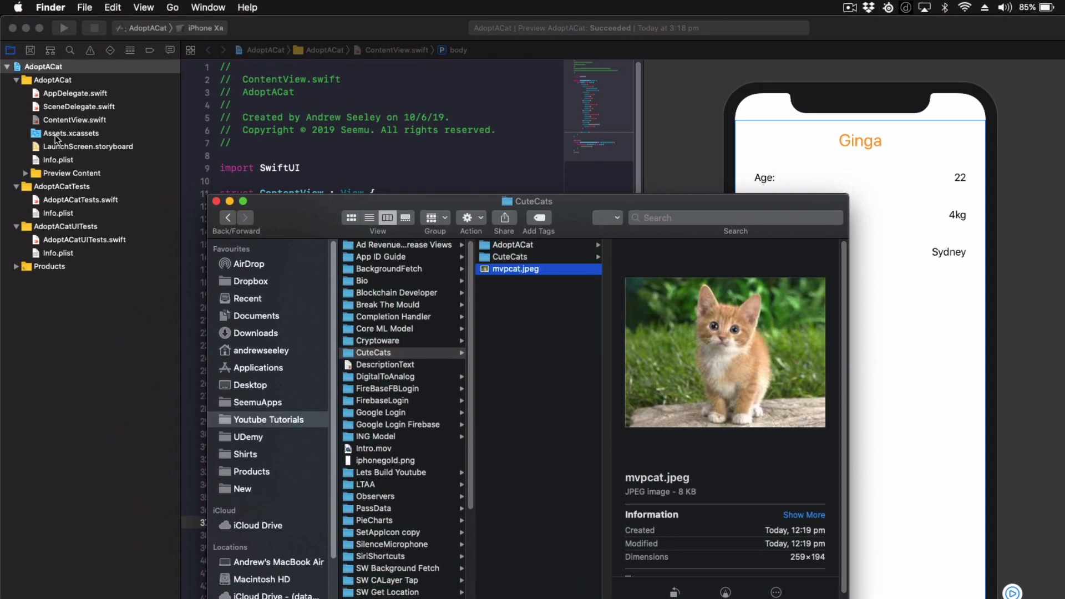
Add mvpcat.jpeg to Assets.xcassets, then return to ContentView.
left_click(71, 133)
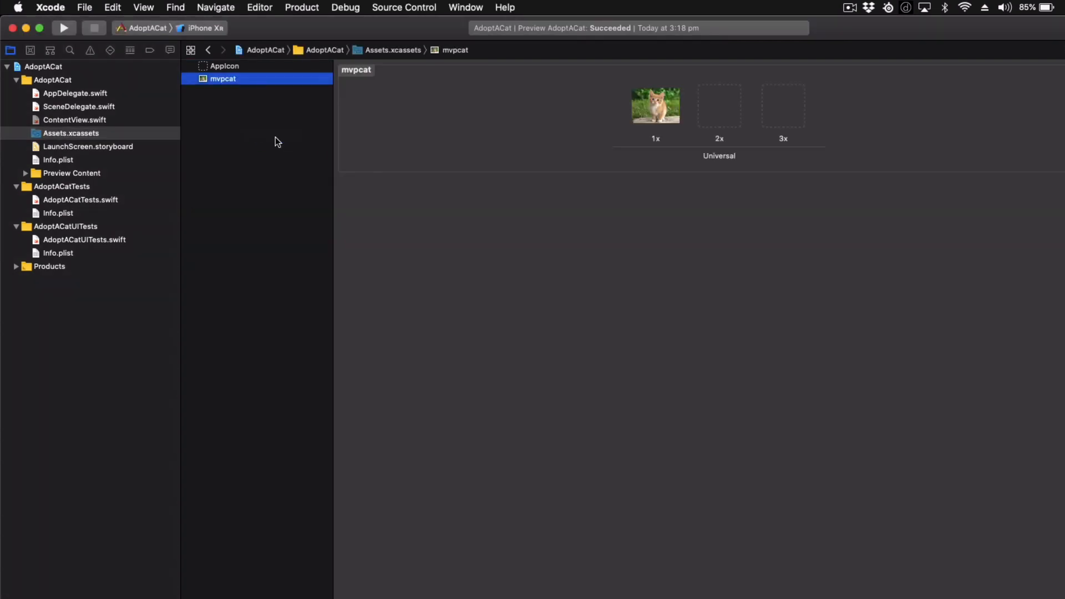
left_click(75, 120)
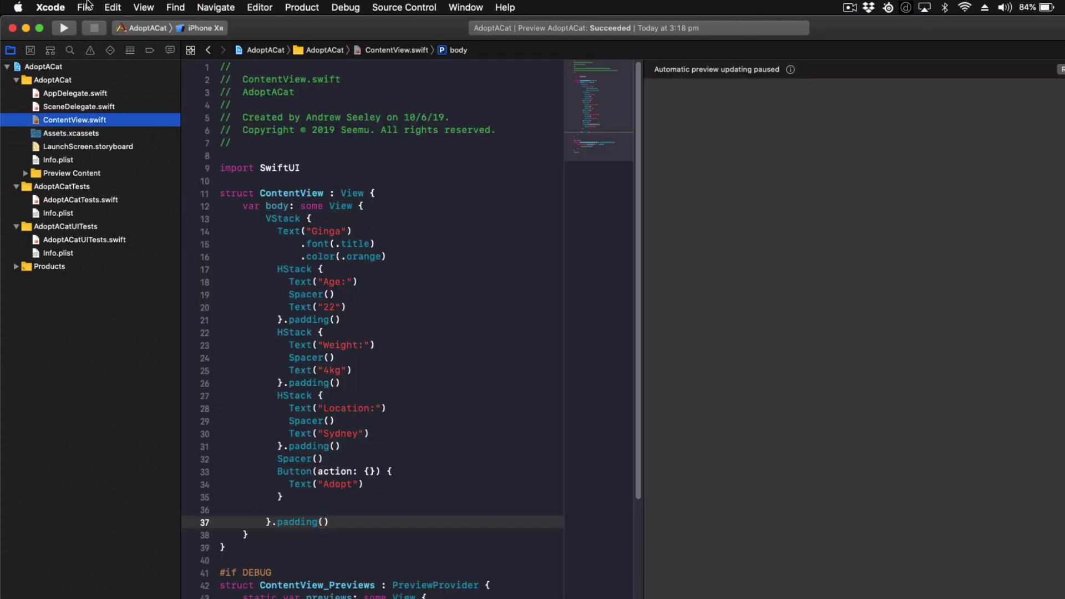
Create a new SwiftUI View file named ProfileImage via File > New > File….
left_click(85, 8)
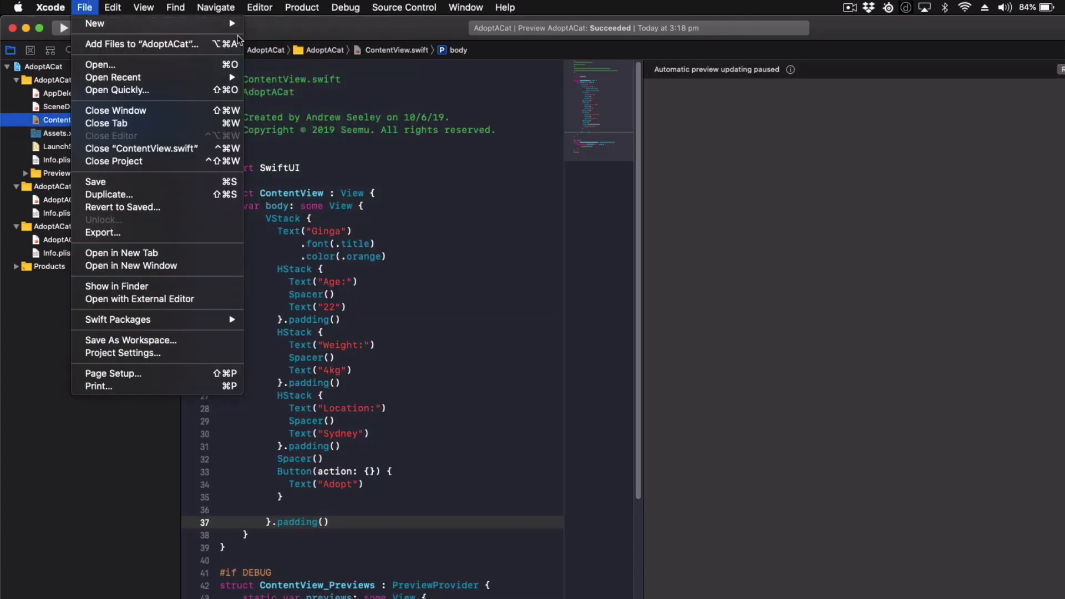
left_click(216, 8)
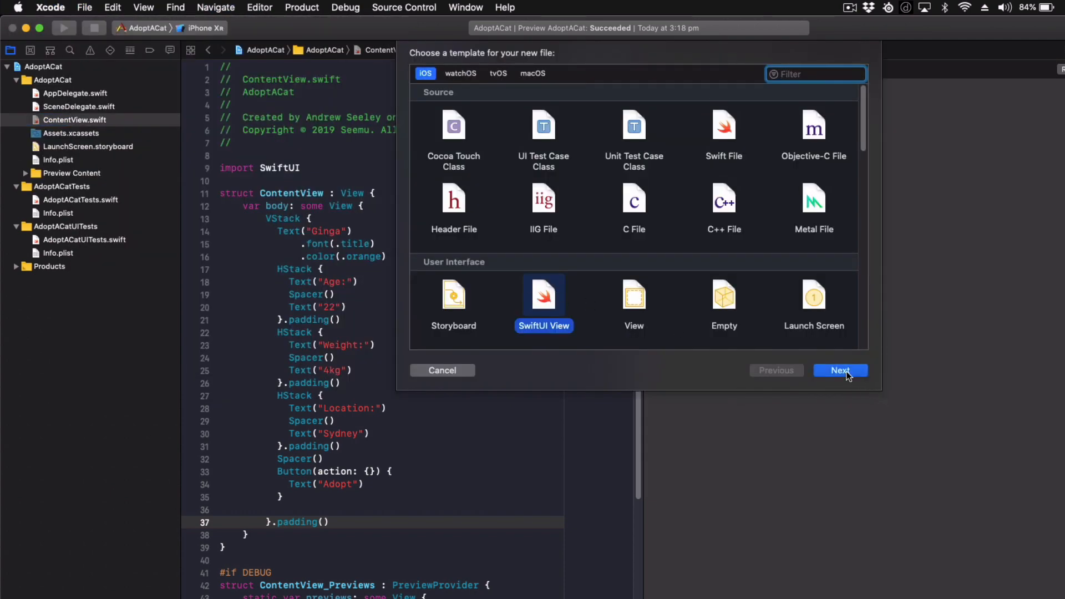
left_click(840, 370)
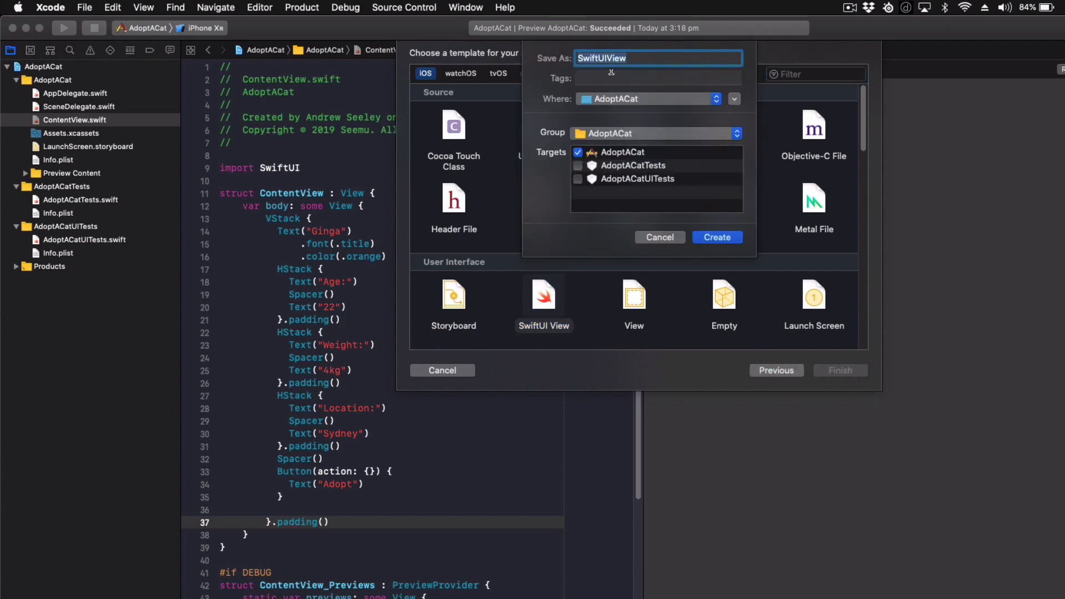
type("ProfileImage")
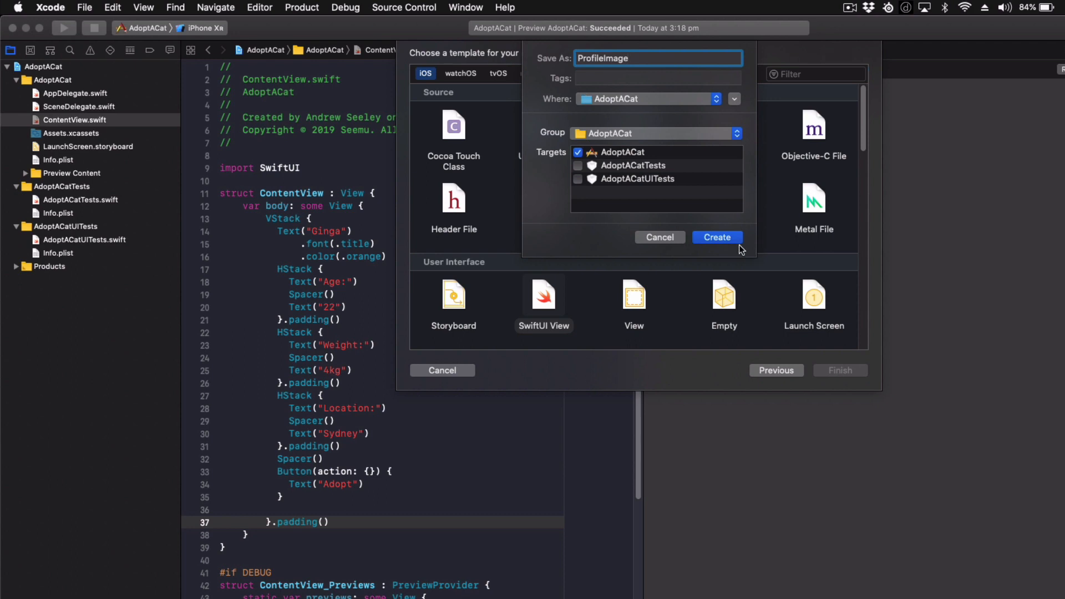
left_click(716, 238)
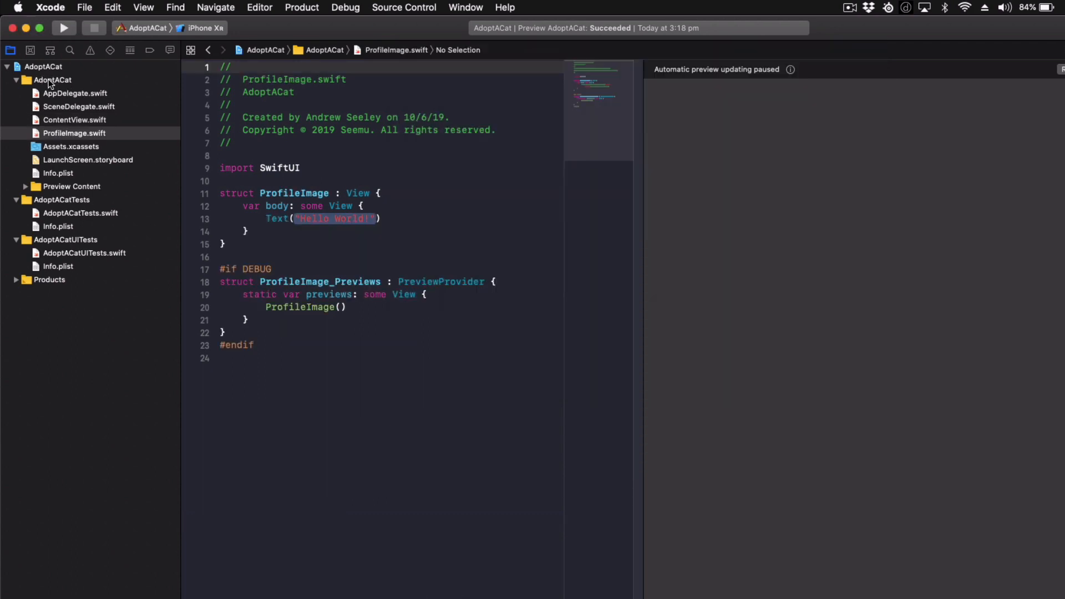
left_click(52, 80)
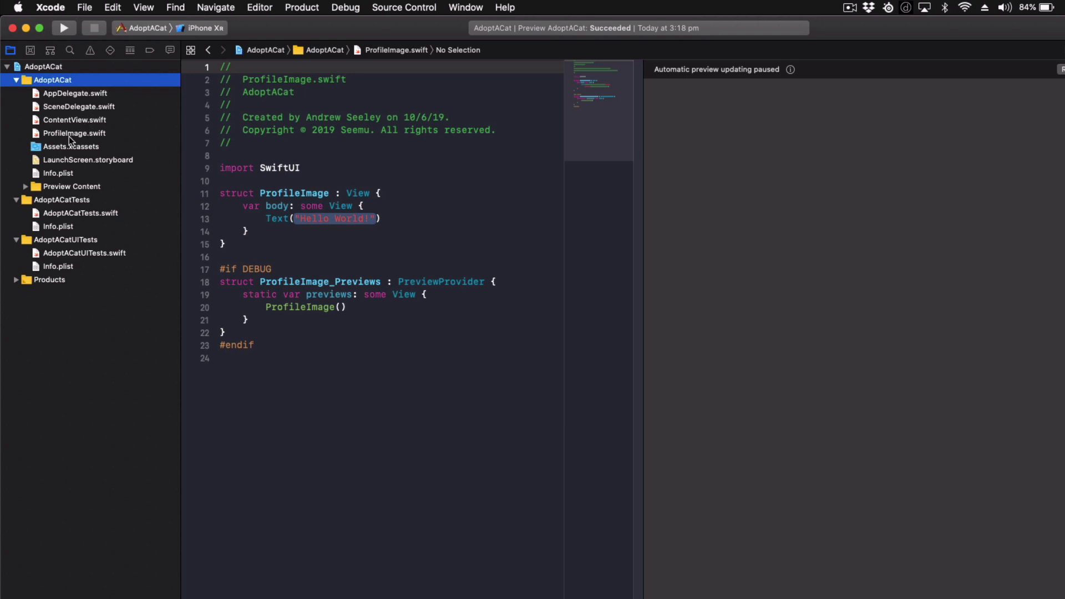
left_click(73, 133)
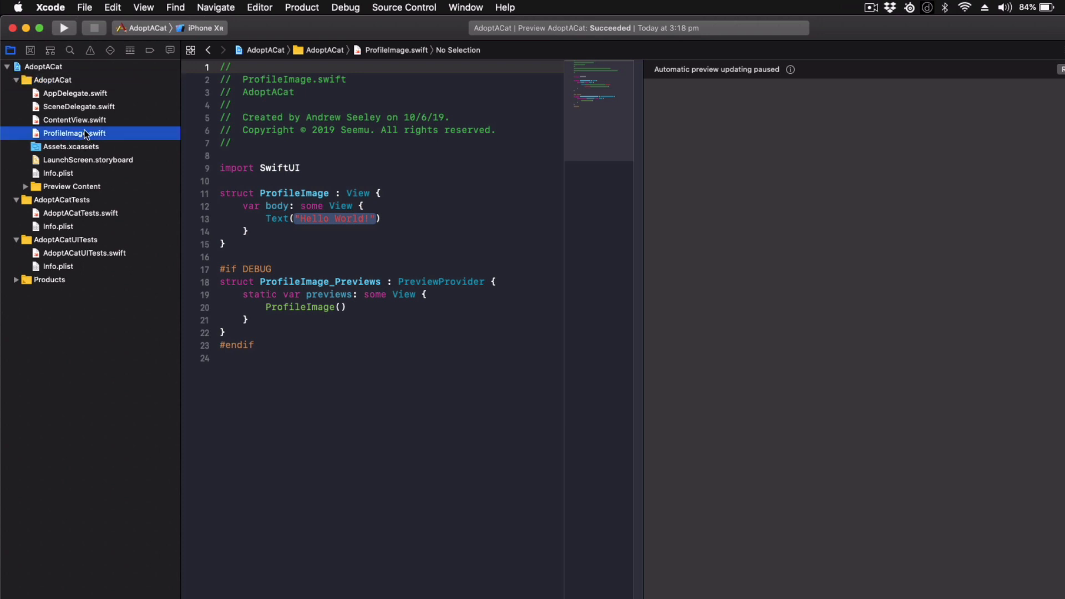
mouse_move(48, 69)
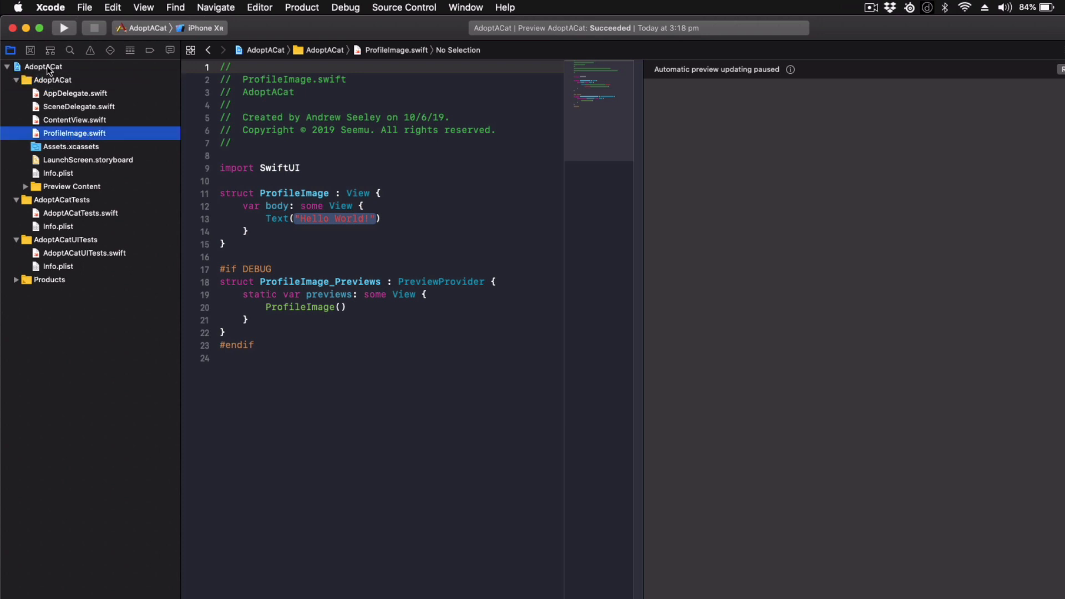
left_click(44, 66)
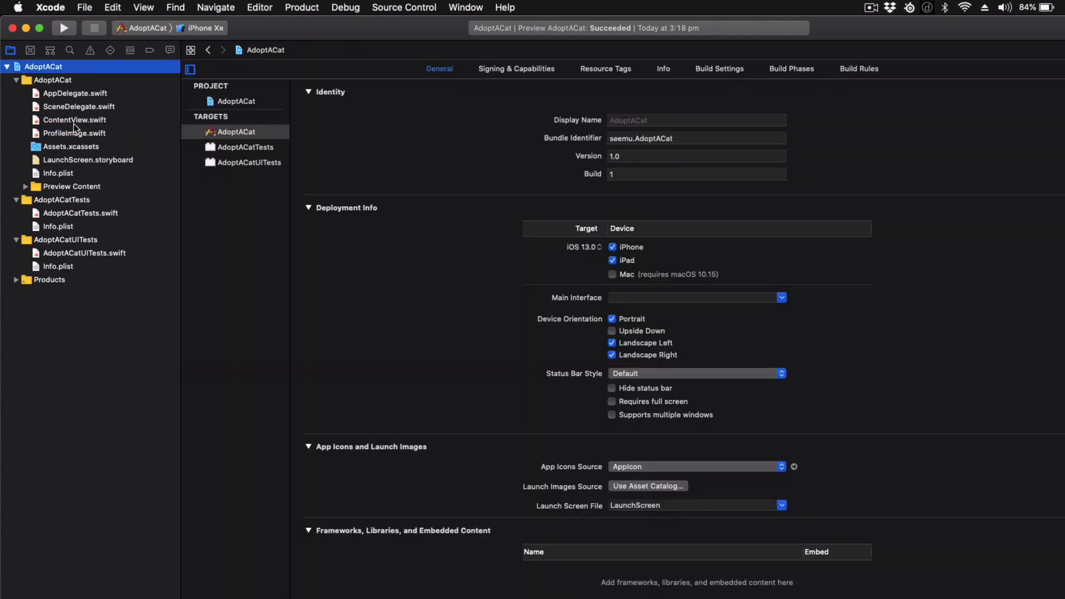
left_click(73, 134)
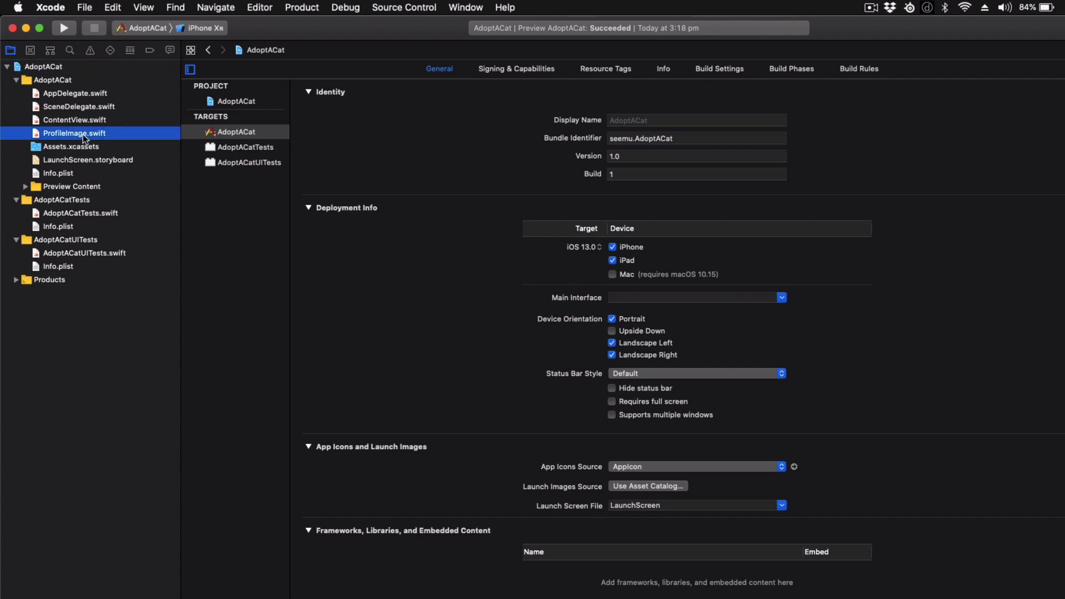
left_click(74, 133)
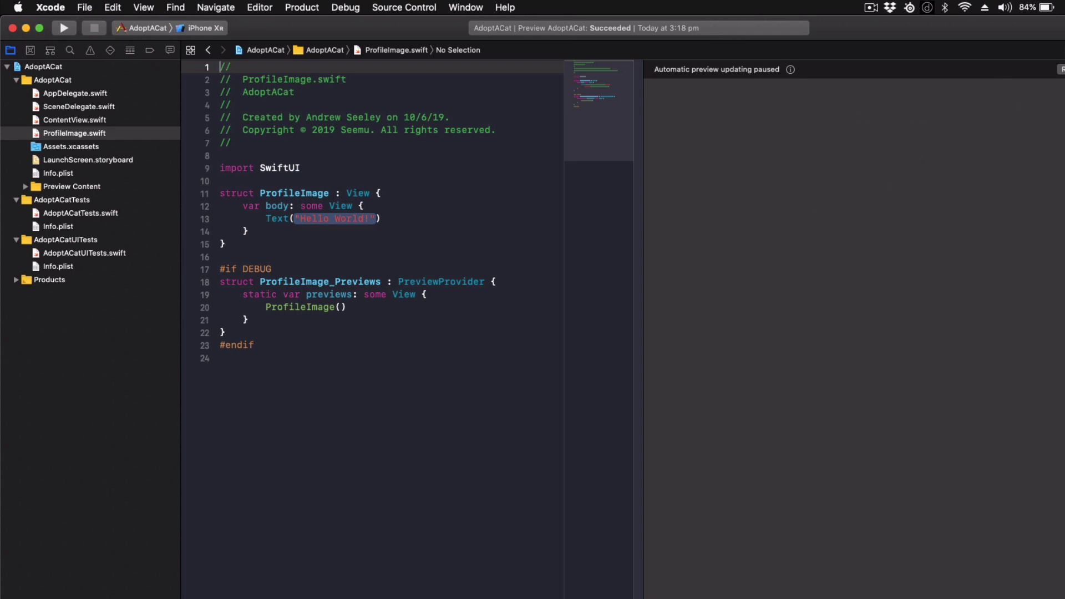
Replace Text("Hello World!") with Image("mvpcat") in ProfileImage's body.
left_click(64, 28)
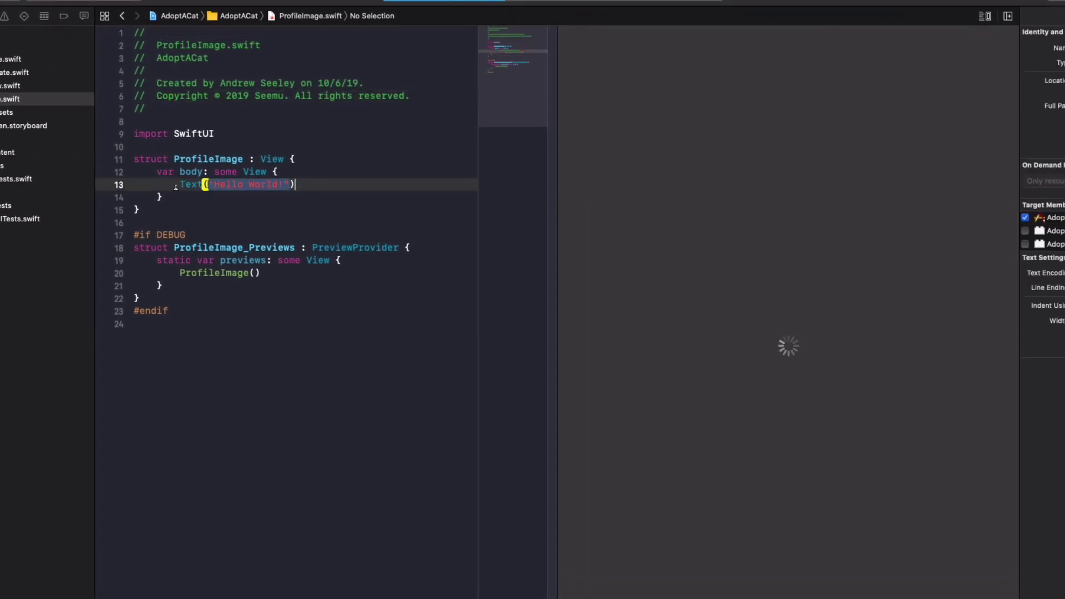
type("Image")
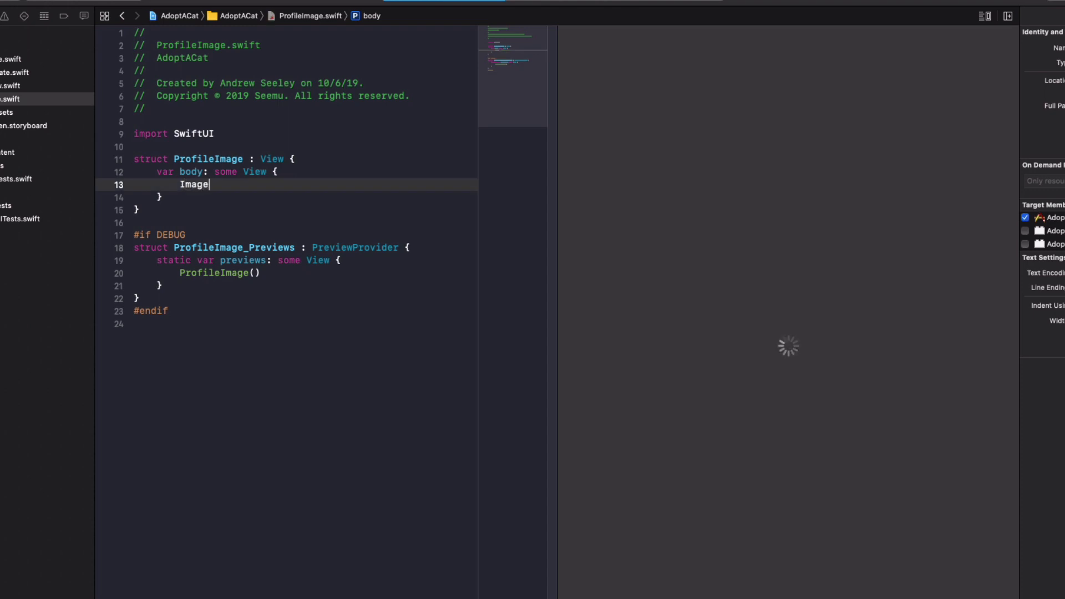
type("(\"m")
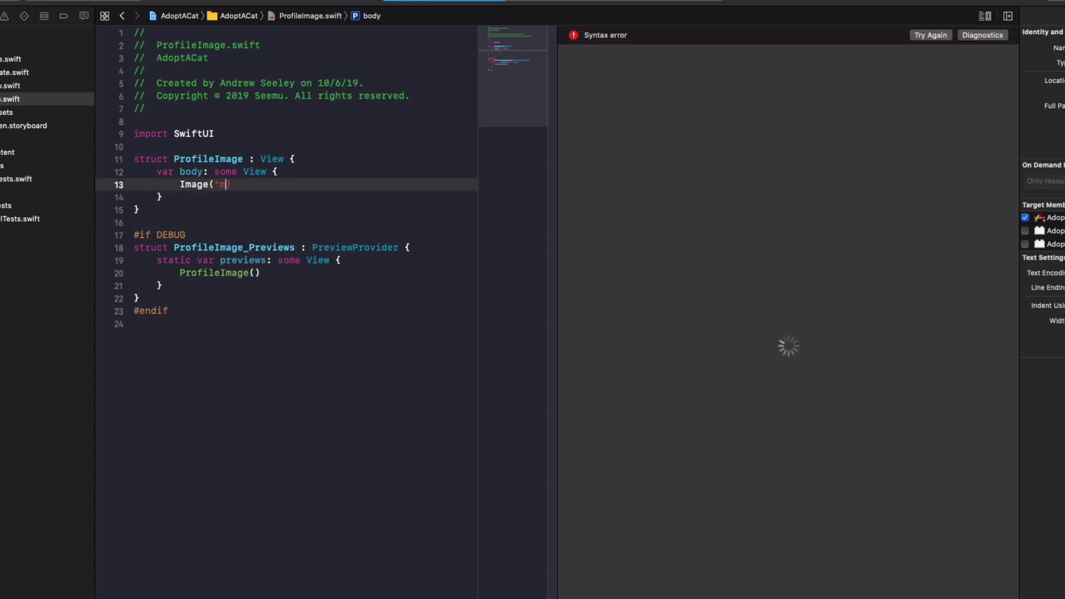
type("vpcat")
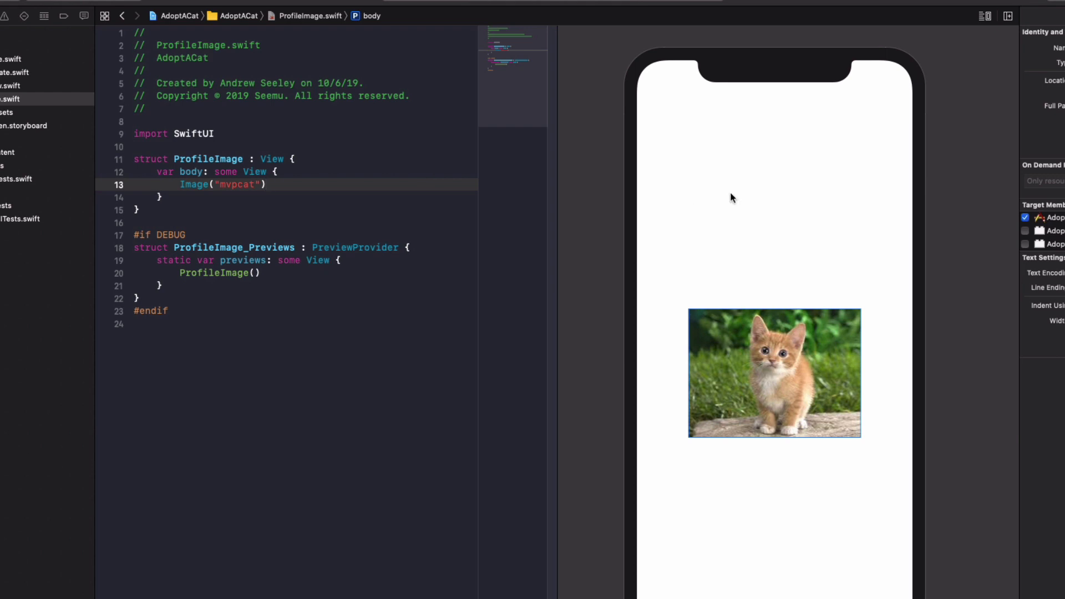
mouse_move(746, 307)
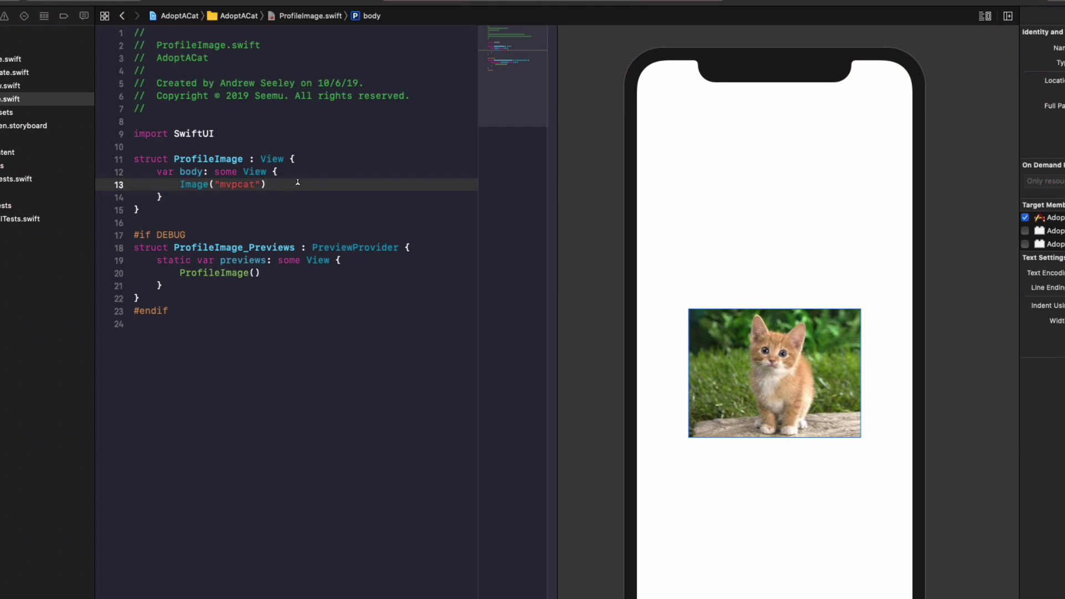
Append .clipShape(Circle()) to Image("mvpcat") so the photo crops to a circle.
type(".")
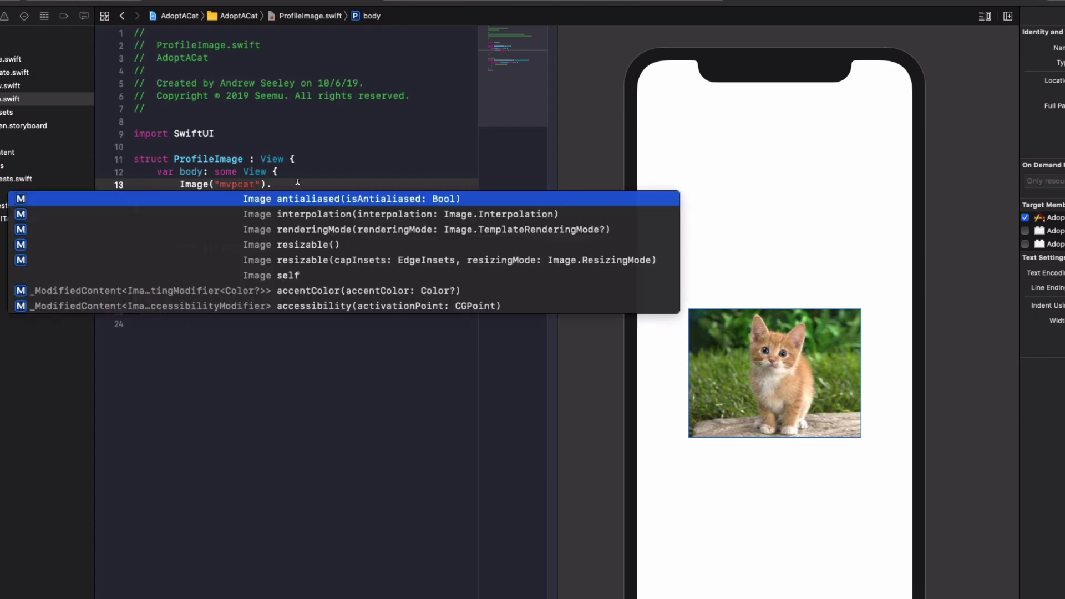
type("clipShape(")
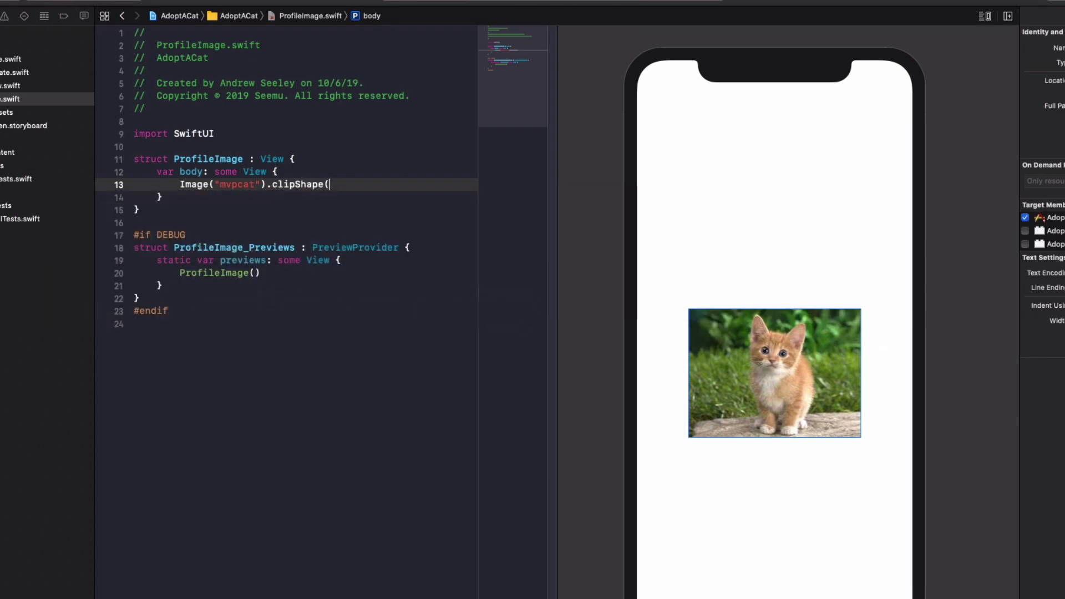
type("Cr")
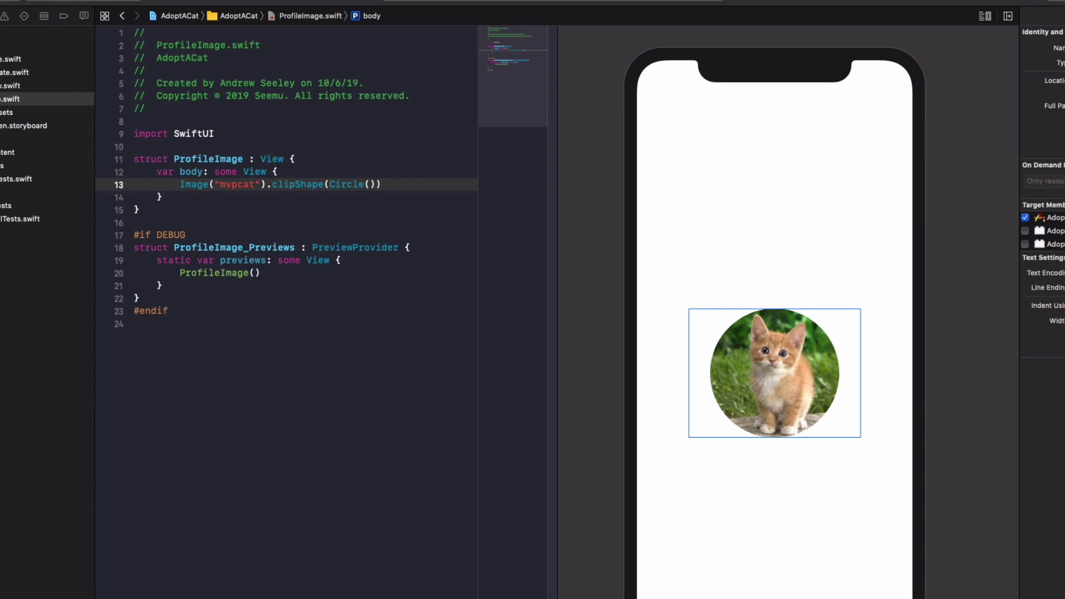
left_click(382, 184)
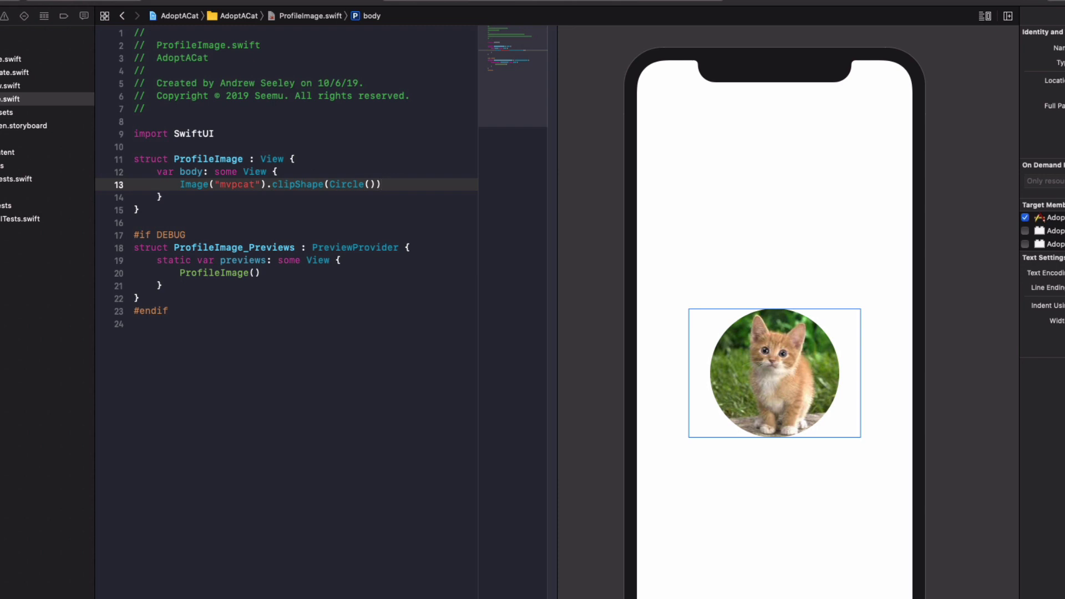
Add .overlay(Circle().stroke(Color.white, lineWidth: 4)) after the clipShape modifier.
type(".")
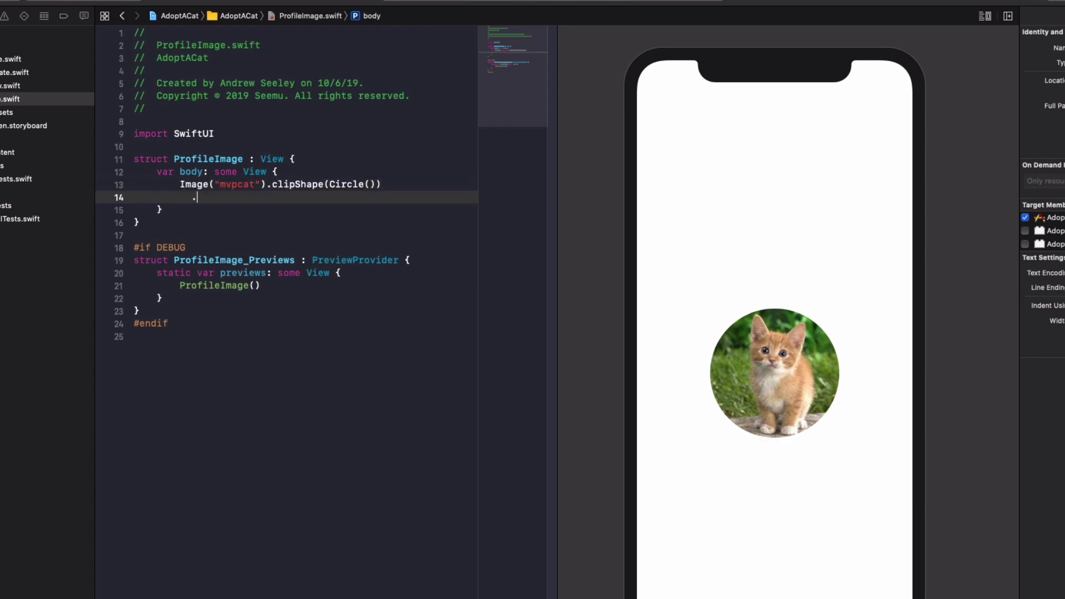
type(".")
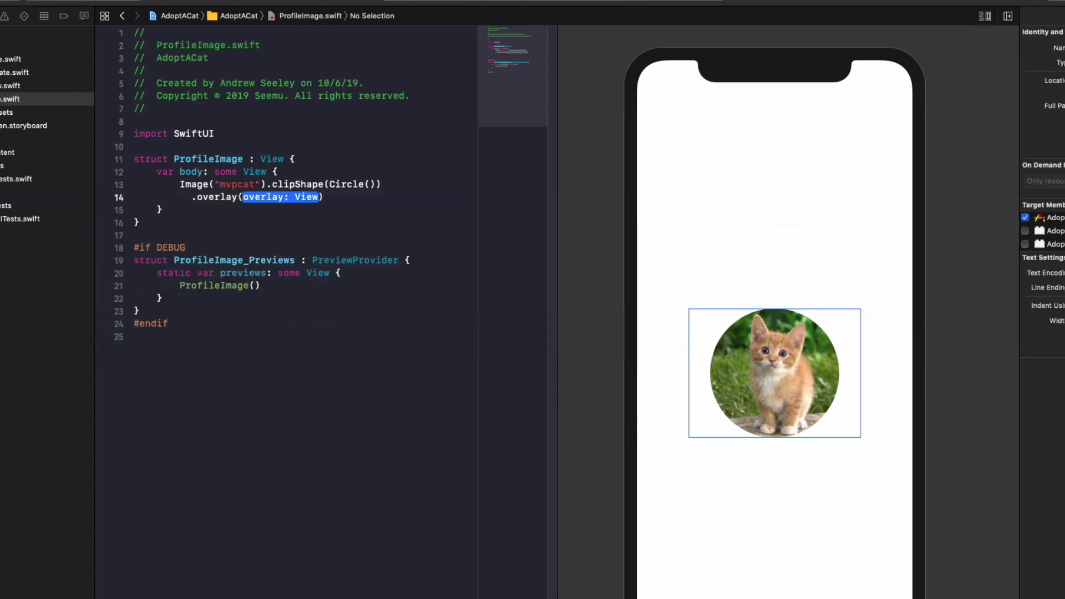
type("Cir")
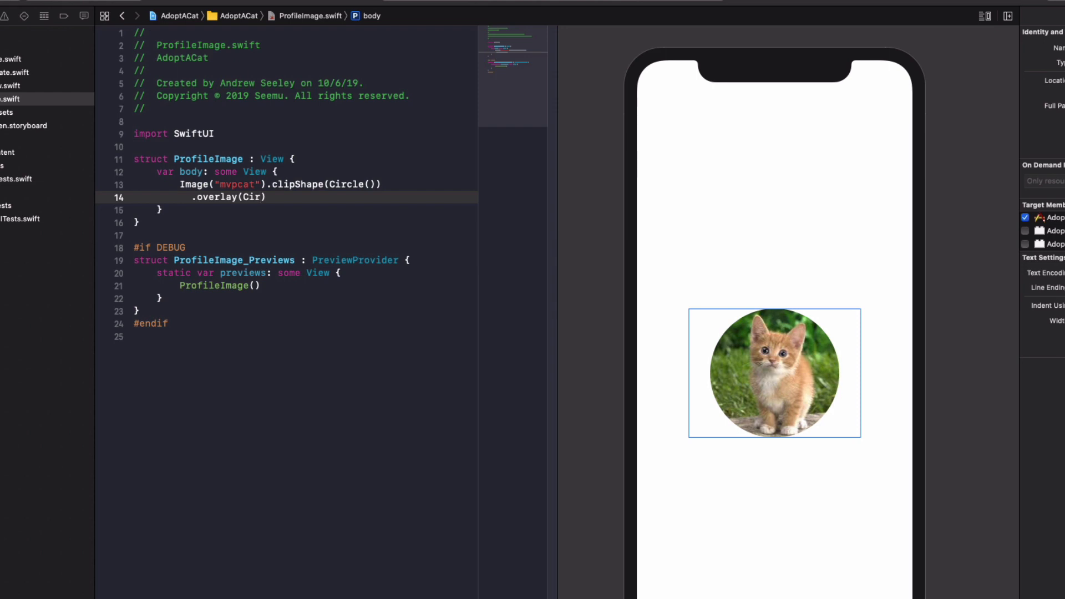
type("le()")
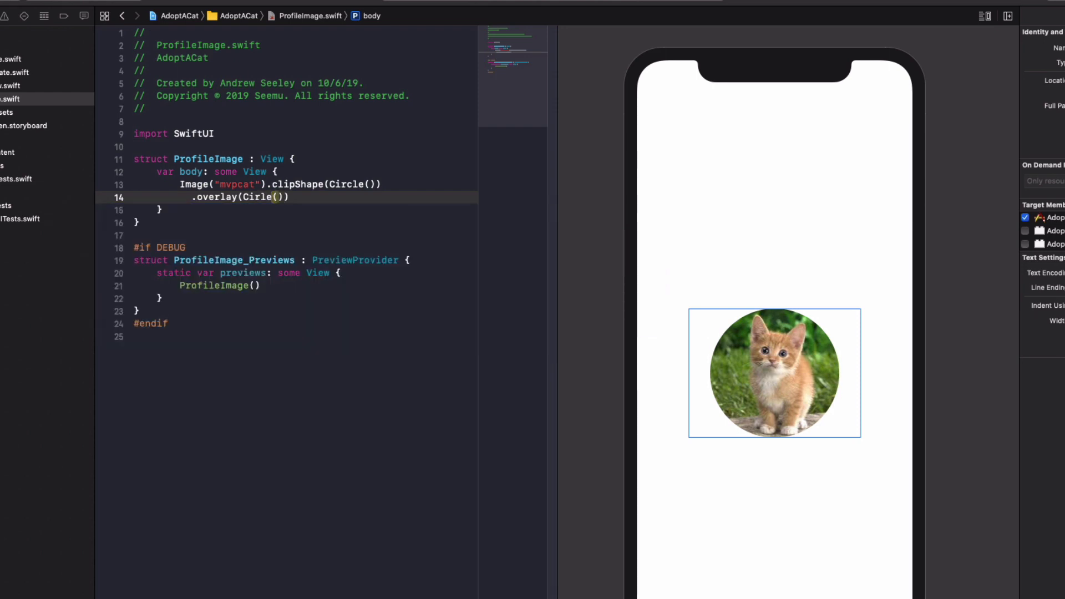
type(".stroke")
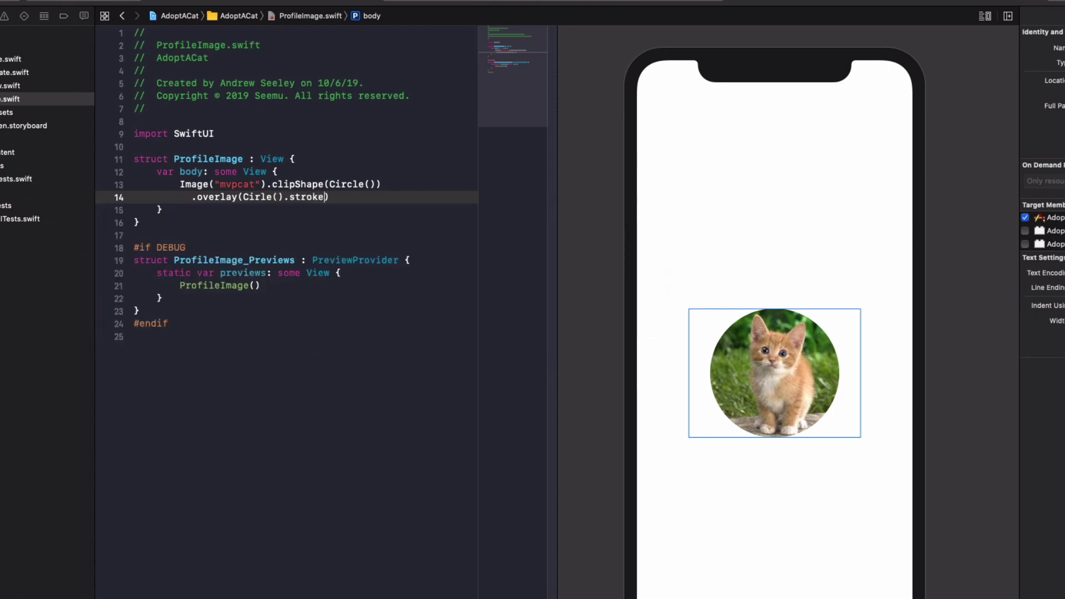
type("(")
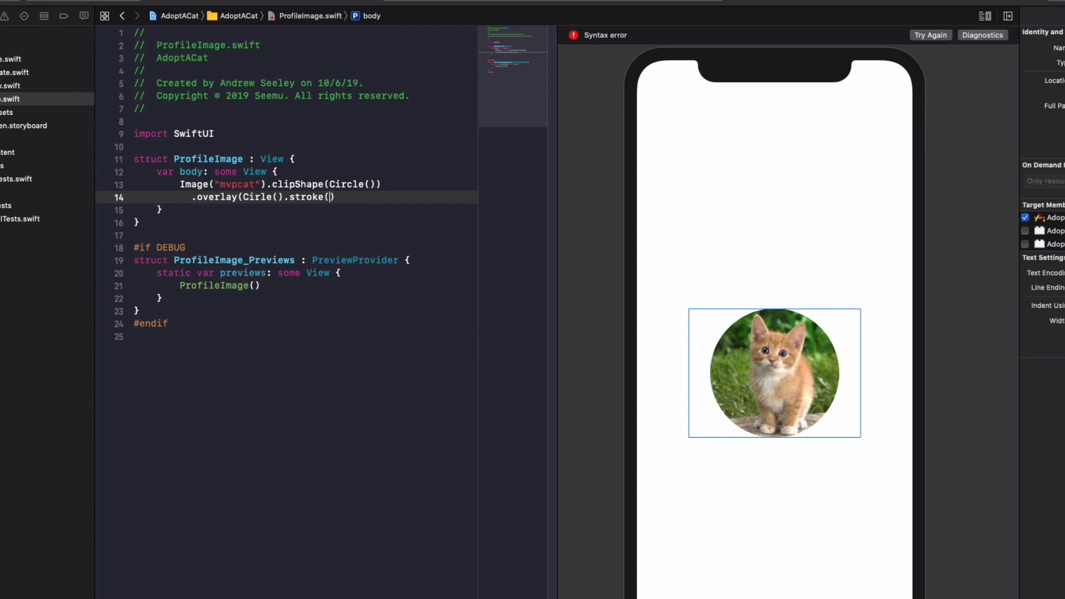
type("Color.white")
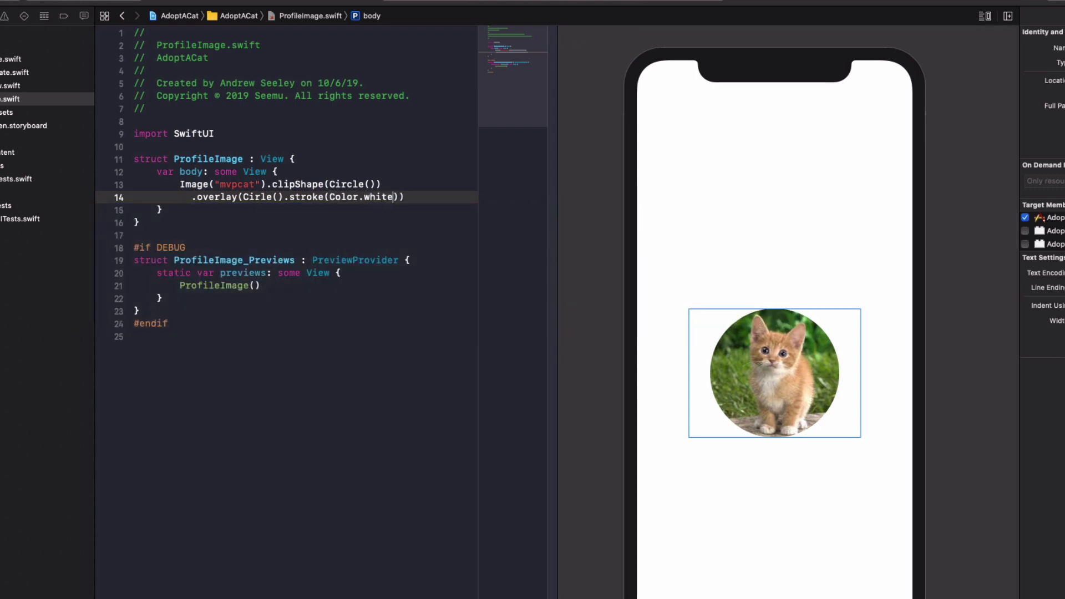
type(", lineWidth:")
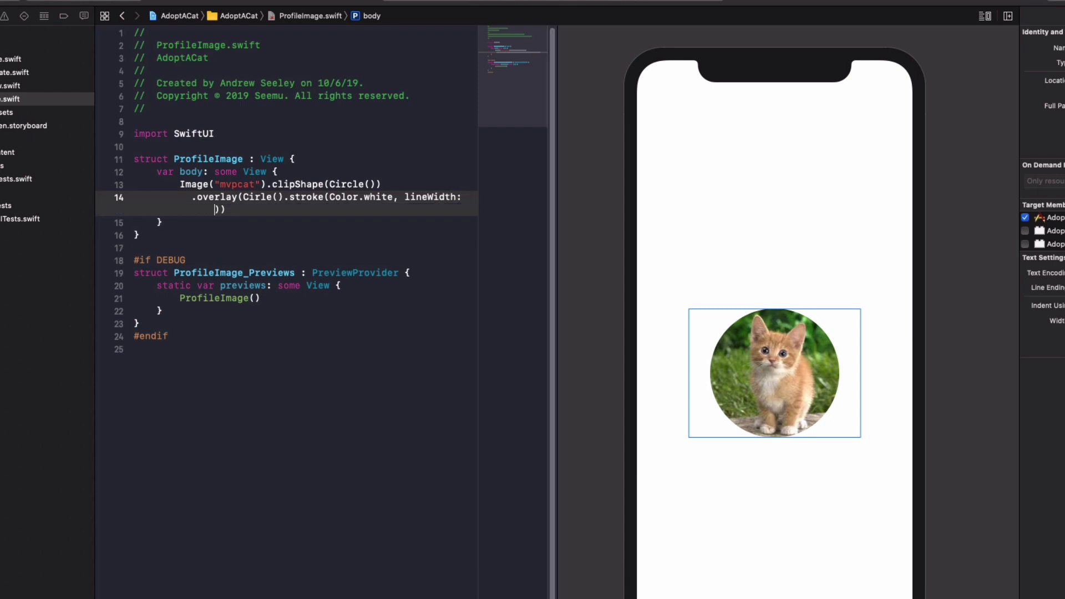
type("4")
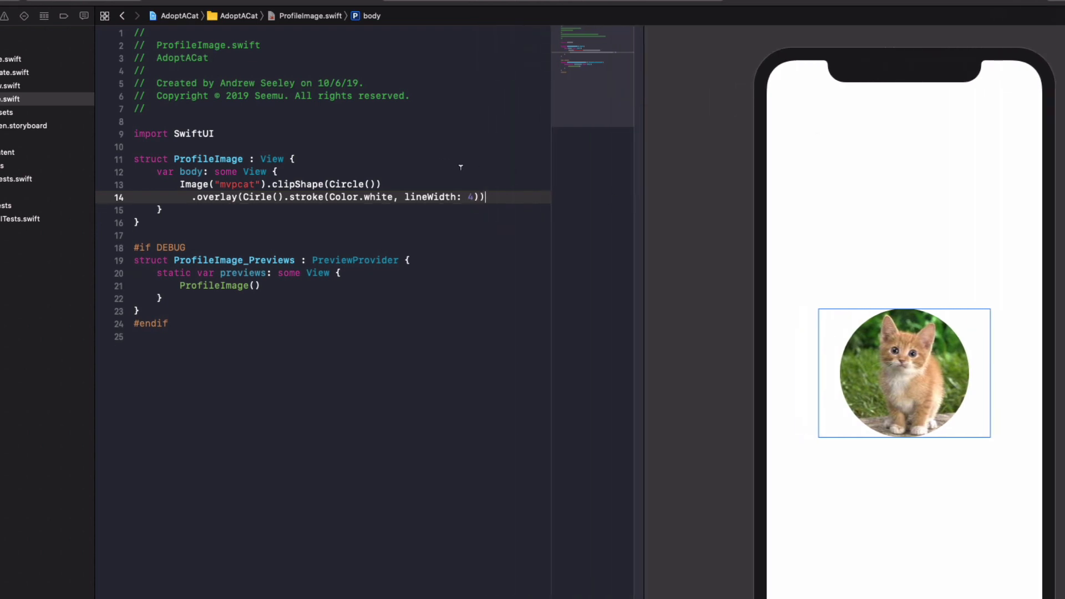
key("enter")
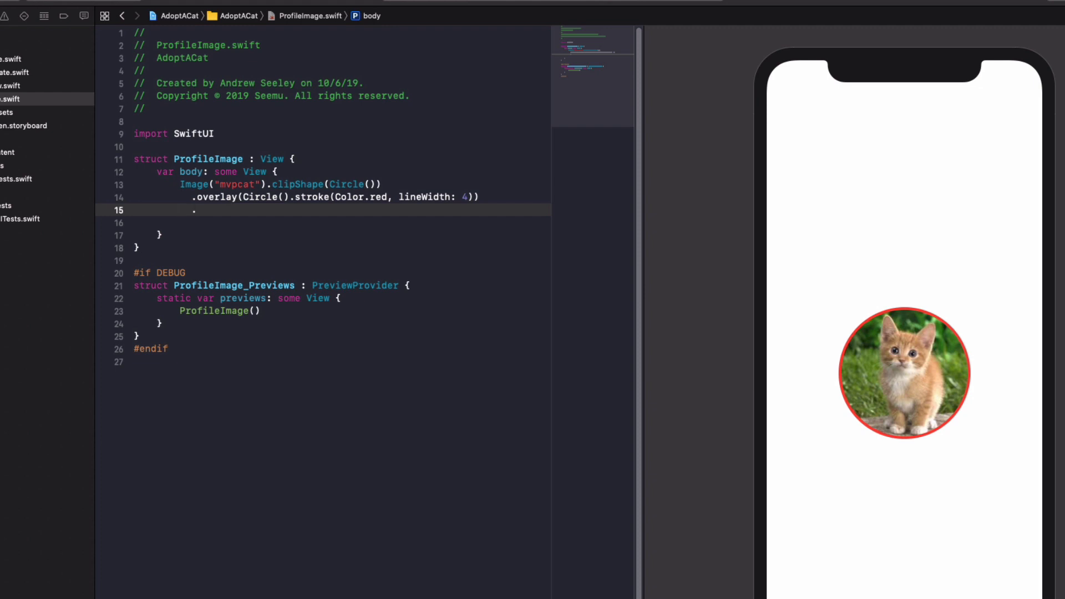
Add .shadow(radius: 10) beneath the overlay for a soft shadow.
type(".shado")
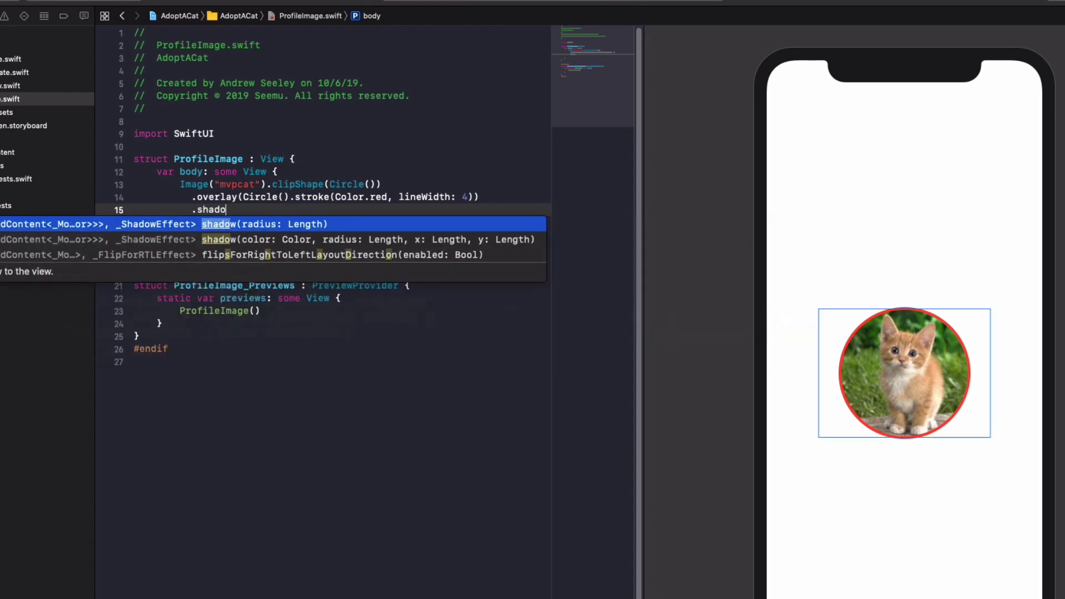
type("ra)")
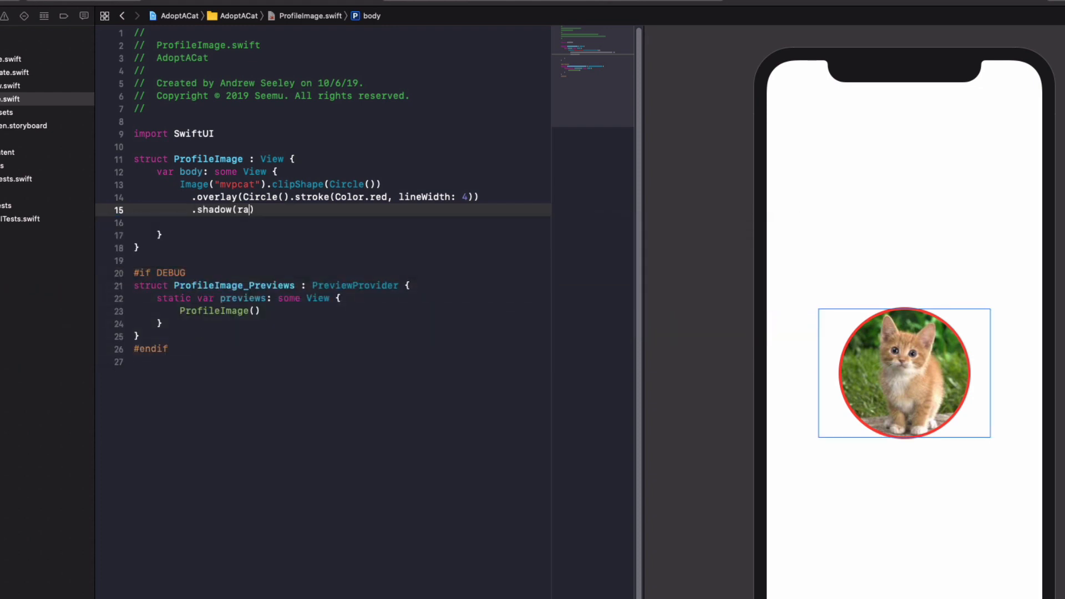
type("dui")
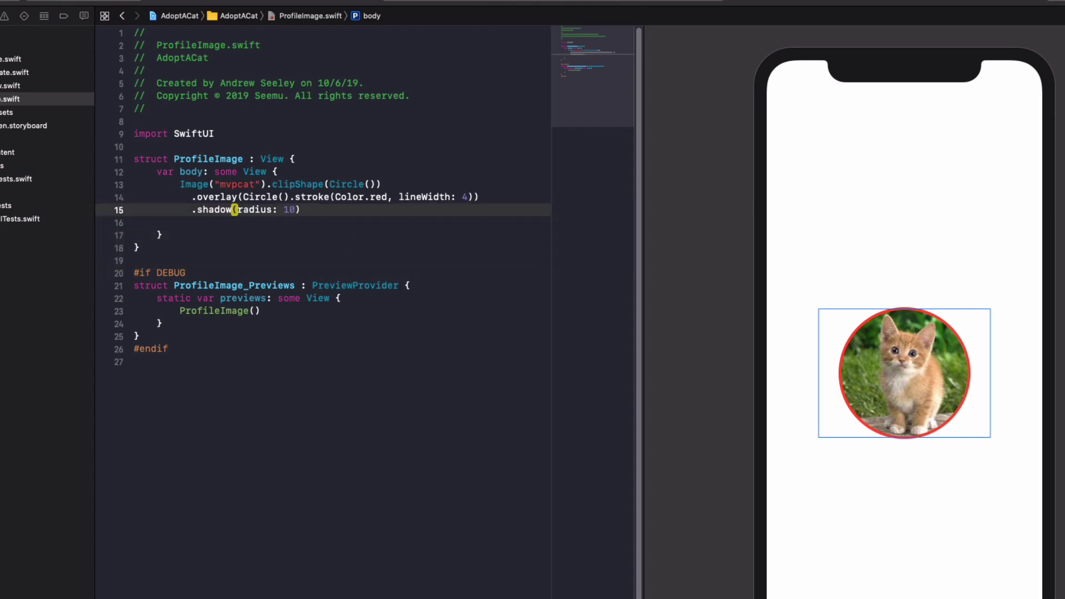
type("w")
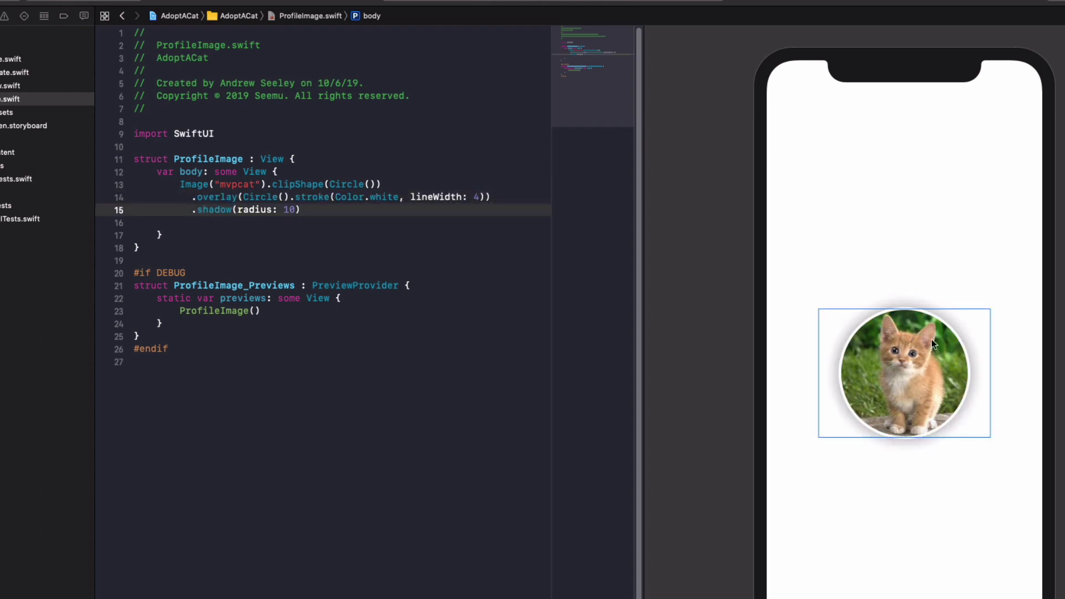
mouse_move(917, 422)
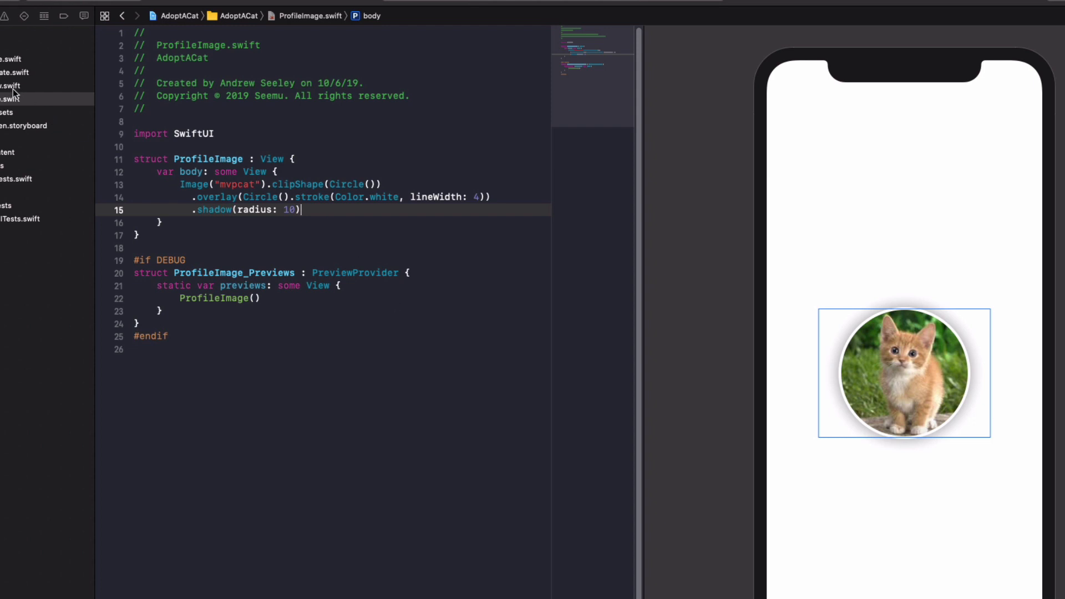
Insert ProfileImage() as the first item in ContentView's VStack above the Ginga name.
left_click(10, 85)
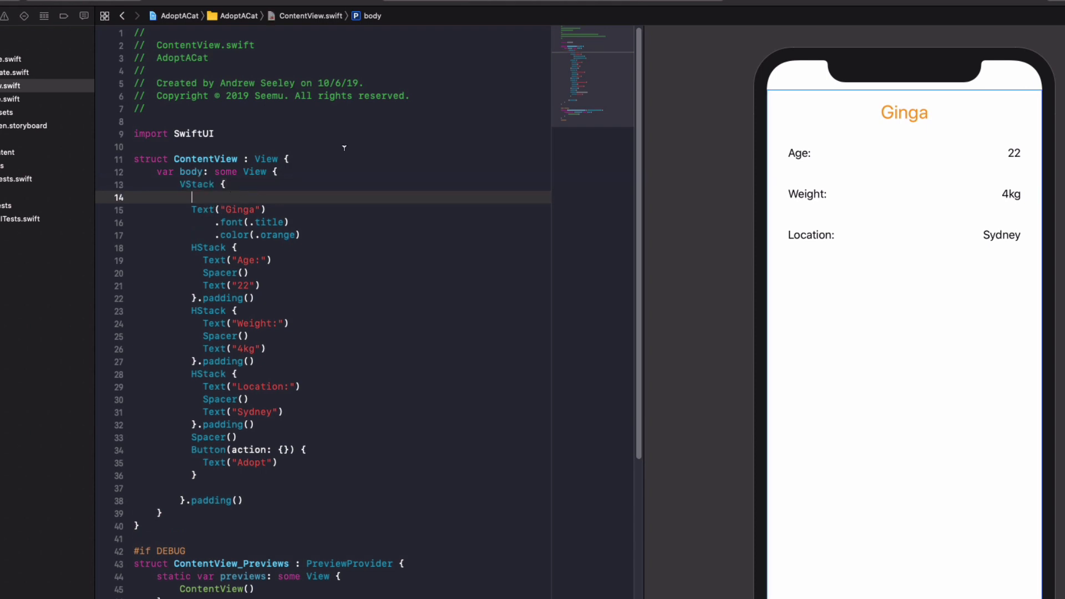
type("ProfileImage(")
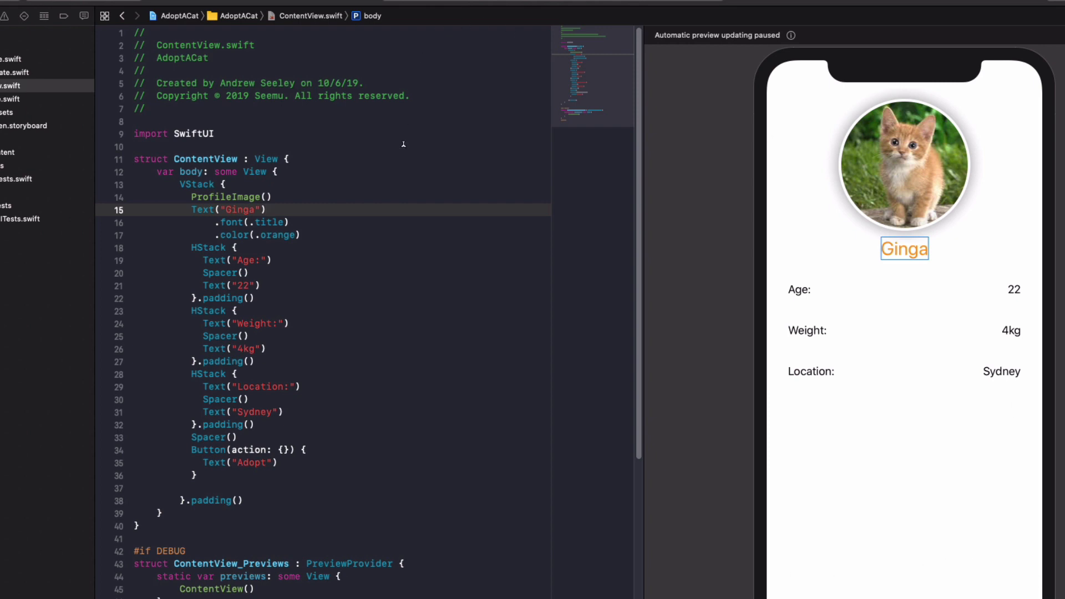
left_click(198, 184)
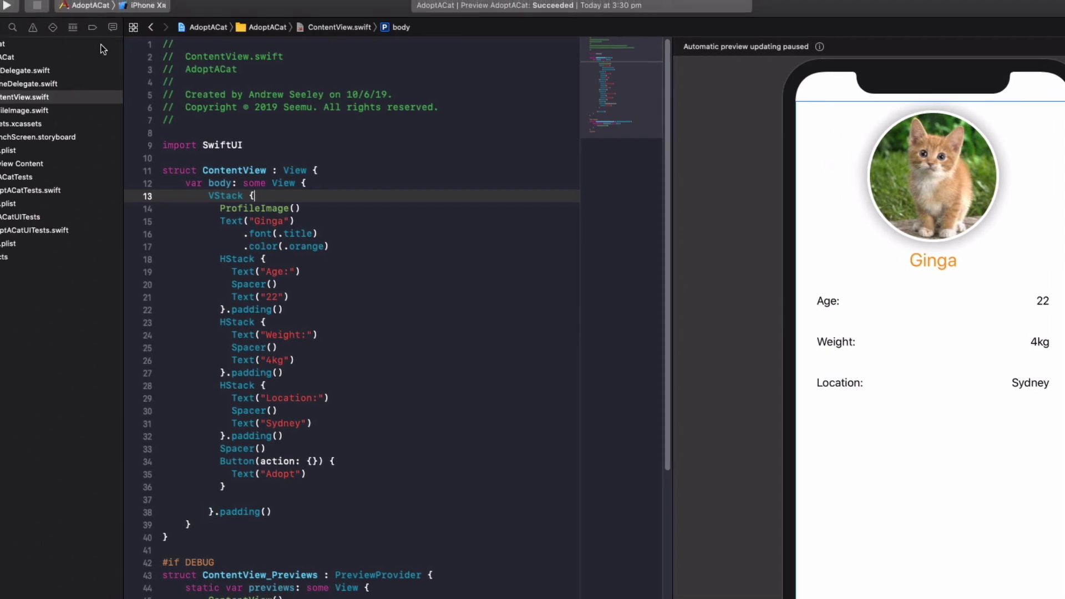
Create a new SwiftUI View file named MapView in the AdoptACat project.
left_click(84, 8)
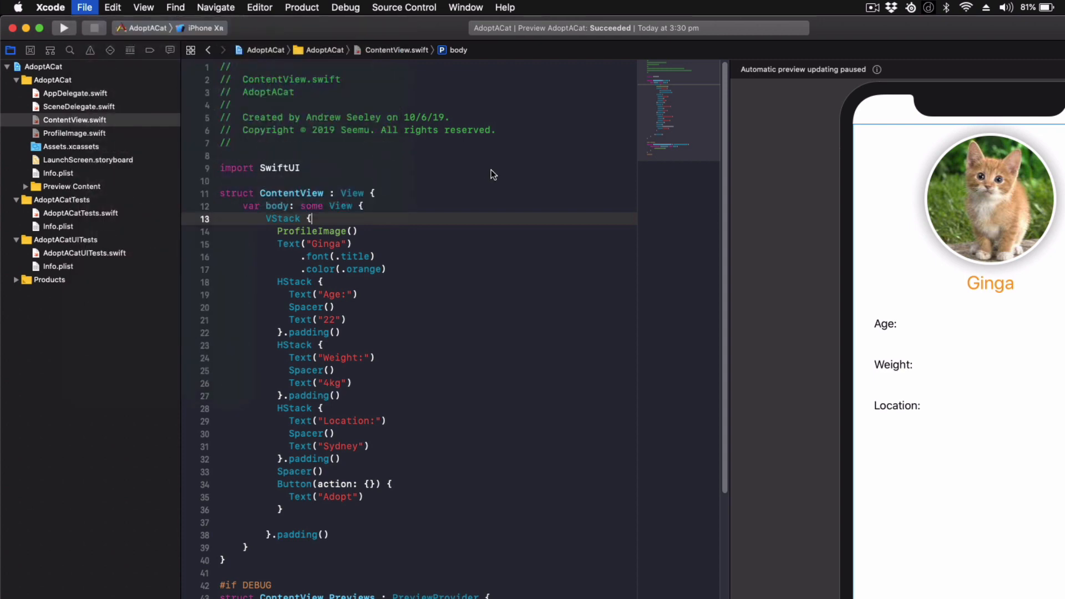
left_click(84, 8)
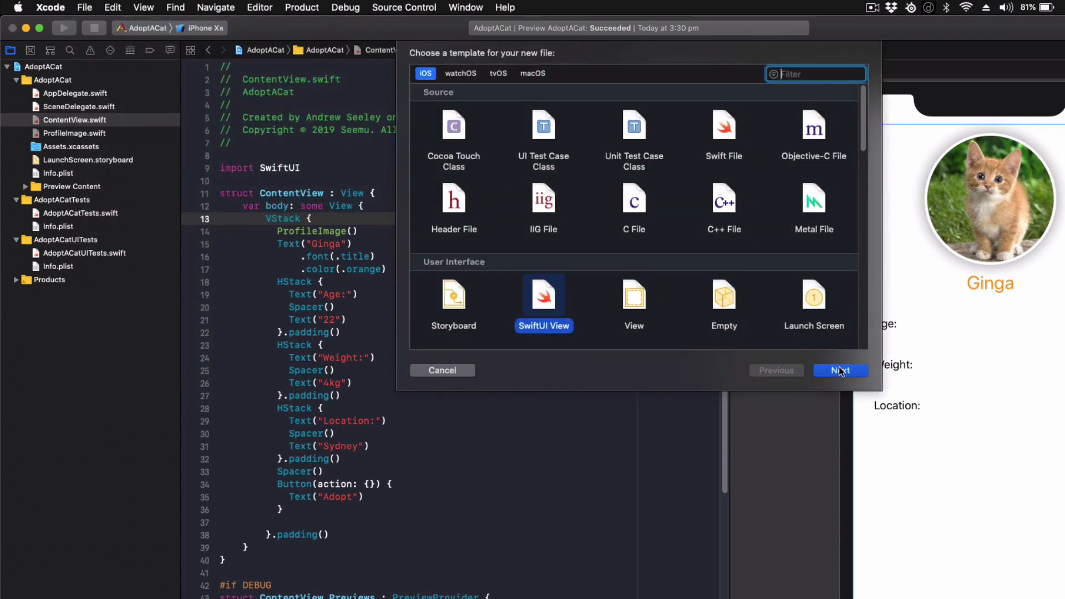
left_click(840, 371)
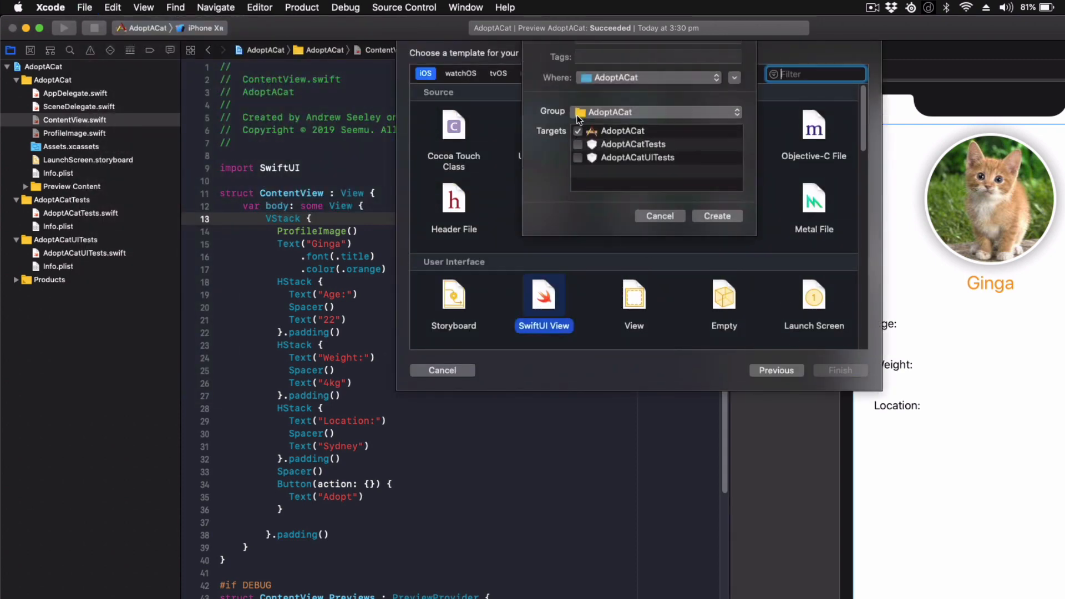
type("M")
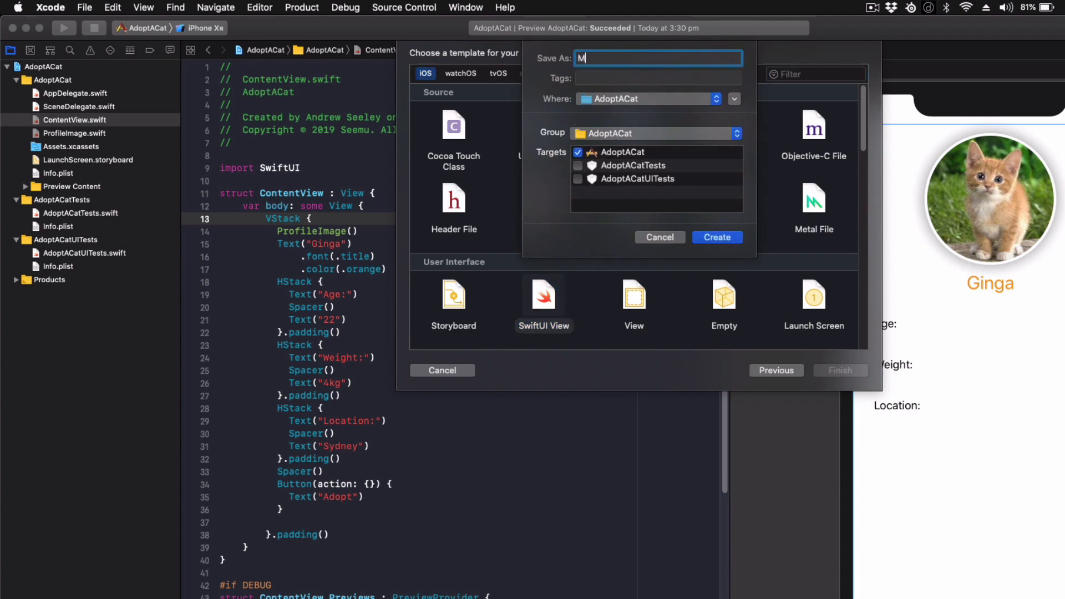
type("apView")
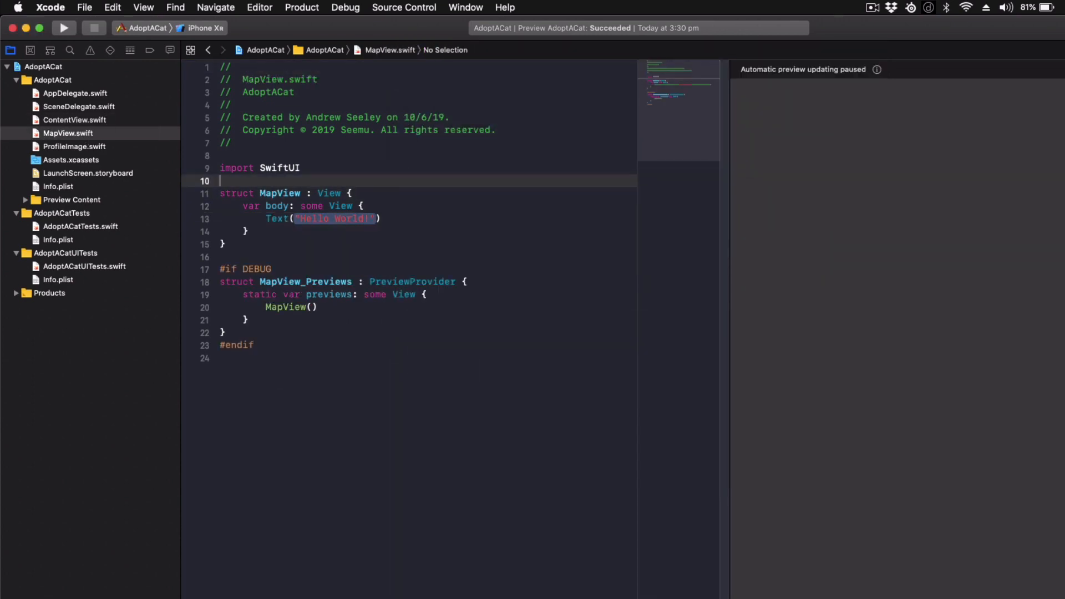
Import MapKit and write makeUIView(context:) returning MKMapView(frame: .zero).
left_click(63, 28)
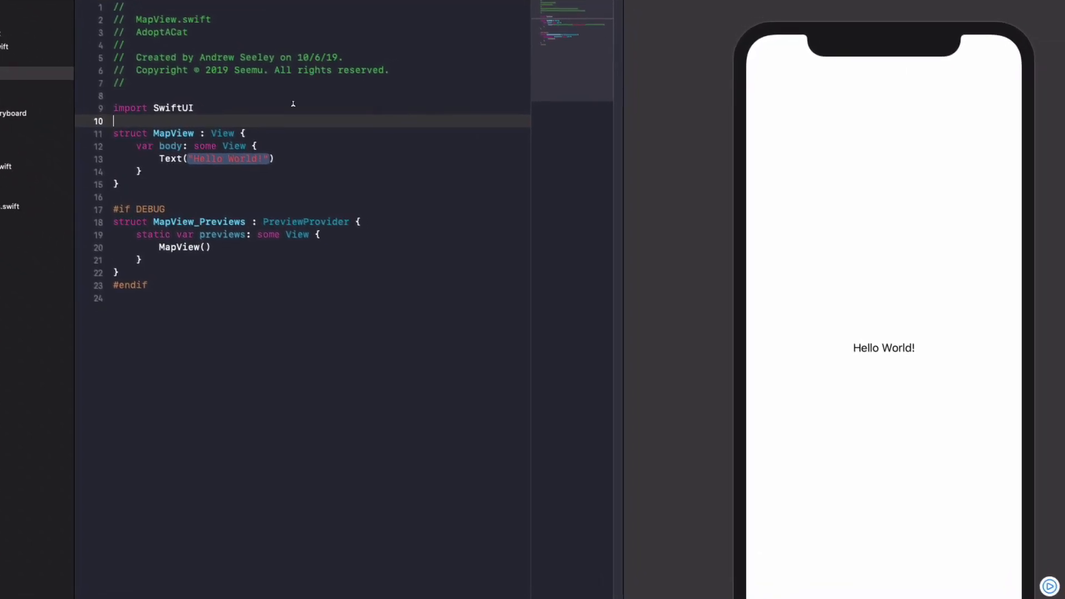
type("import MapKit")
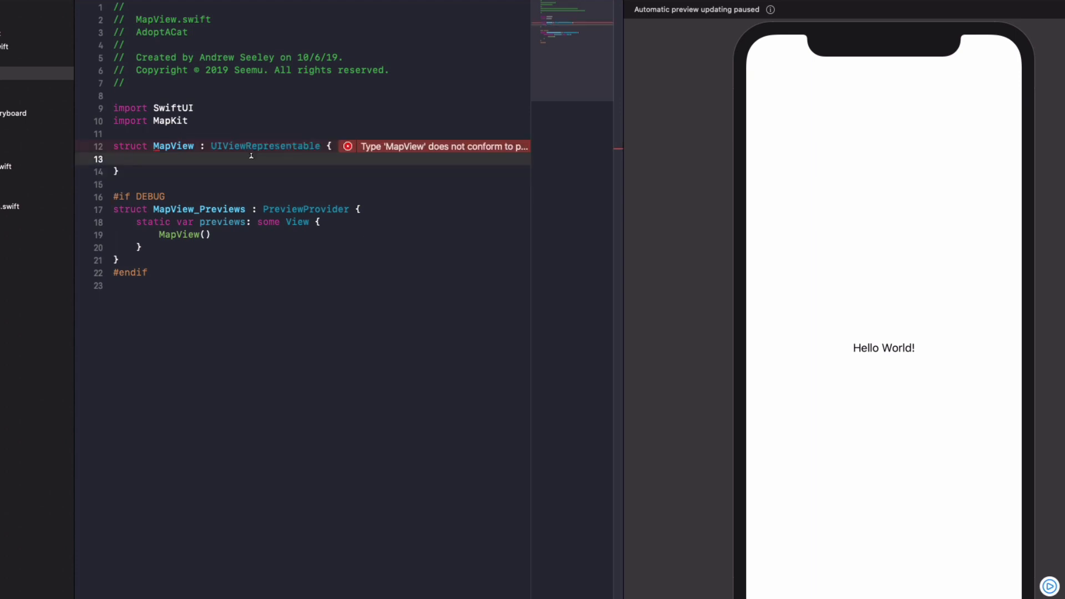
type("f")
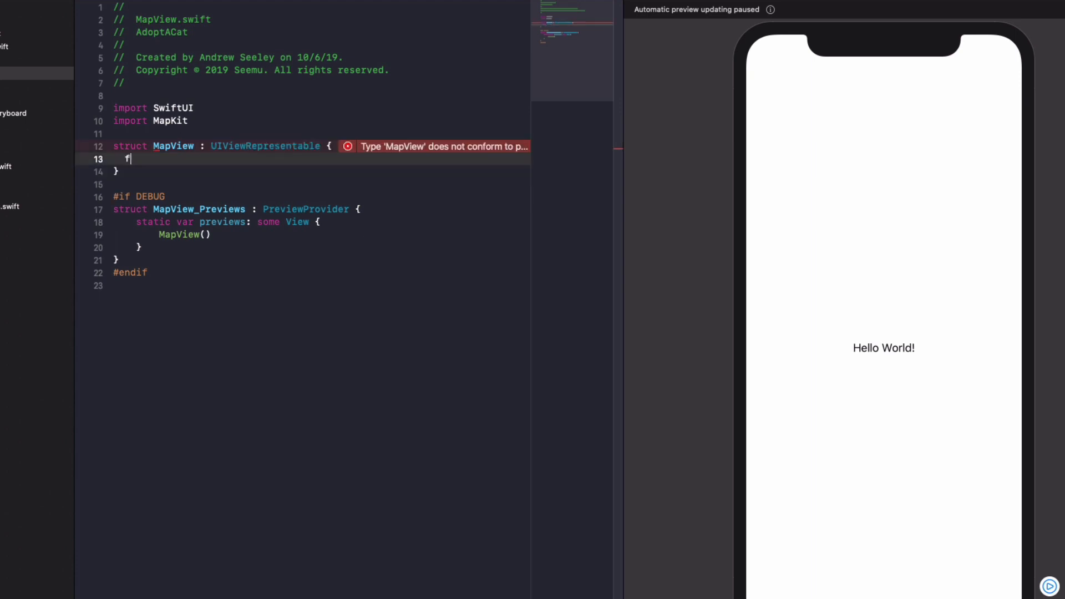
type("unc makeUiView(context:")
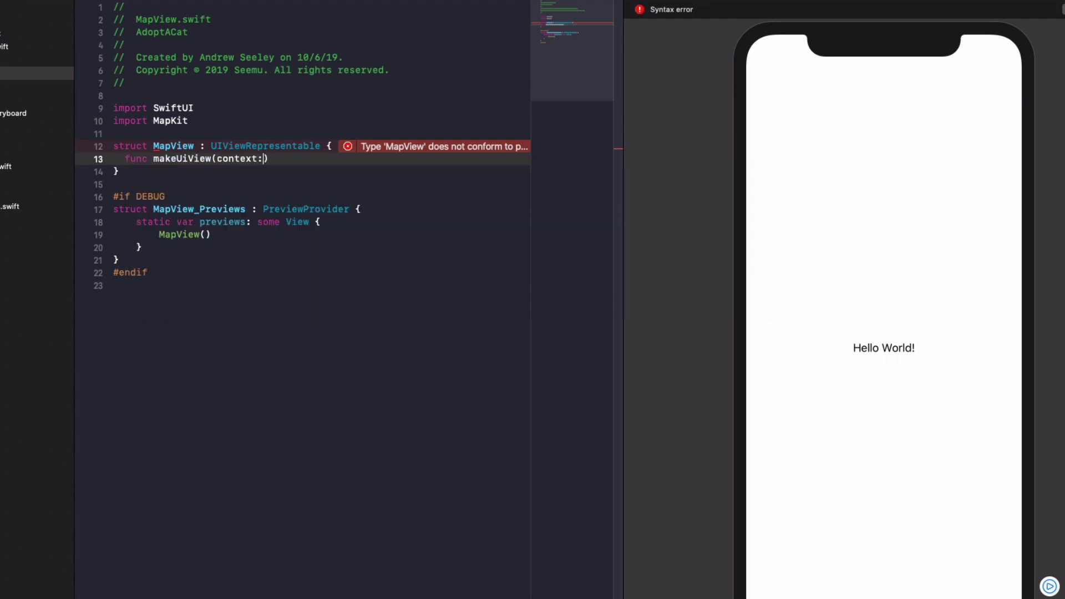
type("Context")
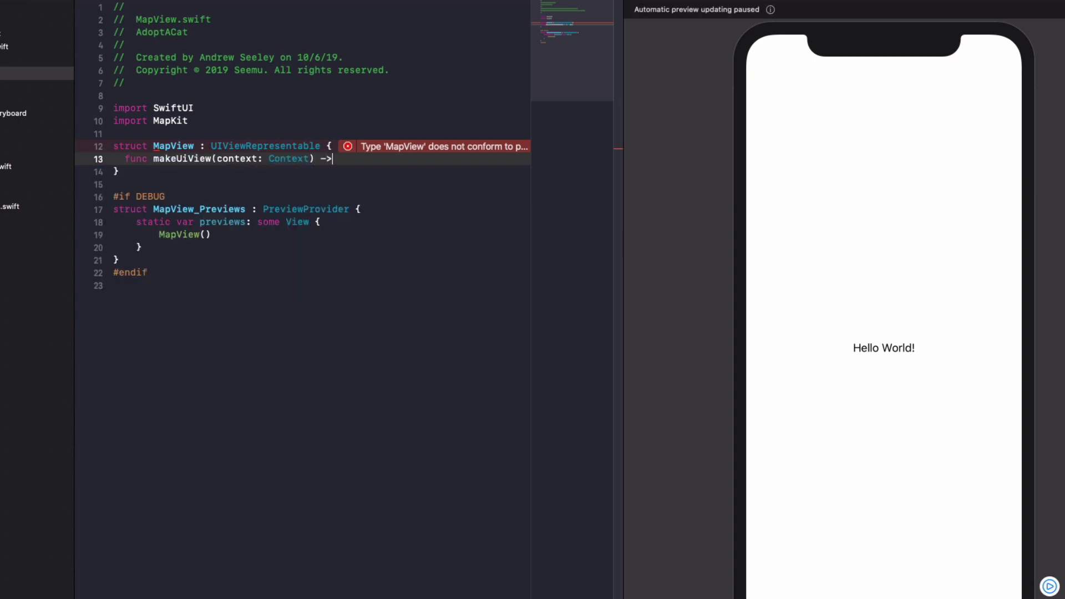
type("MKMapView")
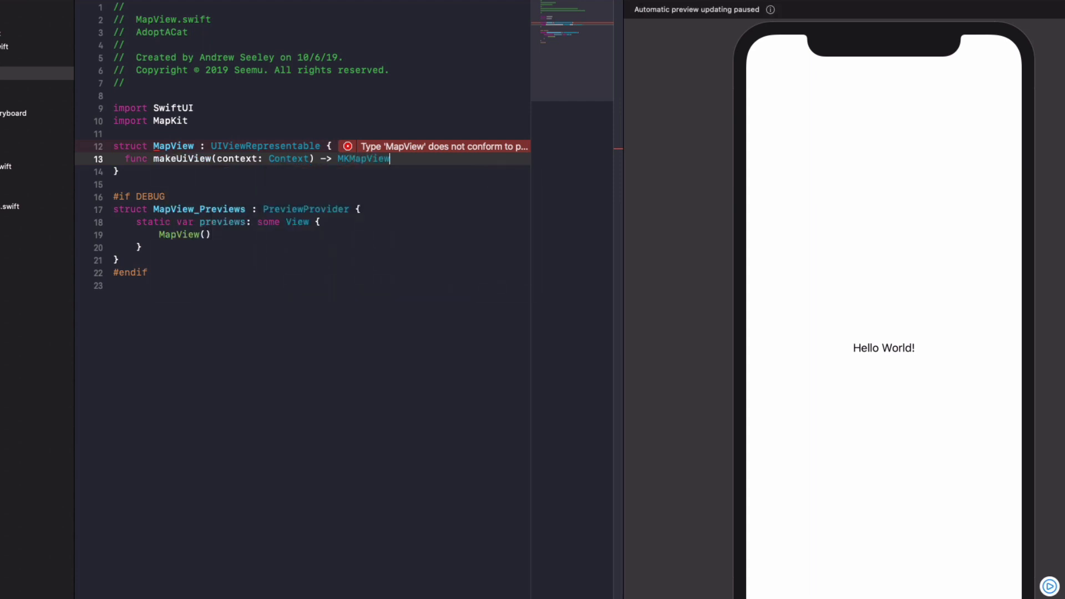
type("{")
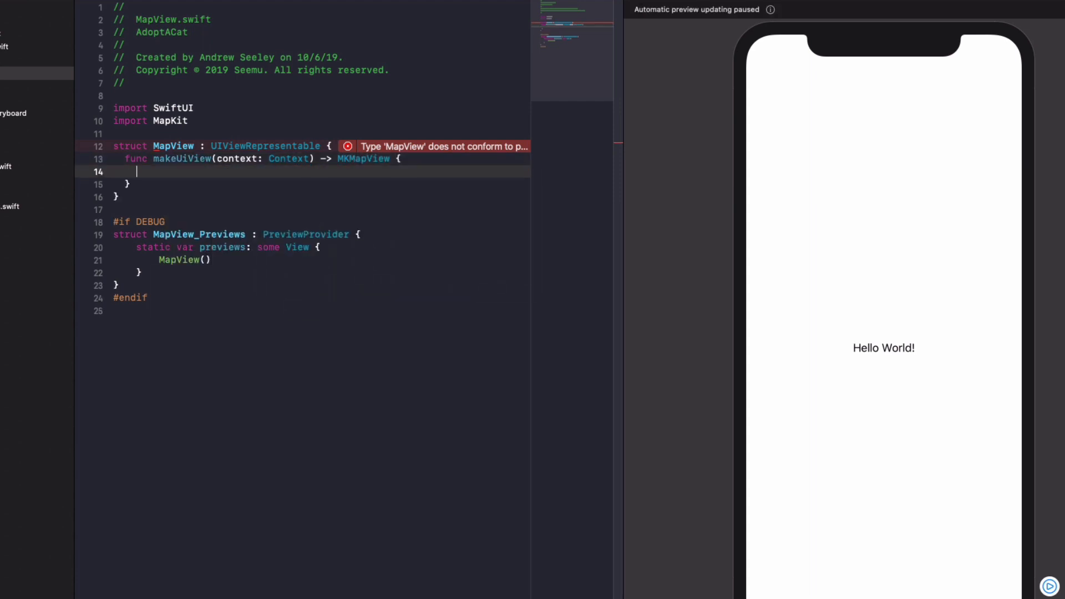
type("MKMapView(frame: .")
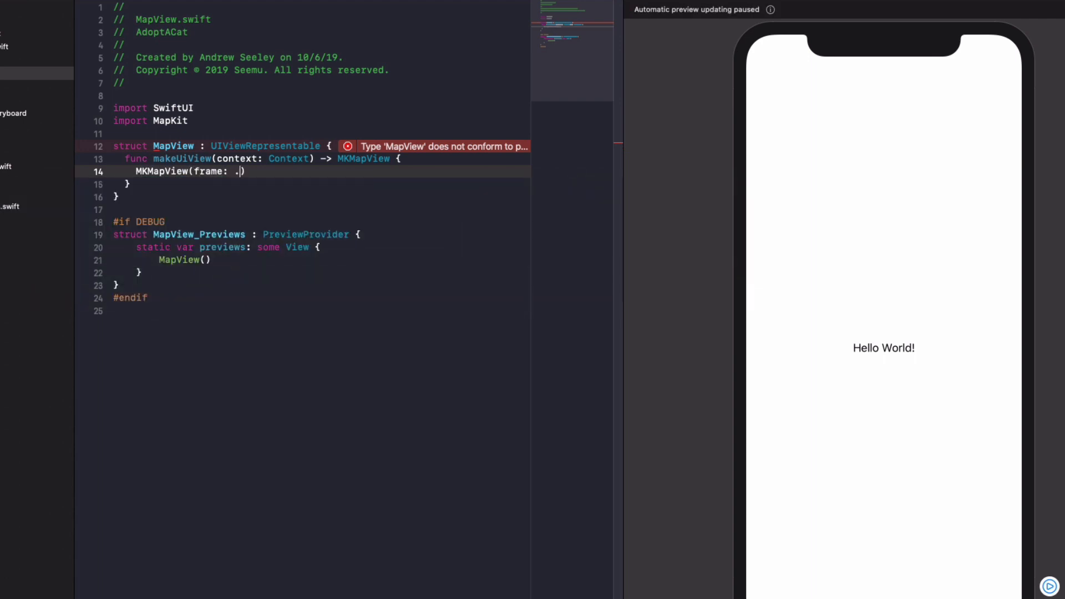
type("zero")
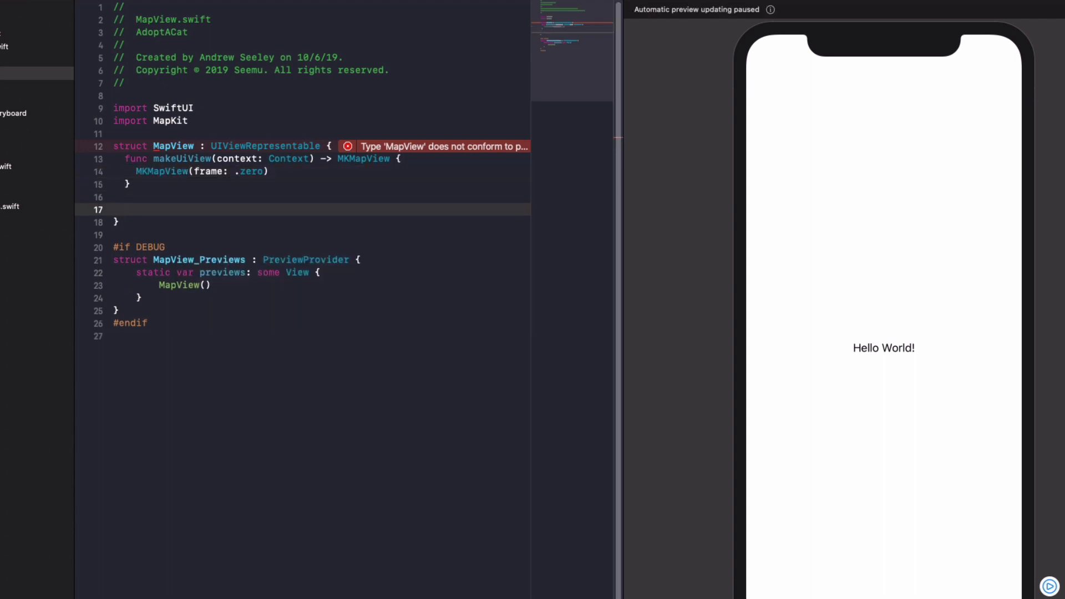
Begin func updateUIView(_ view: MKMapView, context:) via autocomplete.
type("func updateU")
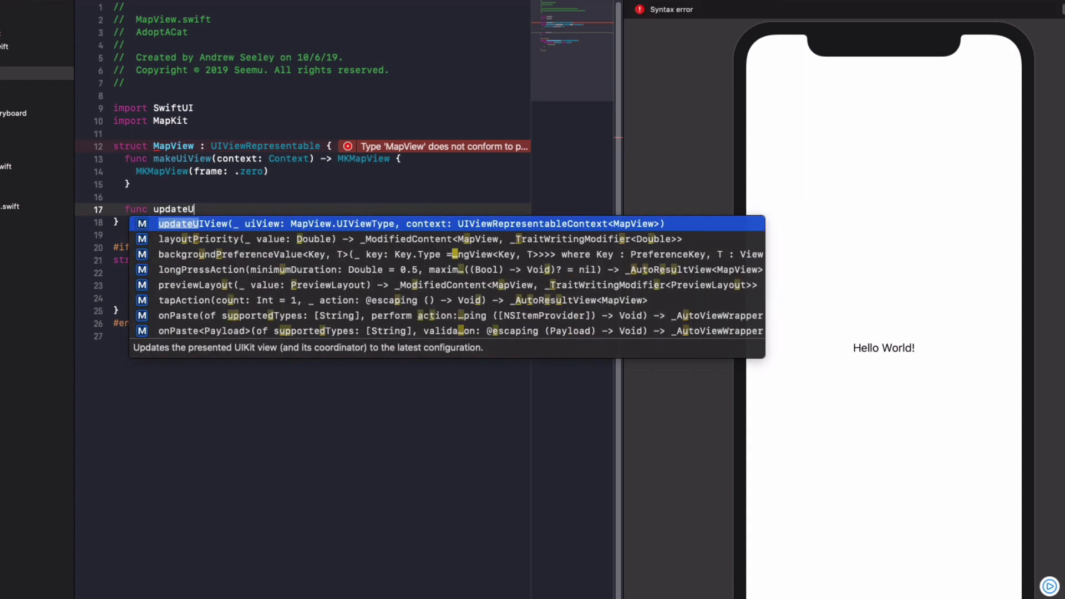
type("IView(_")
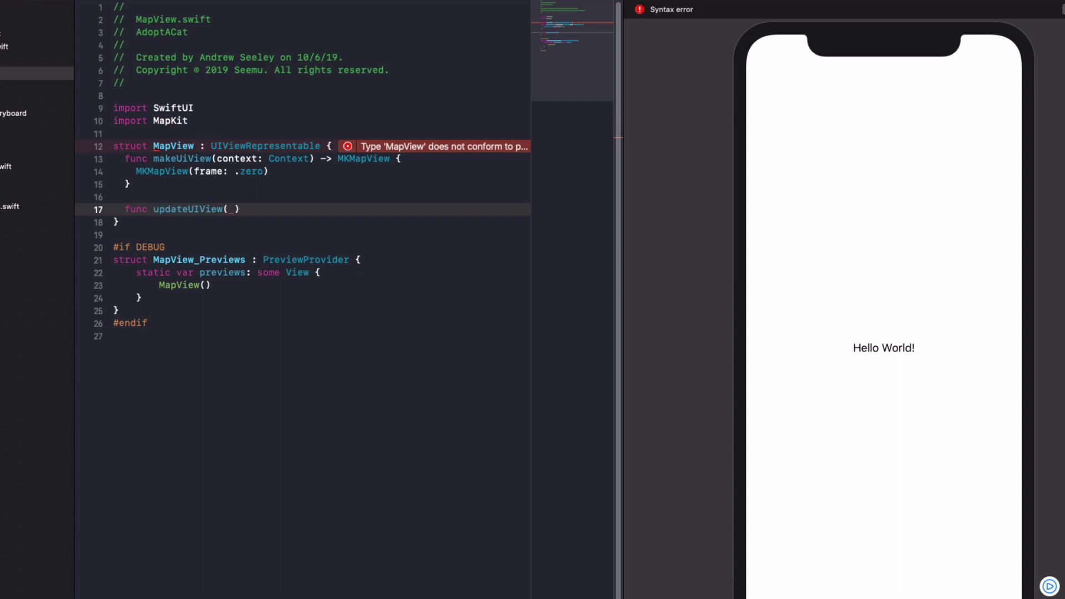
type("view: MK")
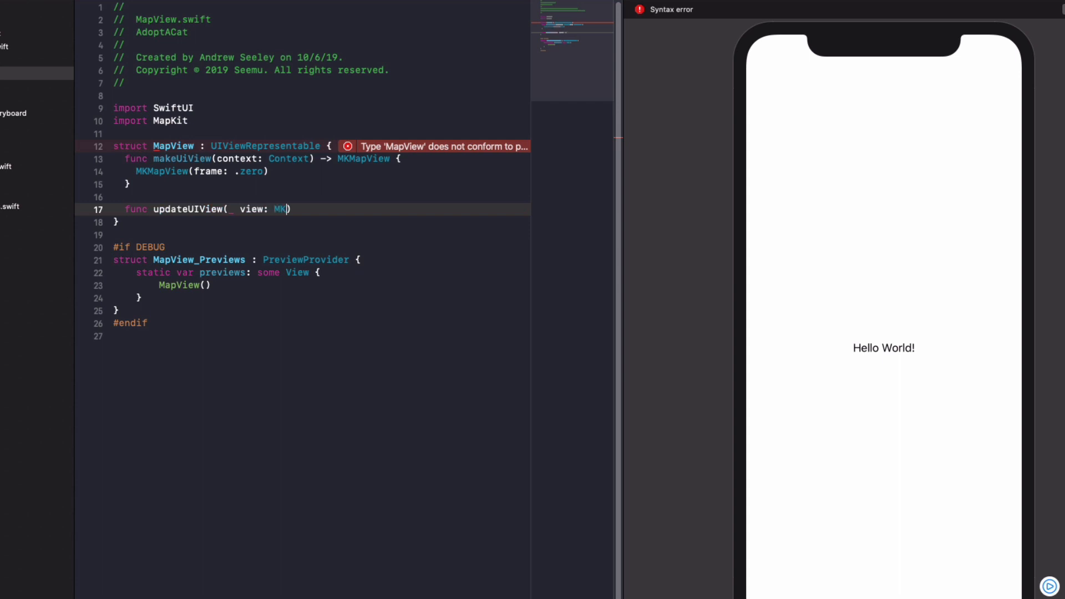
type("MapView")
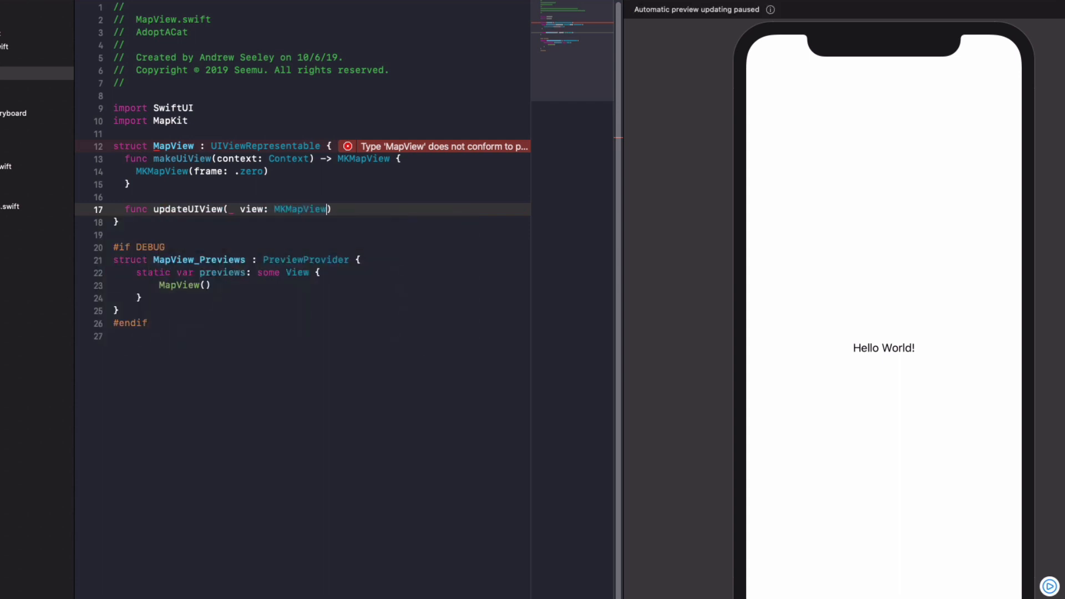
type(", context: Context")
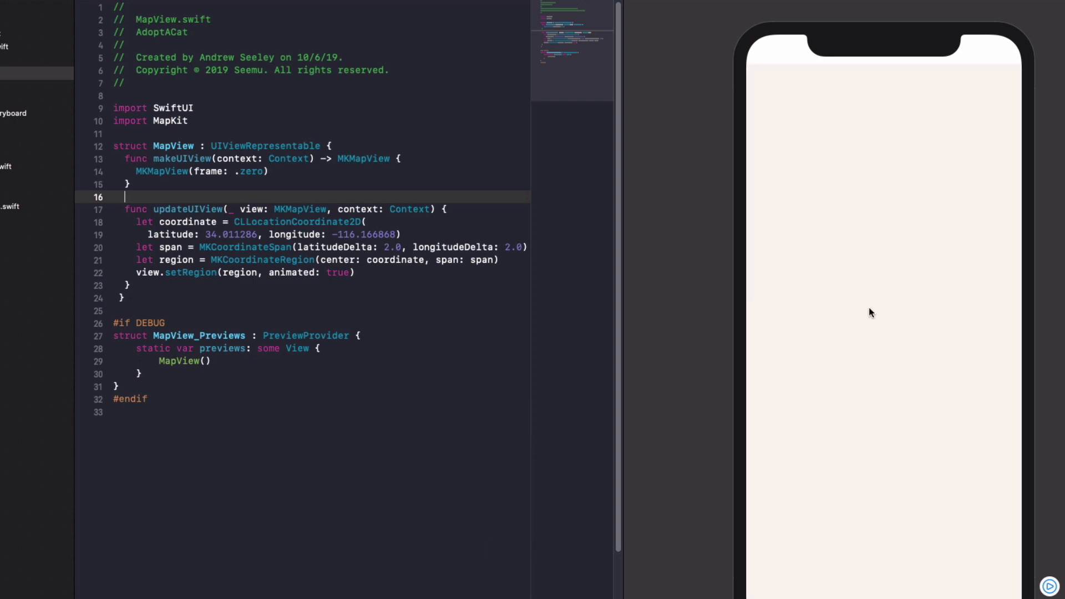
mouse_move(877, 280)
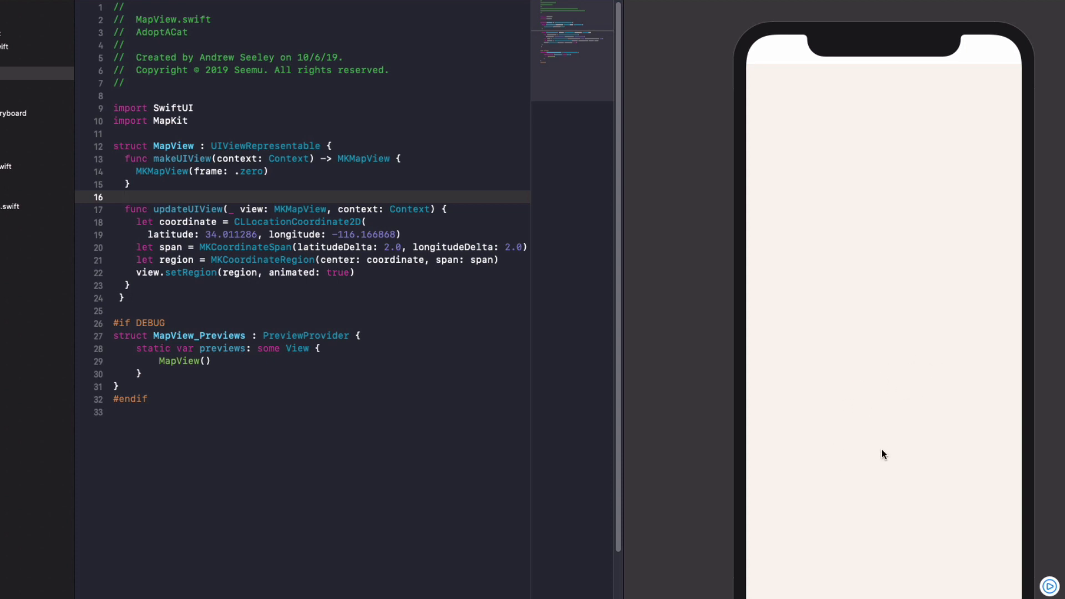
mouse_move(252, 145)
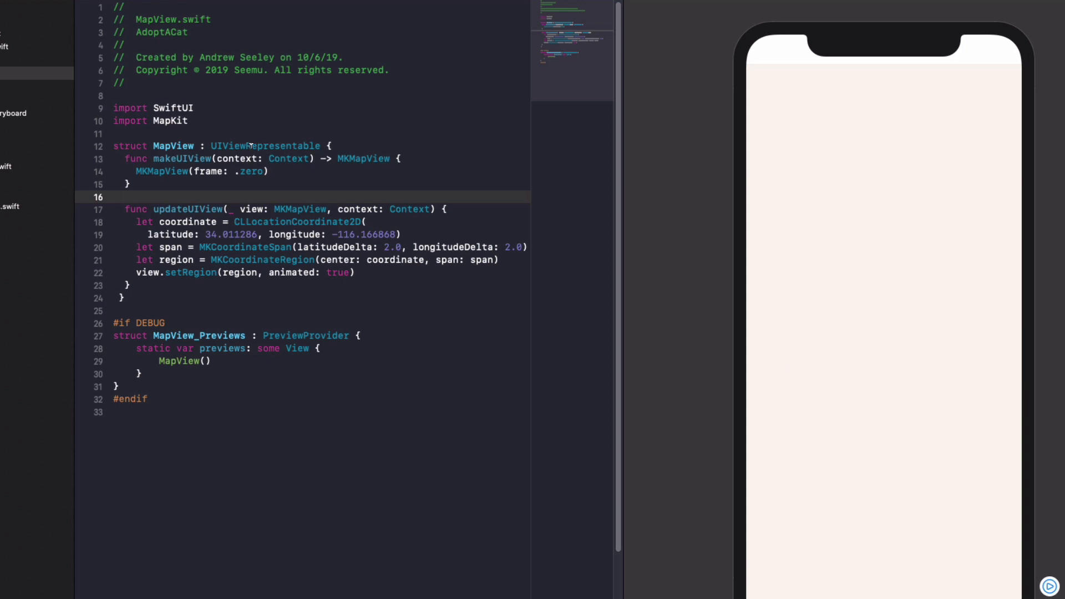
Highlight the completed updateUIView that sets the 34.011286, -116.166868 region with a 2-degree span.
double_click(187, 210)
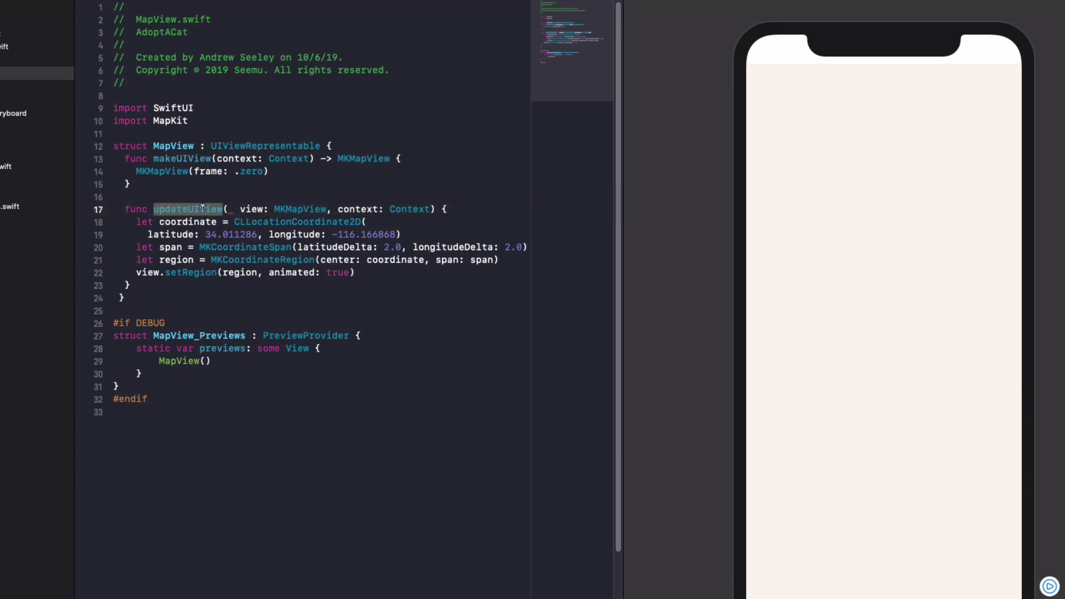
mouse_move(927, 359)
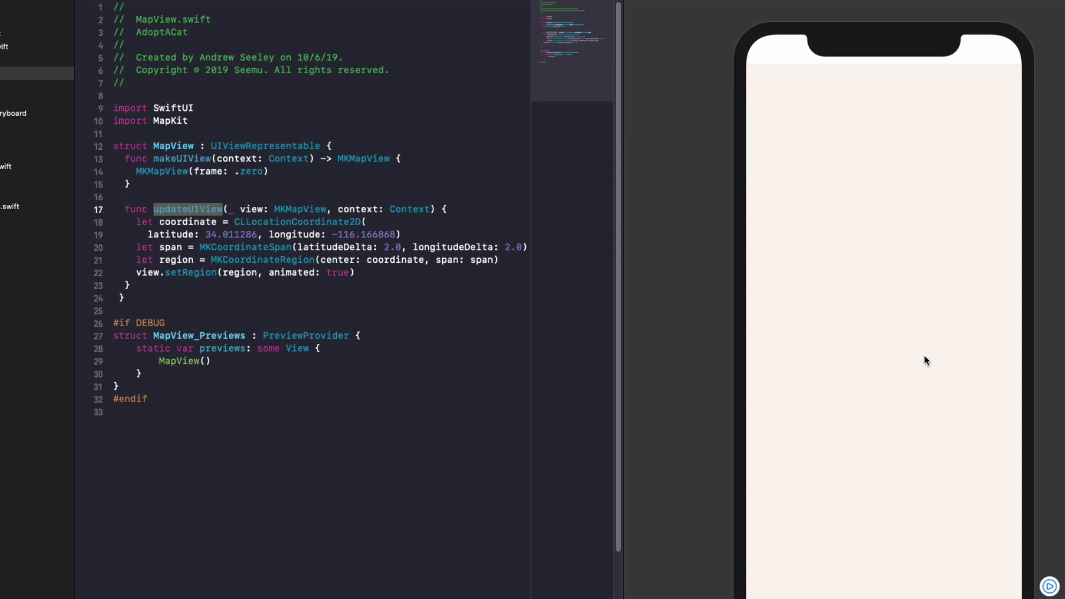
mouse_move(1057, 592)
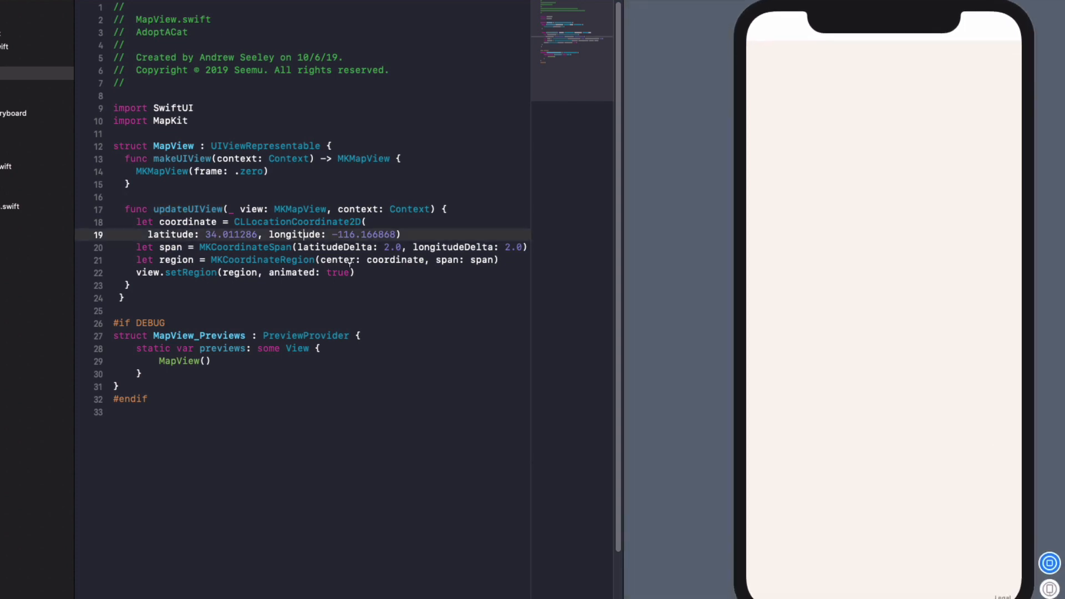
Review the MapView struct while its live preview renders the southern California map.
left_click_drag(135, 222, 353, 273)
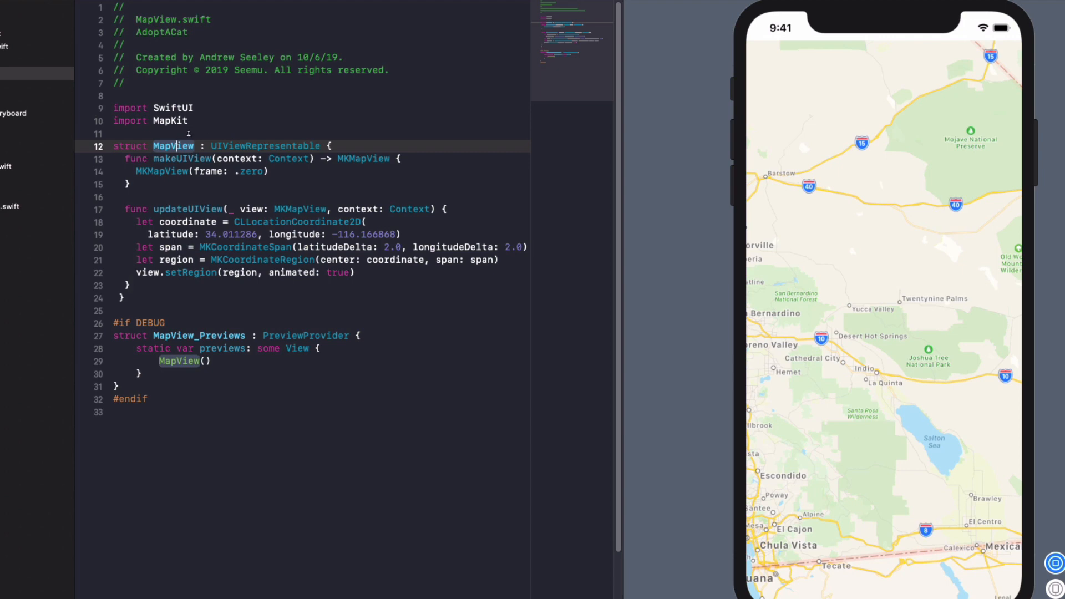
double_click(265, 145)
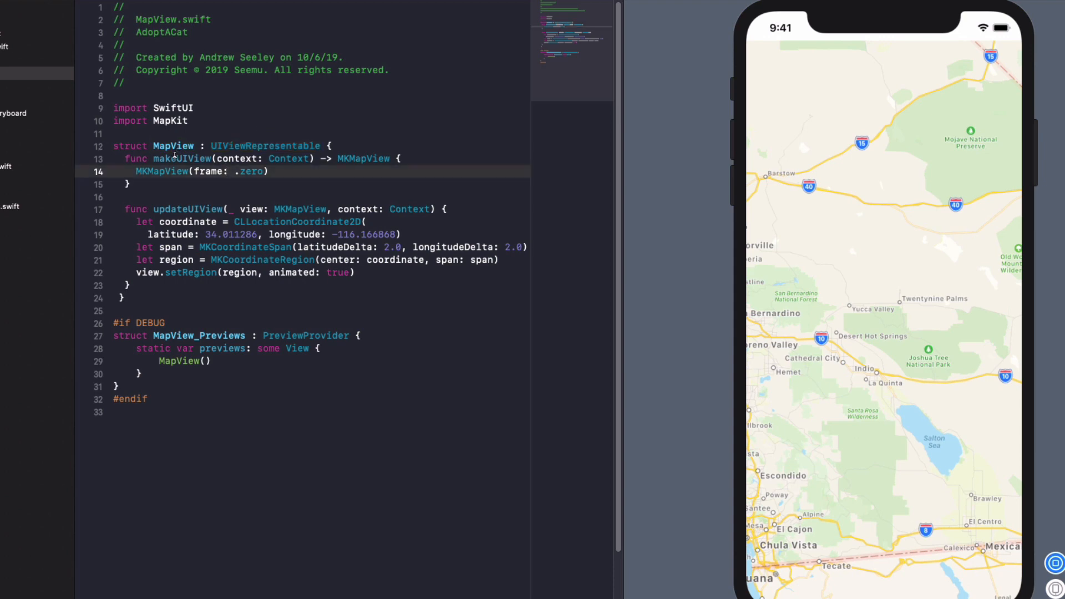
double_click(181, 159)
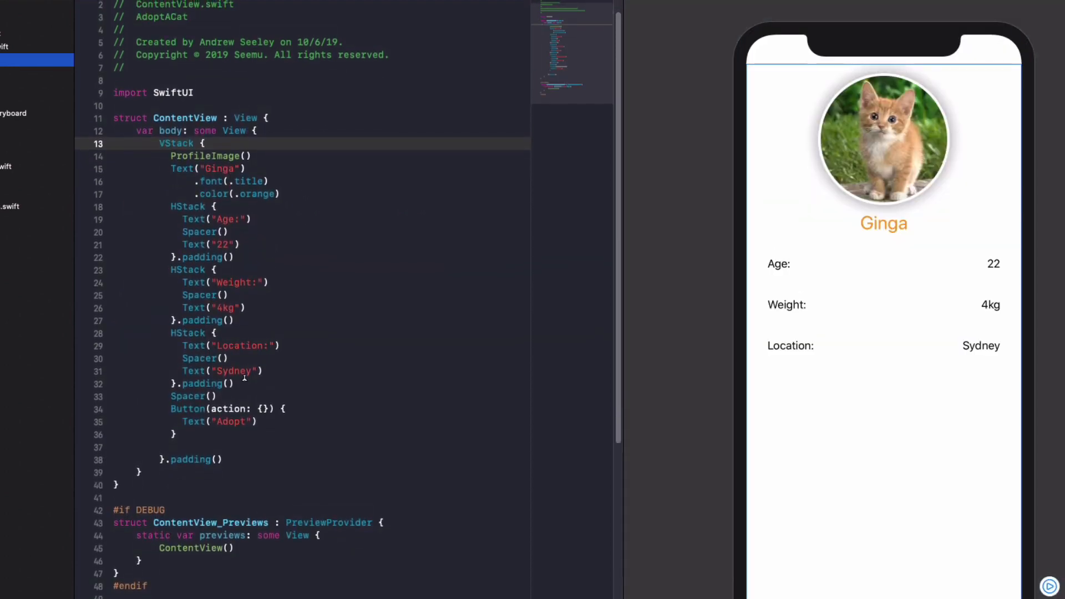
Replace the Spacer() above the Adopt button with MapView().
double_click(192, 397)
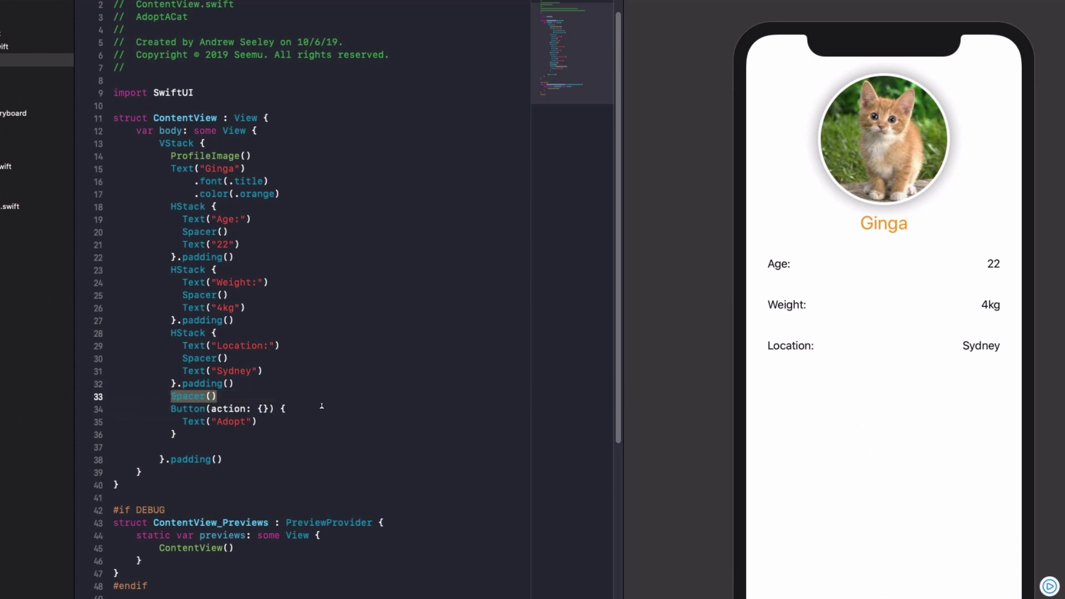
type("Map")
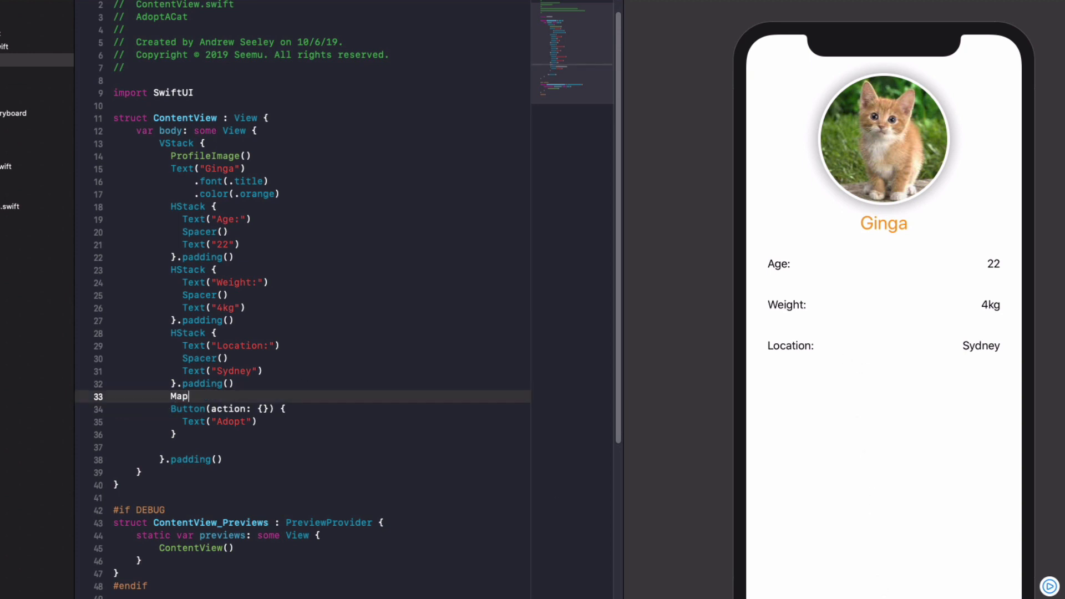
type("View()")
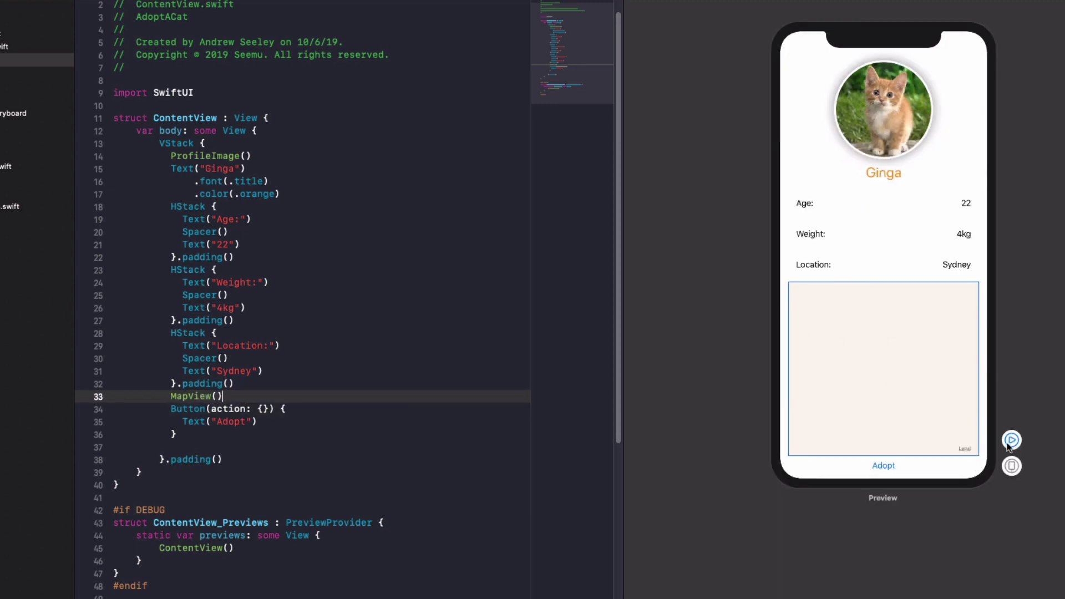
Start ContentView's live preview so the map loads beneath the Location row.
left_click(1012, 439)
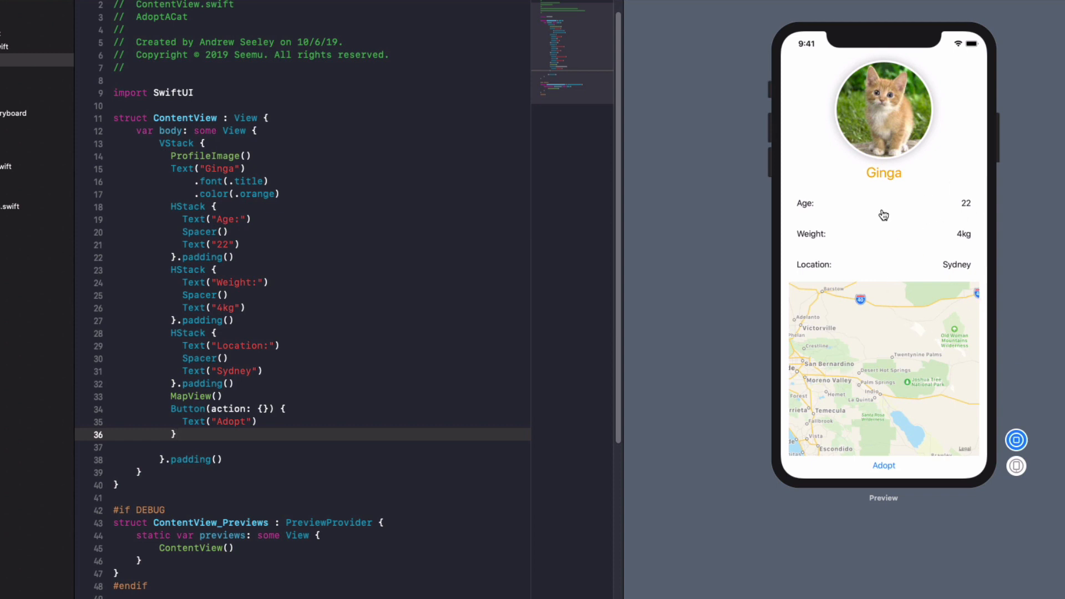
mouse_move(946, 265)
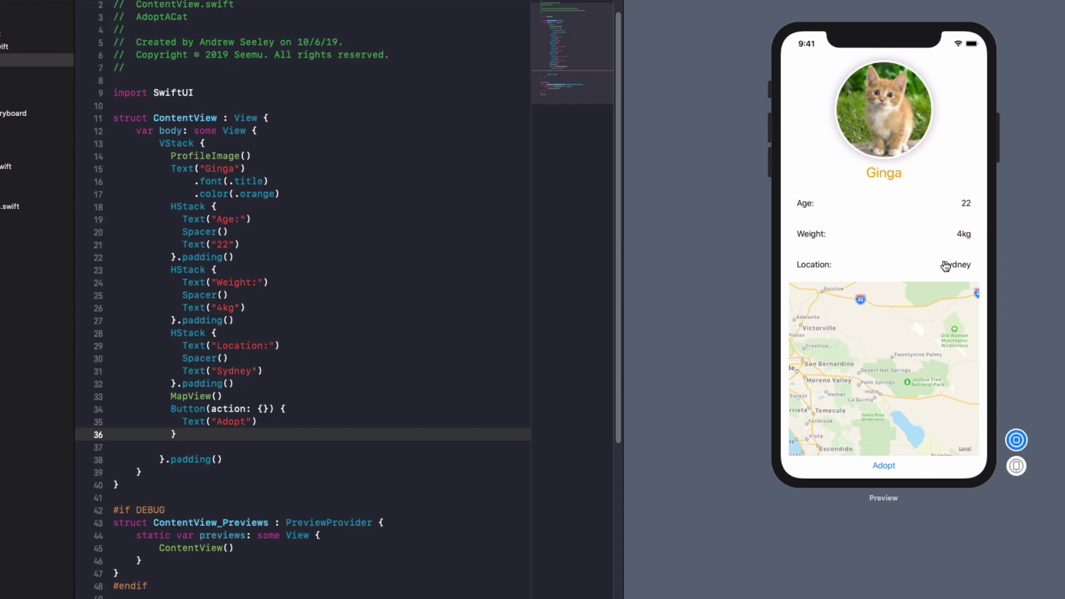
left_click(175, 434)
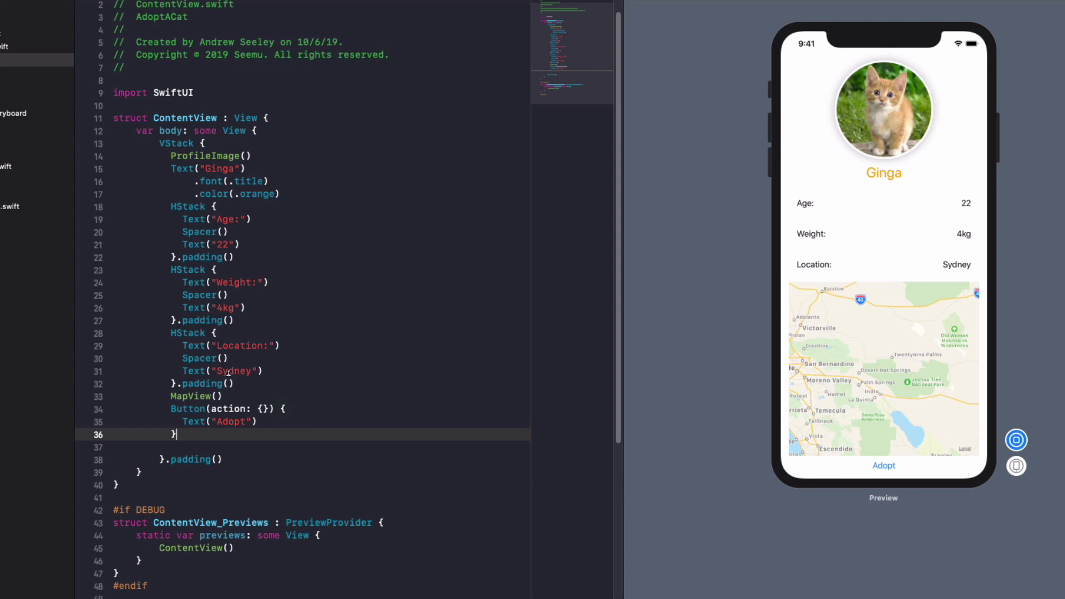
mouse_move(374, 352)
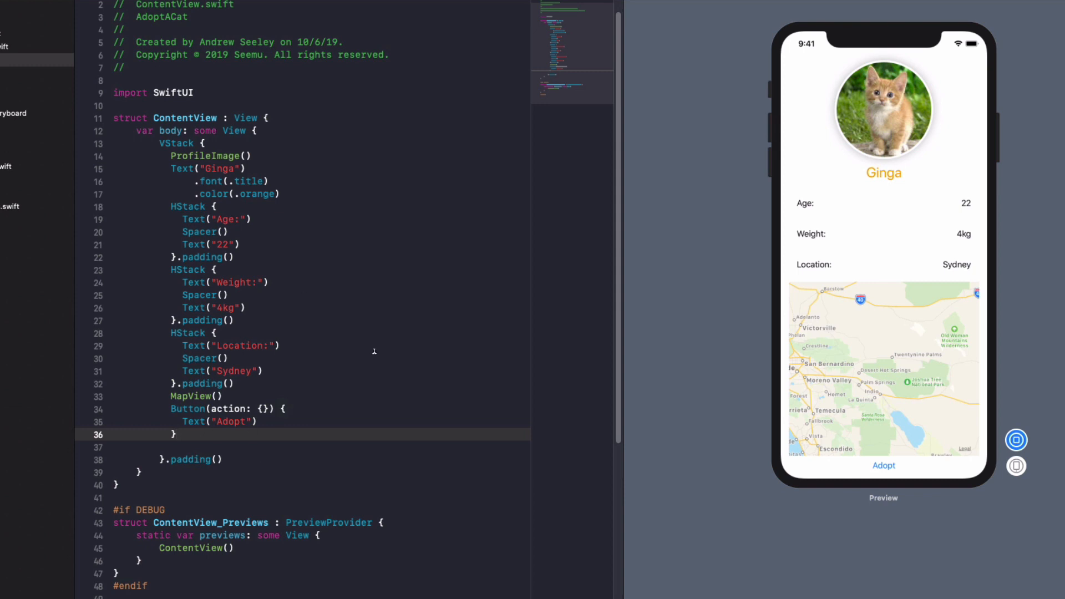
mouse_move(870, 201)
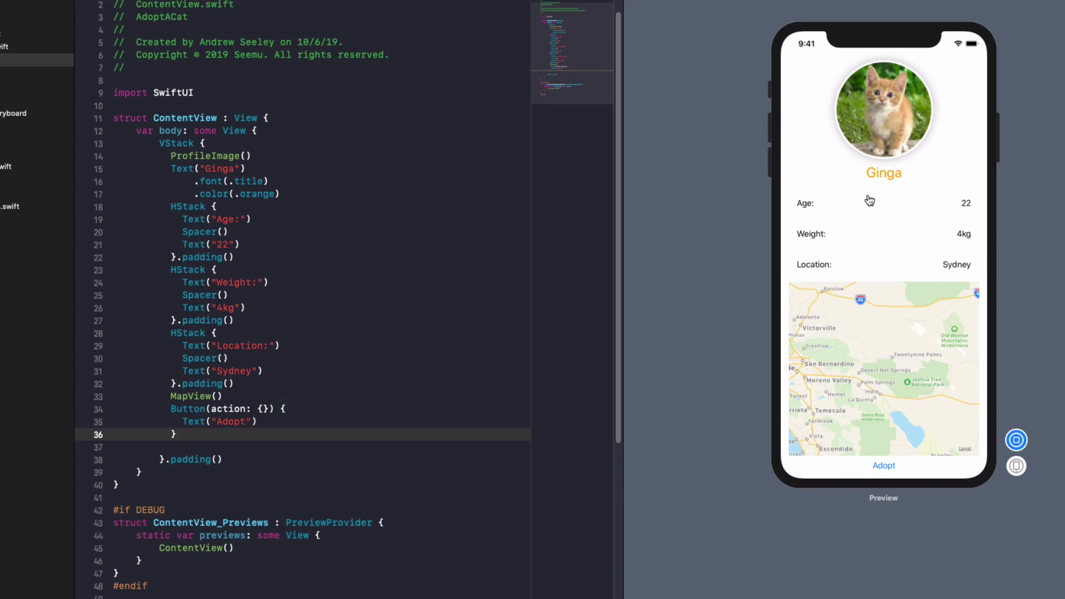
mouse_move(985, 339)
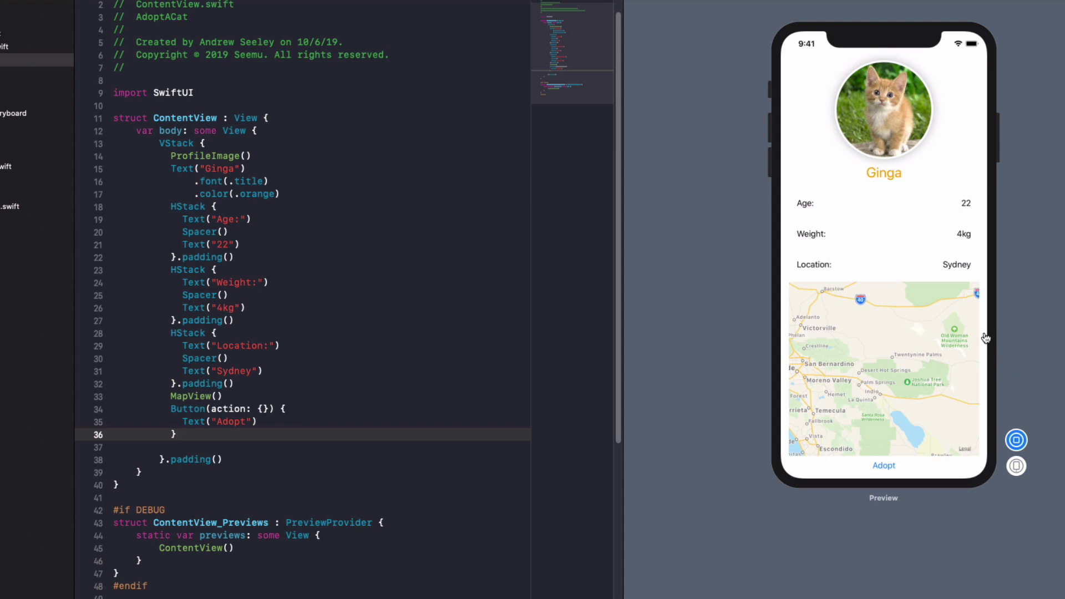
mouse_move(813, 267)
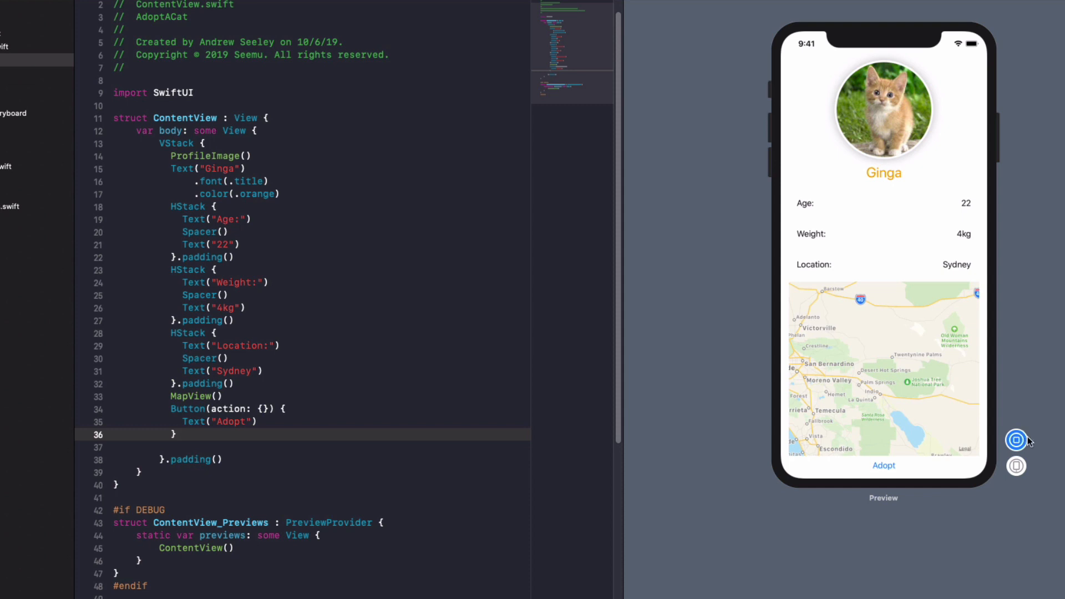
Stop the live preview and select the Age label in the canvas to locate its Text code.
left_click(1016, 440)
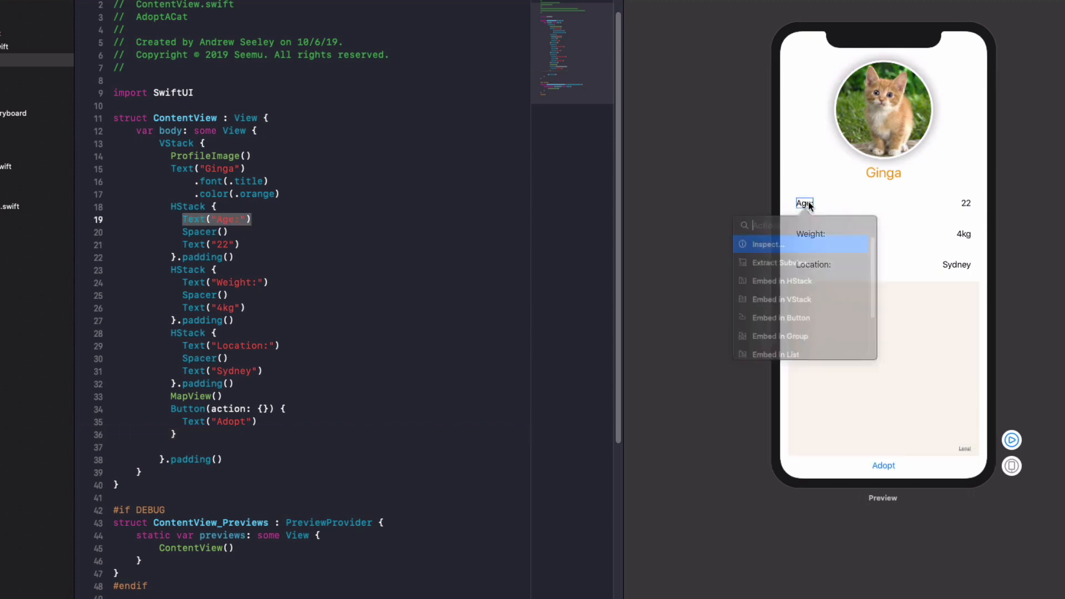
left_click(765, 244)
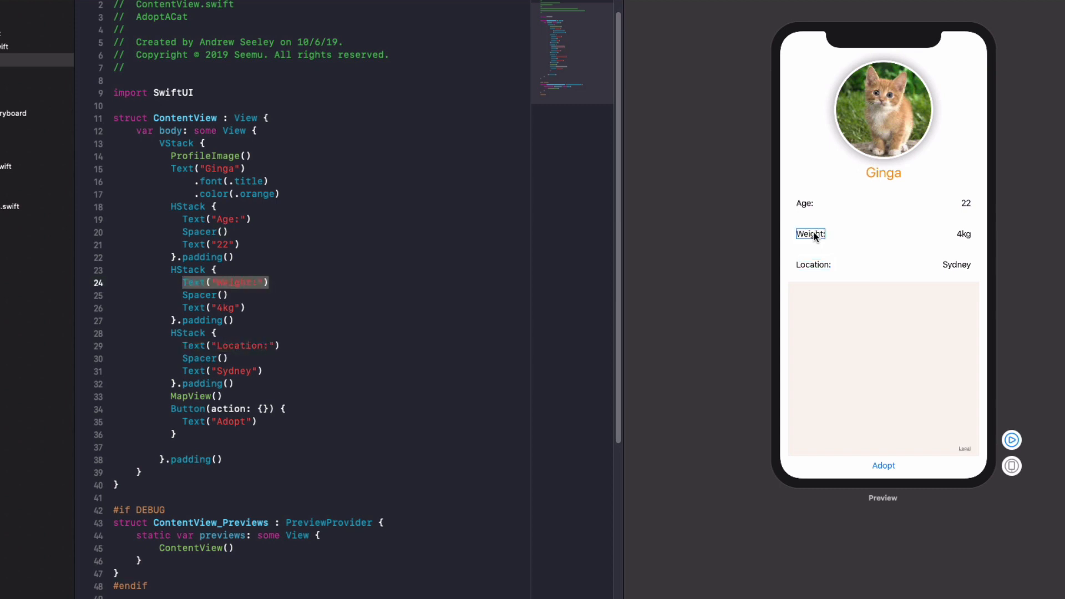
mouse_move(748, 236)
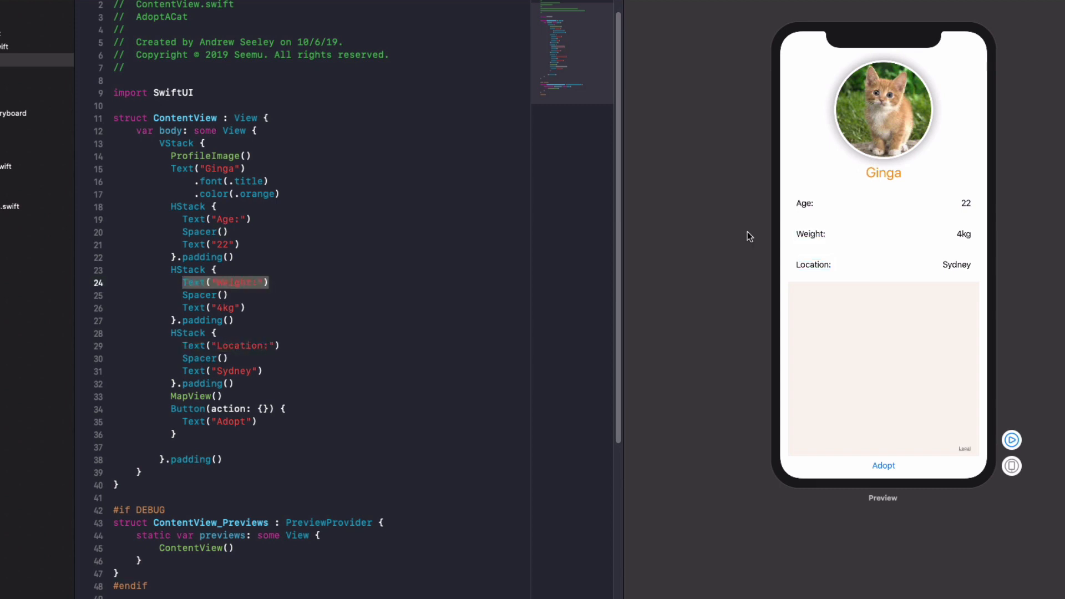